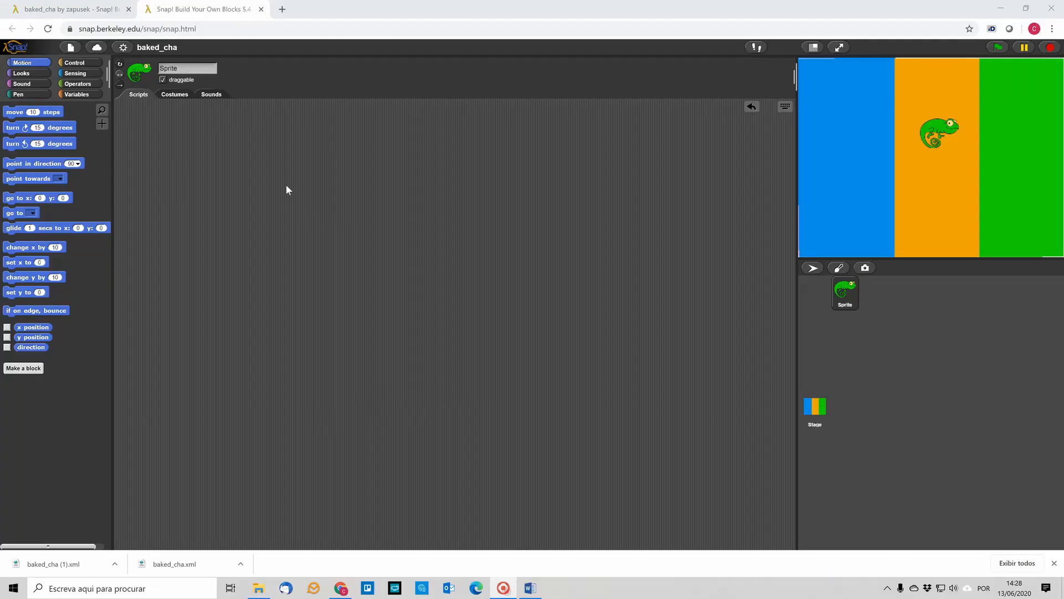
pyautogui.moveTo(302, 179)
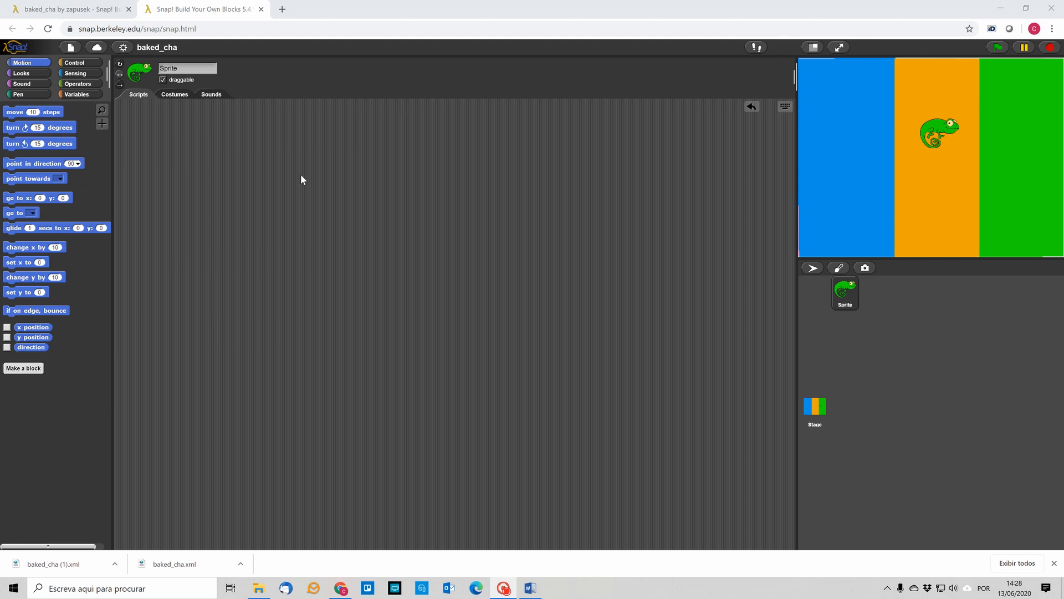
pyautogui.moveTo(988, 129)
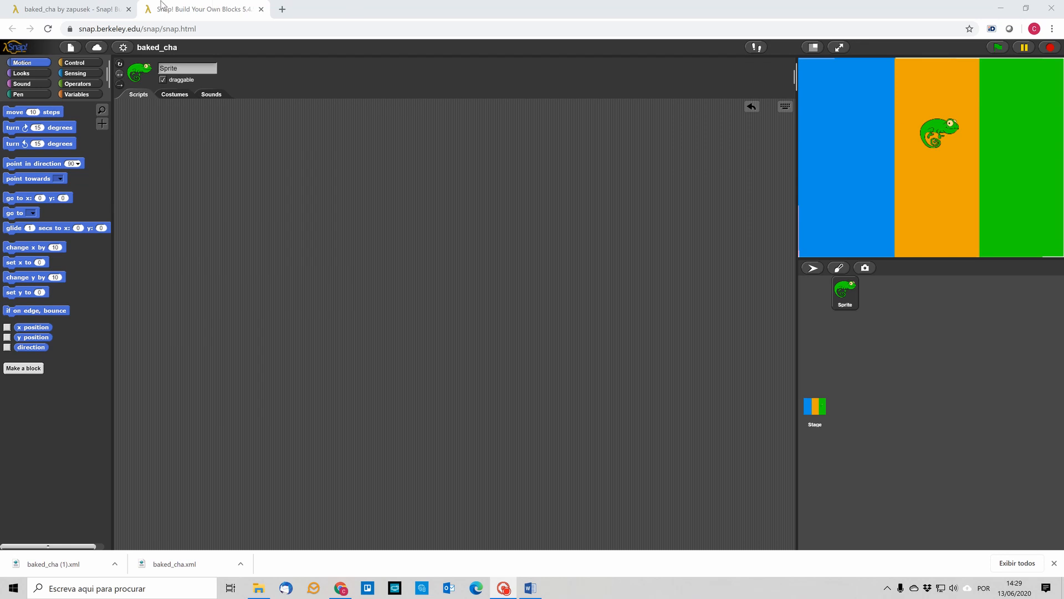
# - Review the original project page, the stage, and the chameleon's costumes
pyautogui.click(68, 9)
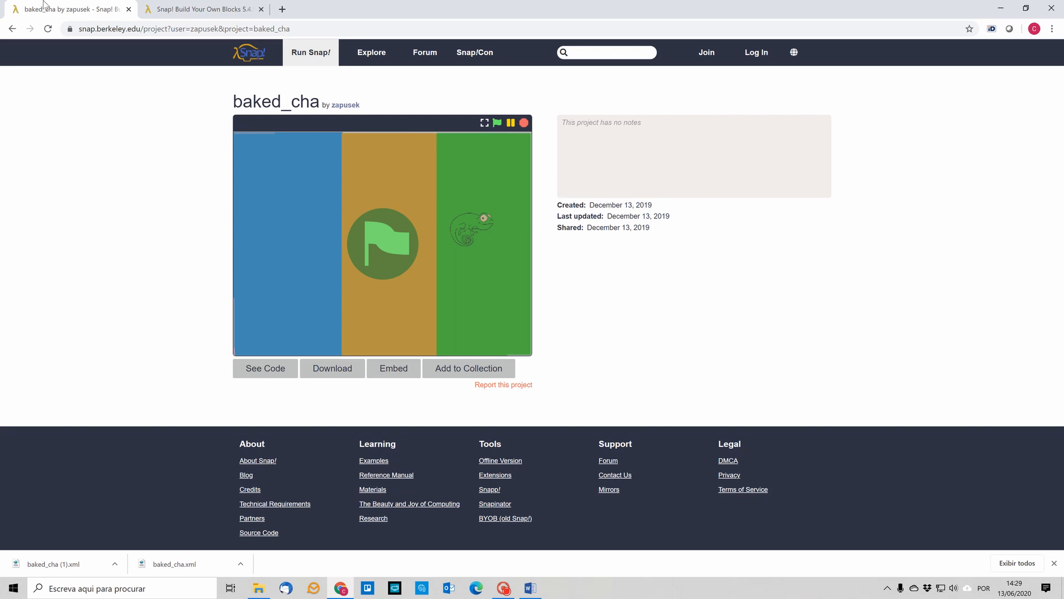
pyautogui.click(265, 368)
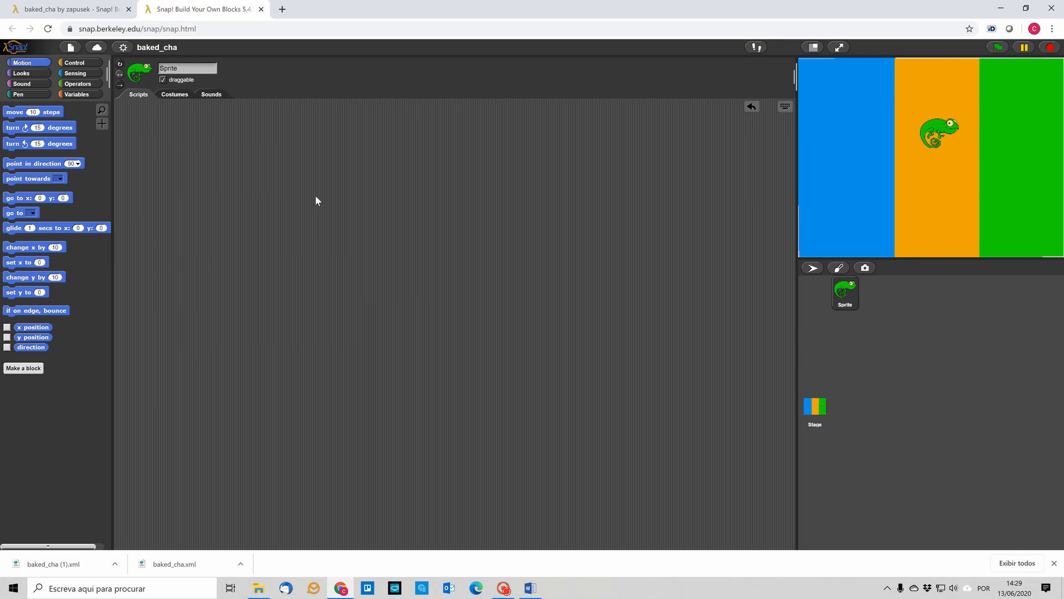
pyautogui.click(814, 410)
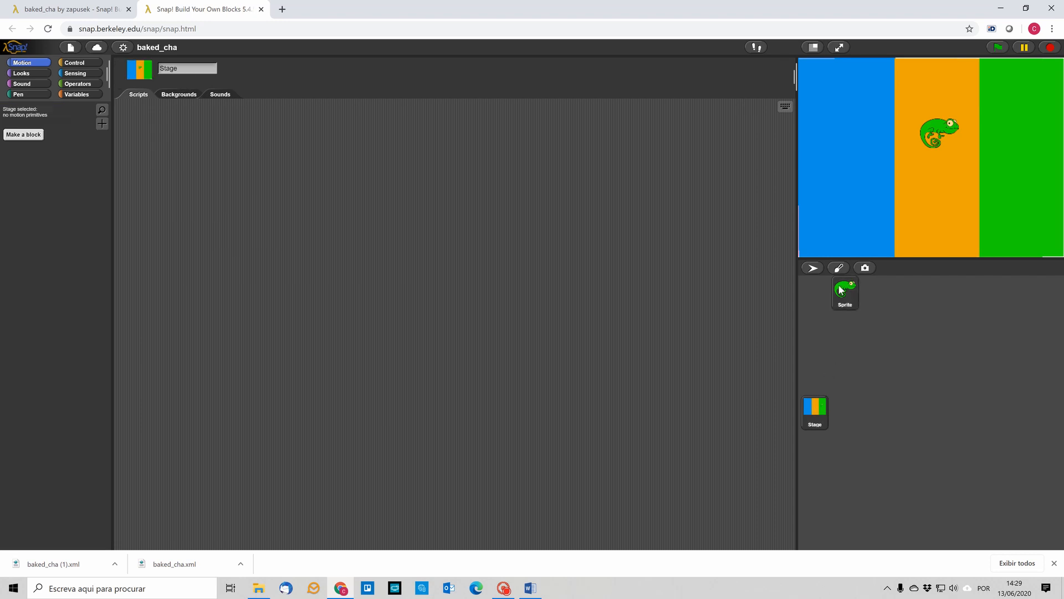
pyautogui.click(844, 293)
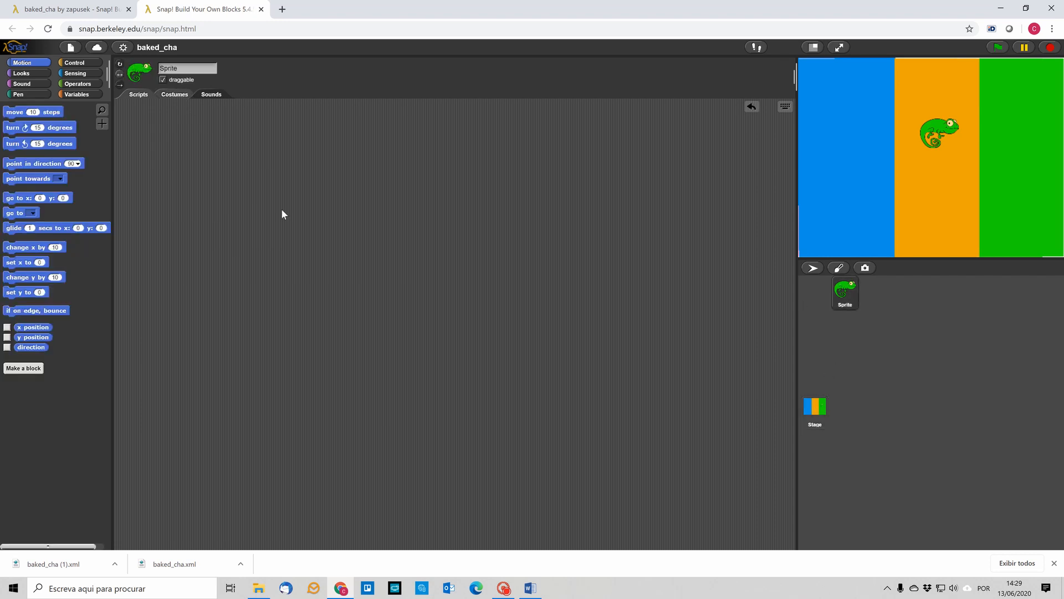
pyautogui.click(175, 94)
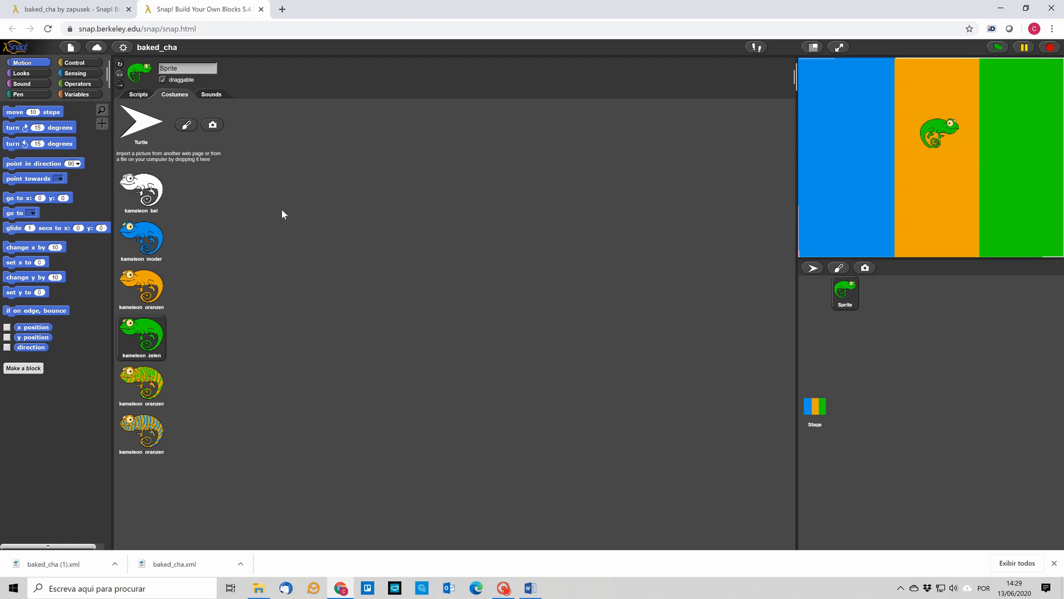
pyautogui.moveTo(139, 94)
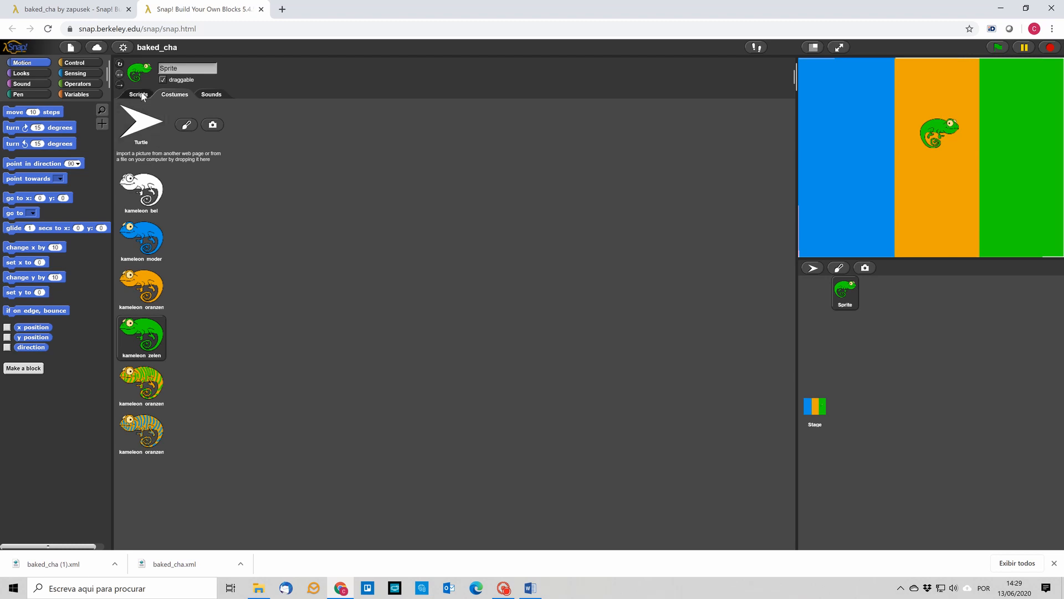
pyautogui.click(139, 94)
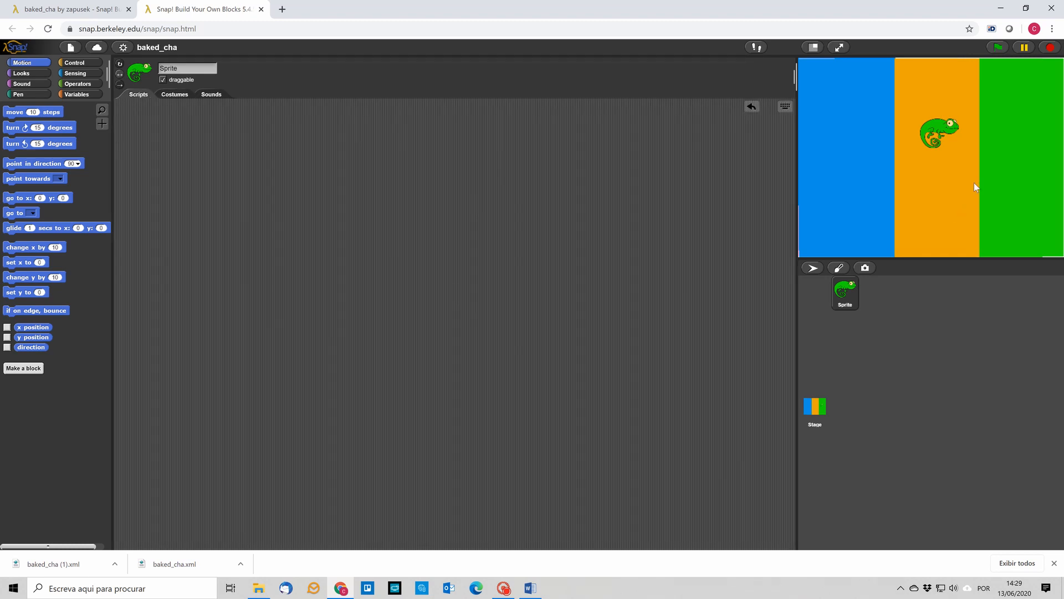
pyautogui.moveTo(930, 134)
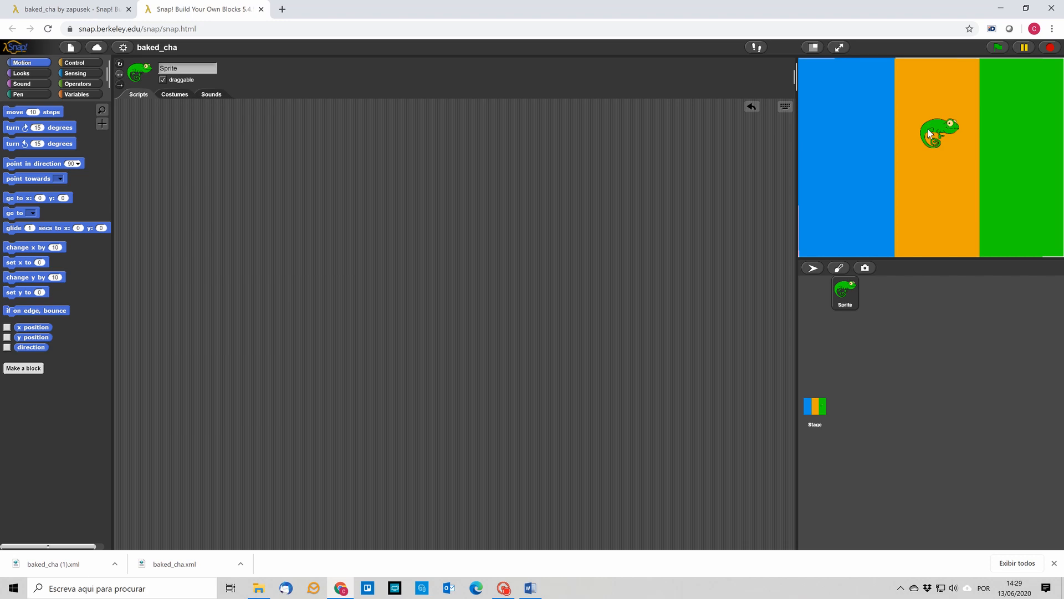
pyautogui.moveTo(265, 187)
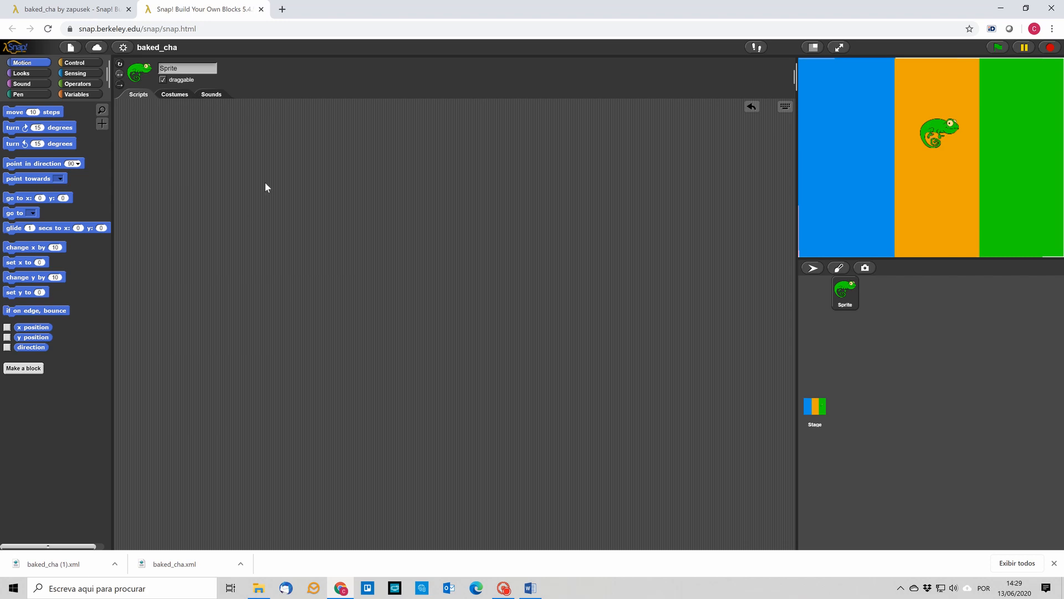
pyautogui.moveTo(308, 179)
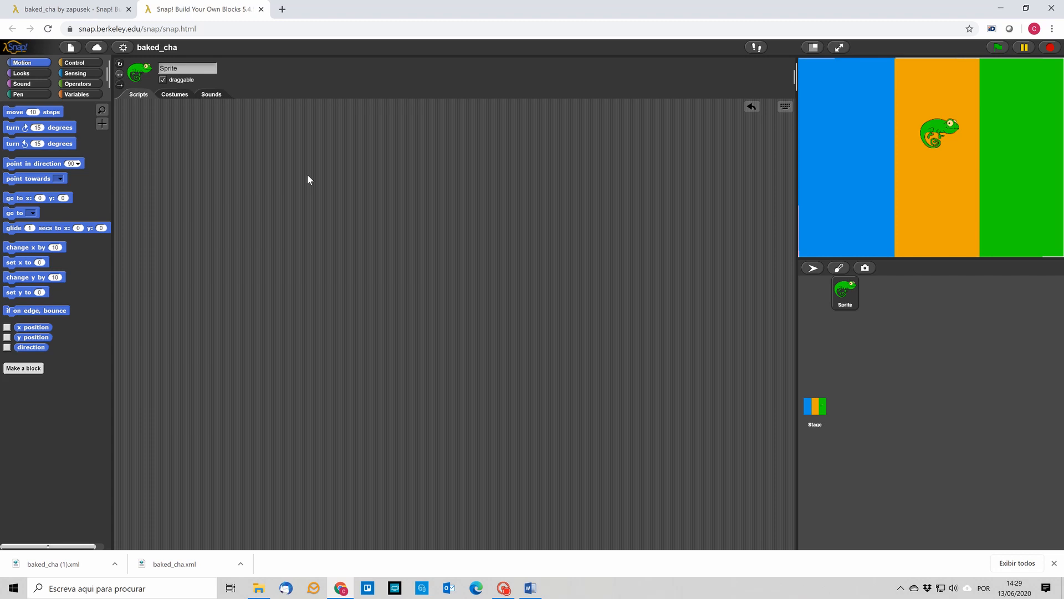
pyautogui.moveTo(289, 172)
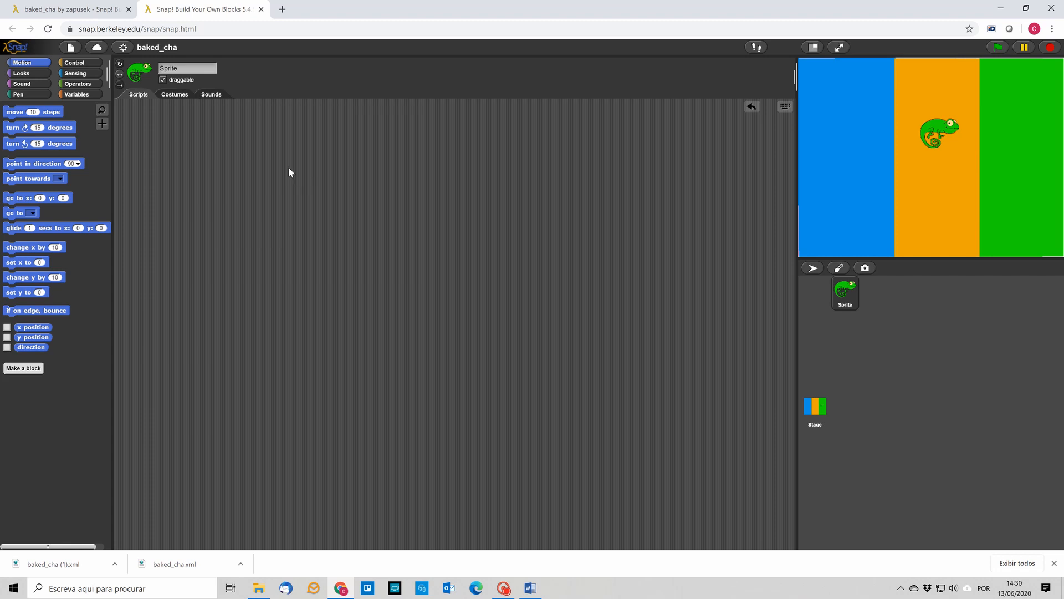
pyautogui.moveTo(82, 63)
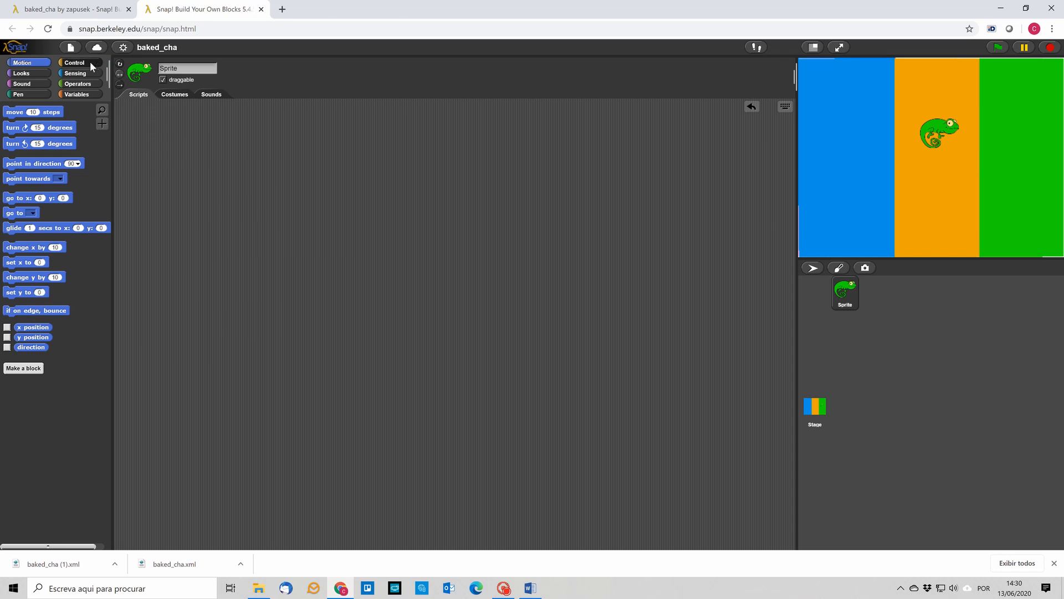
# - Place a 'when up arrow key pressed' hat block in the chameleon's scripts
pyautogui.click(73, 62)
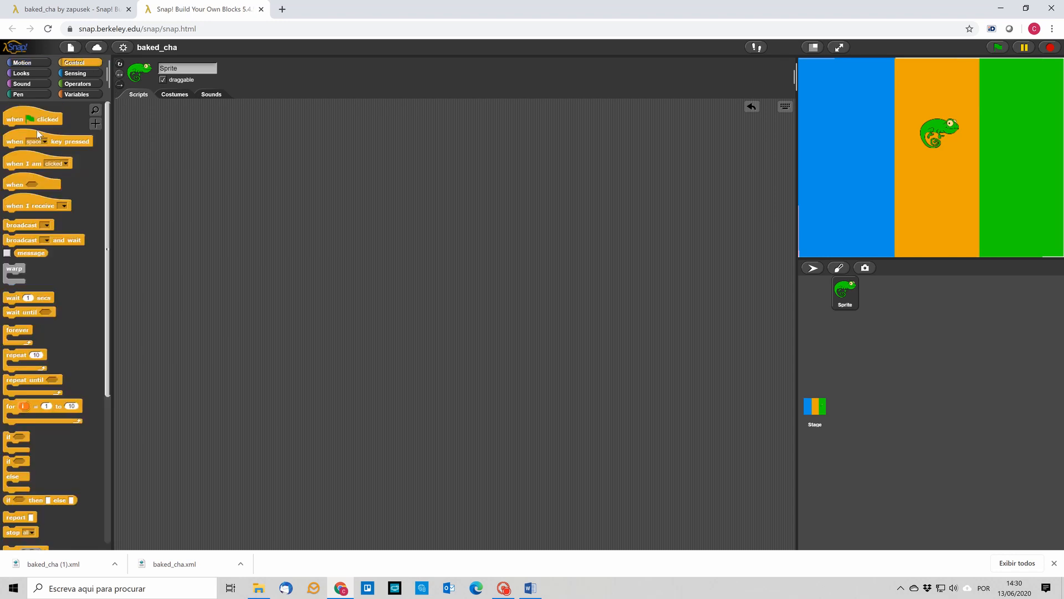
pyautogui.moveTo(48, 142); pyautogui.dragTo(373, 200)
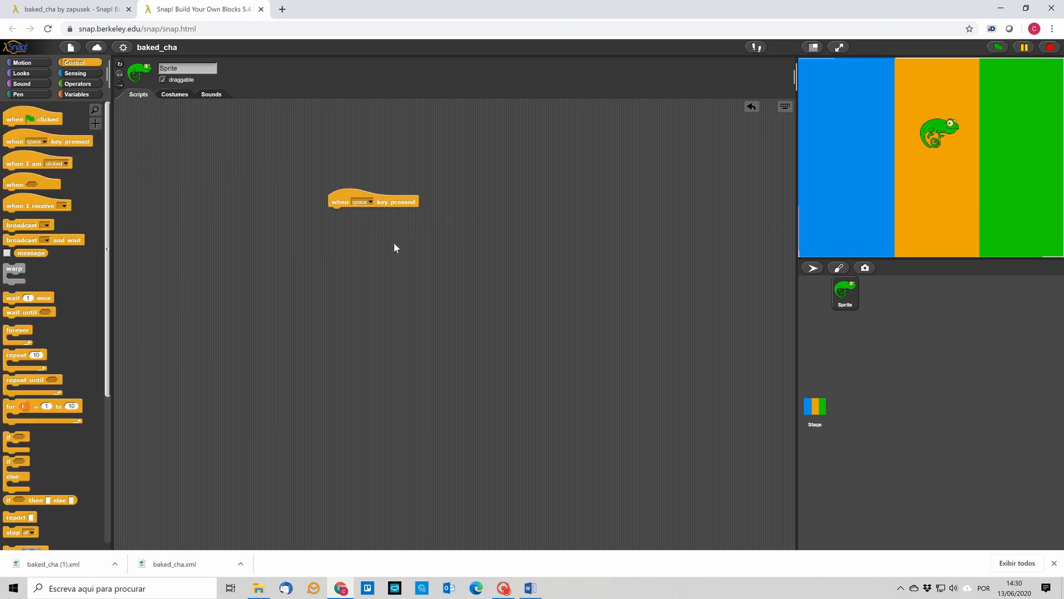
pyautogui.moveTo(351, 218)
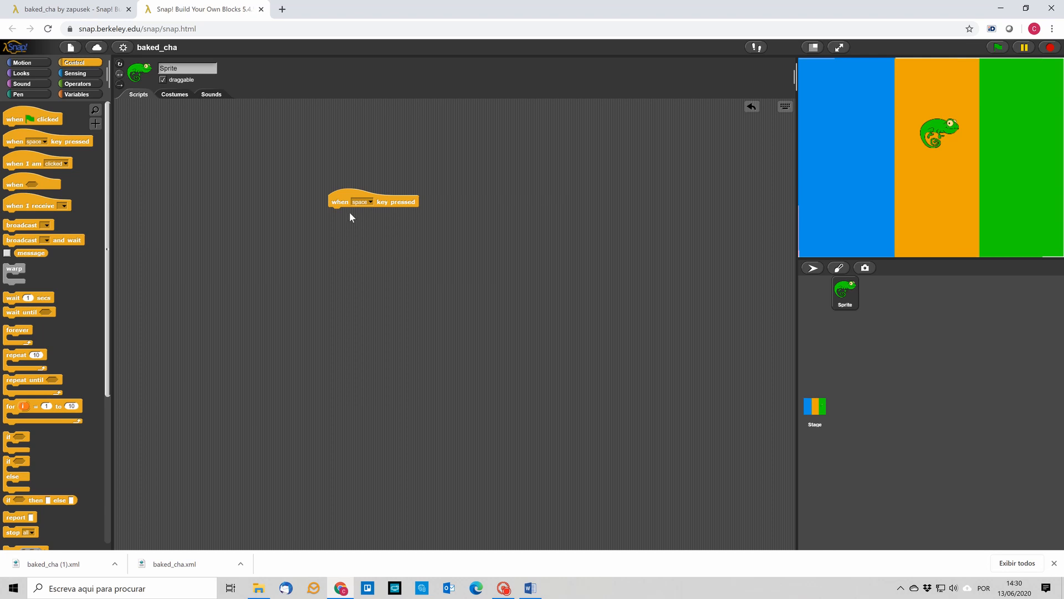
pyautogui.click(369, 201)
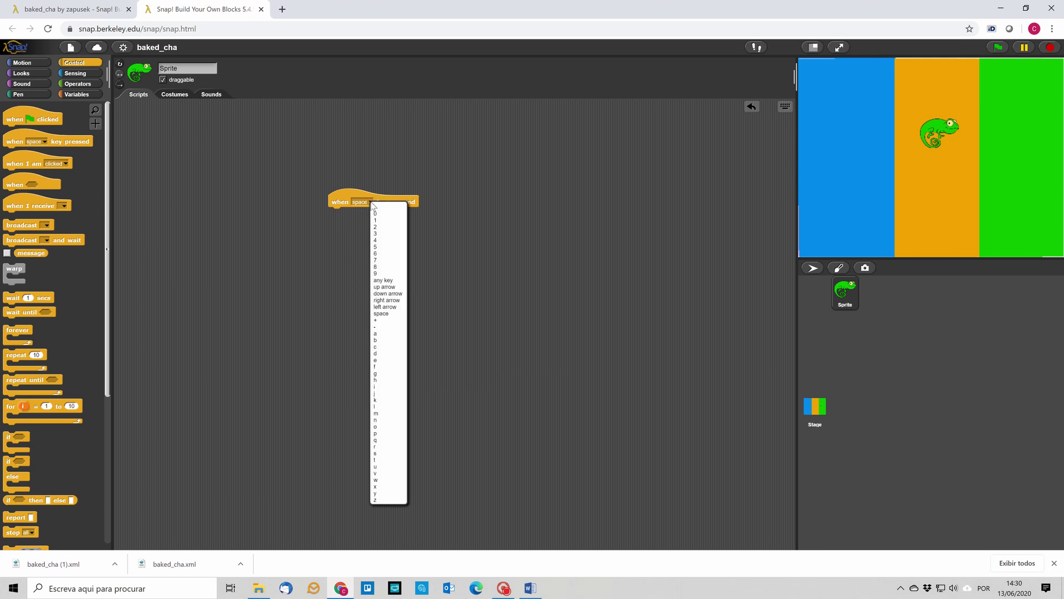
pyautogui.click(383, 286)
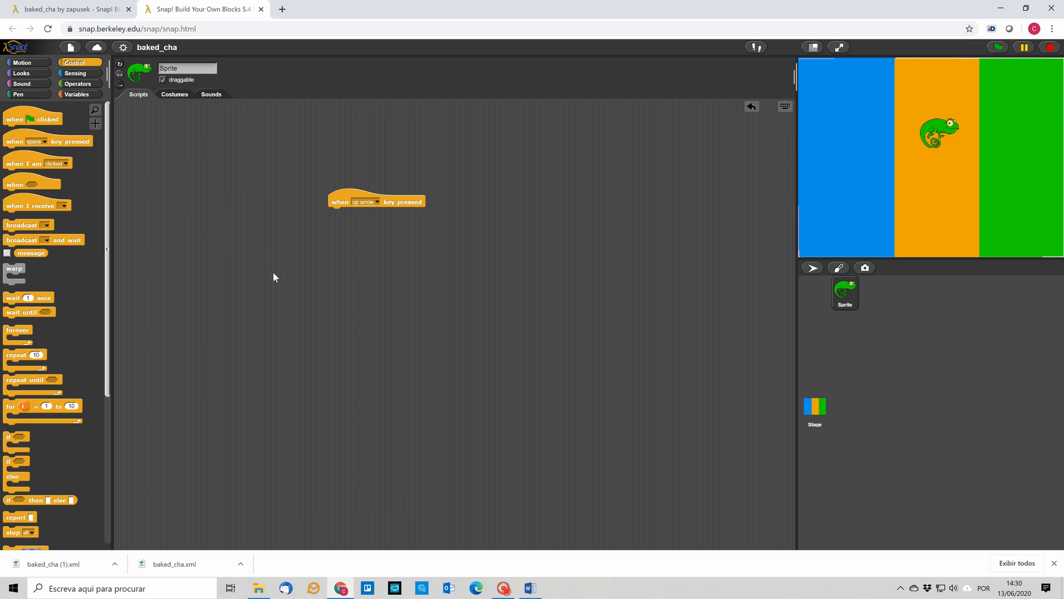
pyautogui.click(21, 63)
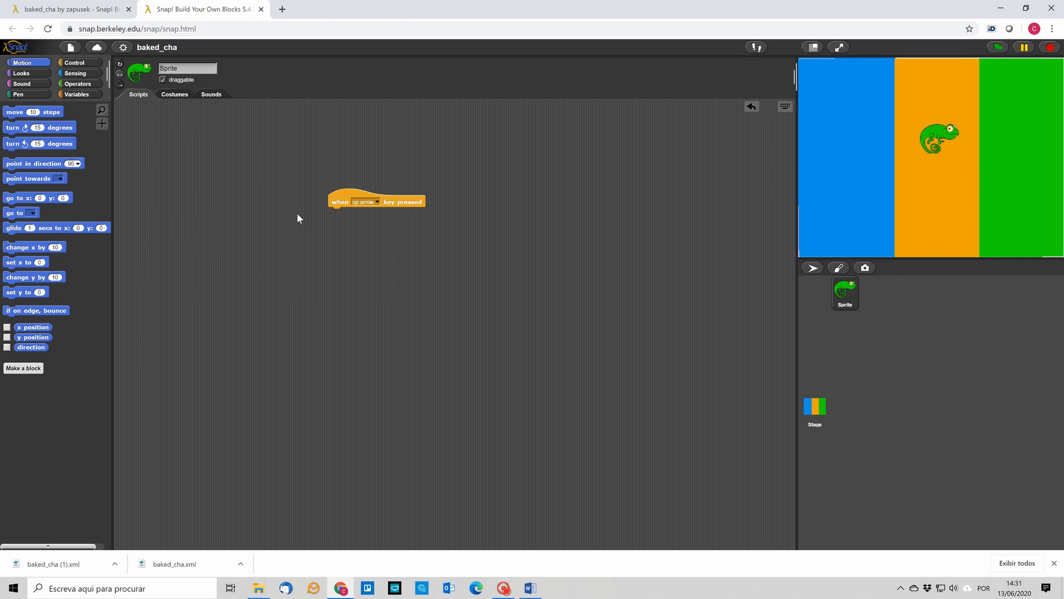
pyautogui.moveTo(640, 187)
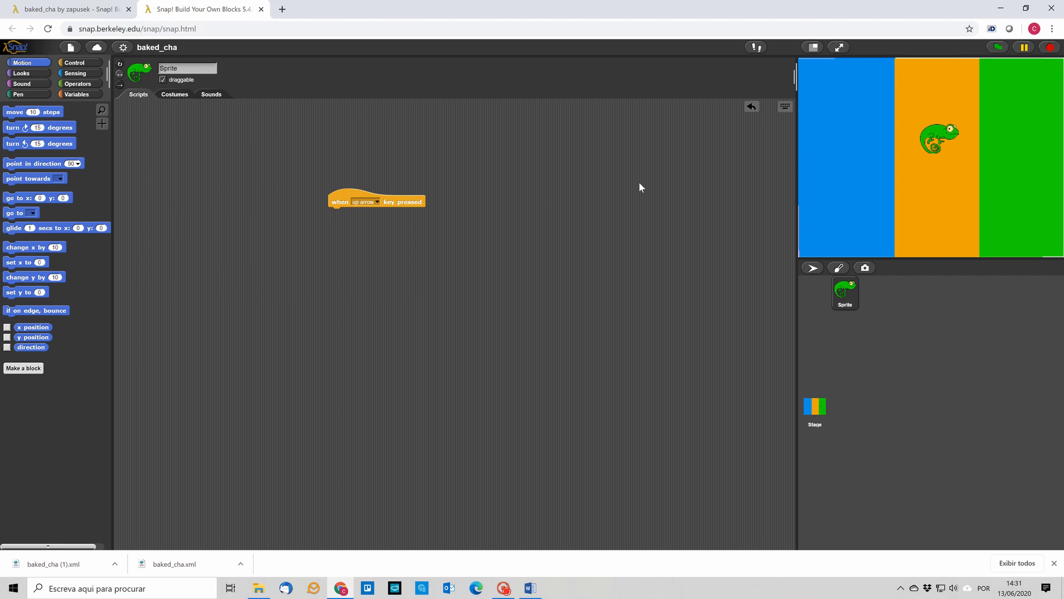
pyautogui.moveTo(804, 216)
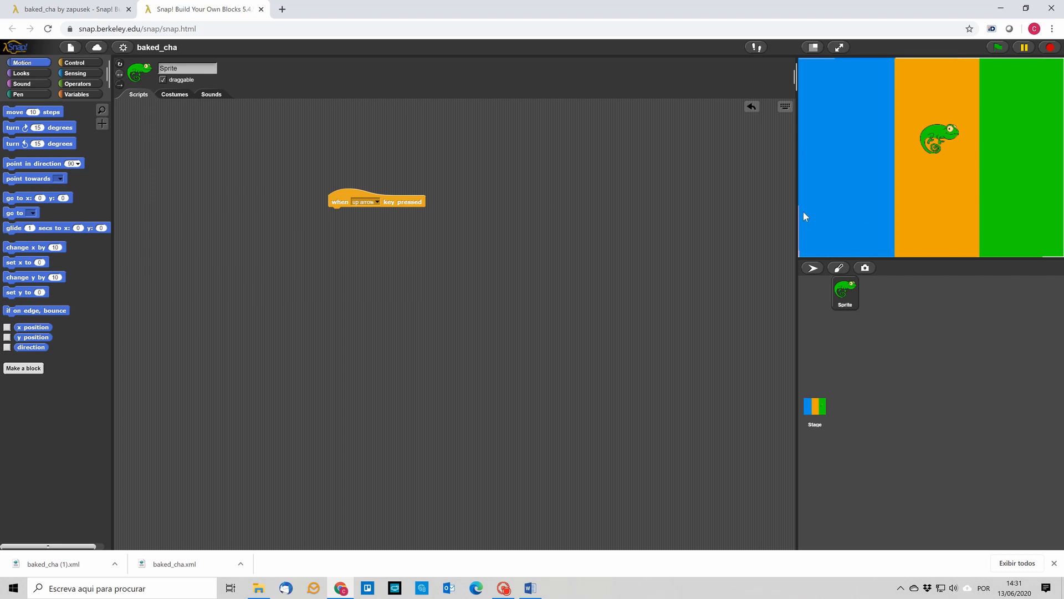
pyautogui.moveTo(821, 211)
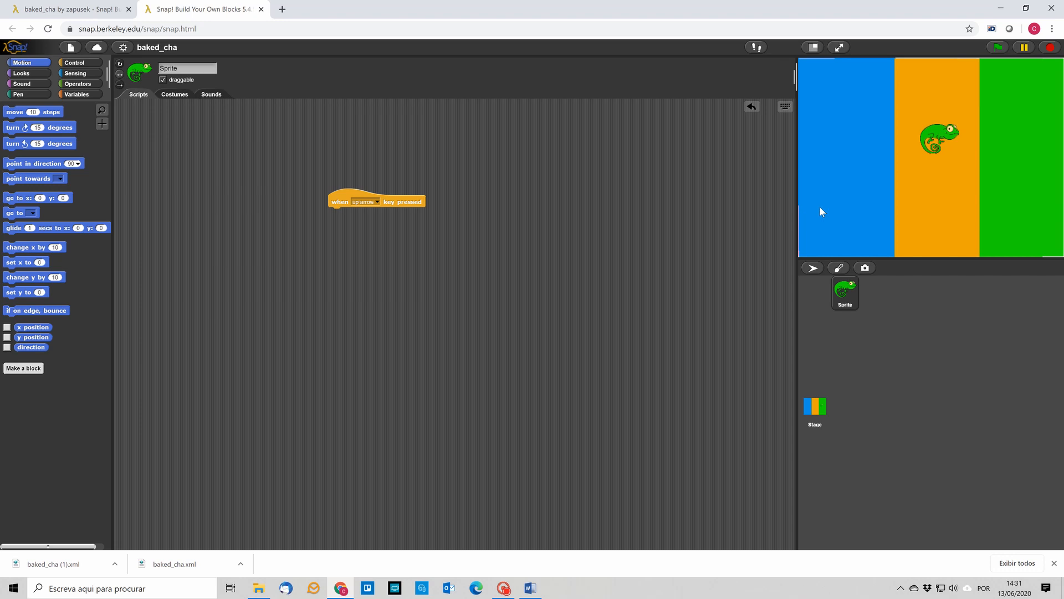
pyautogui.moveTo(1058, 211)
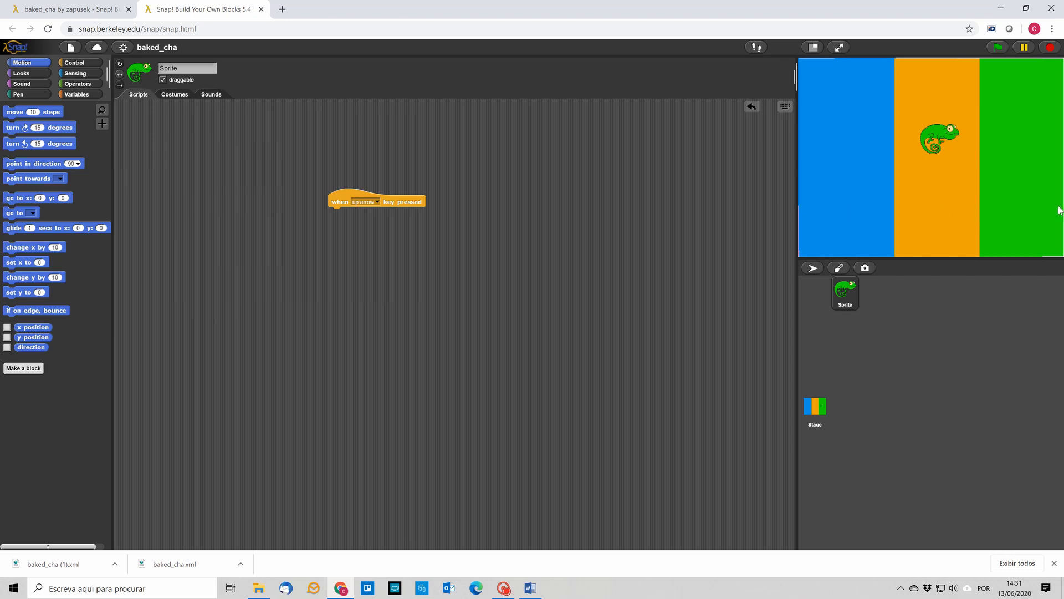
pyautogui.moveTo(833, 245)
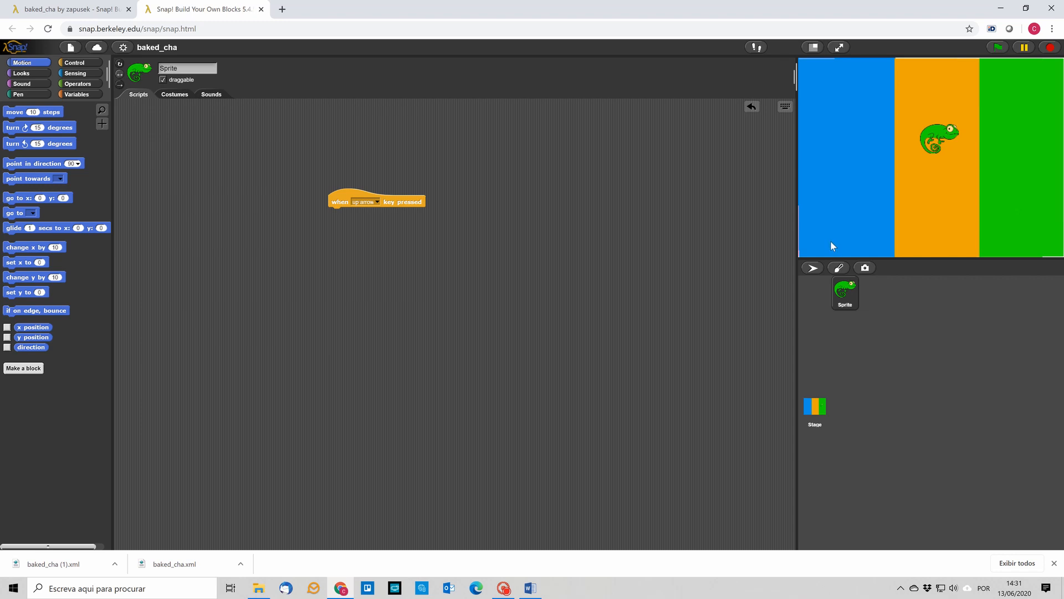
pyautogui.moveTo(823, 82)
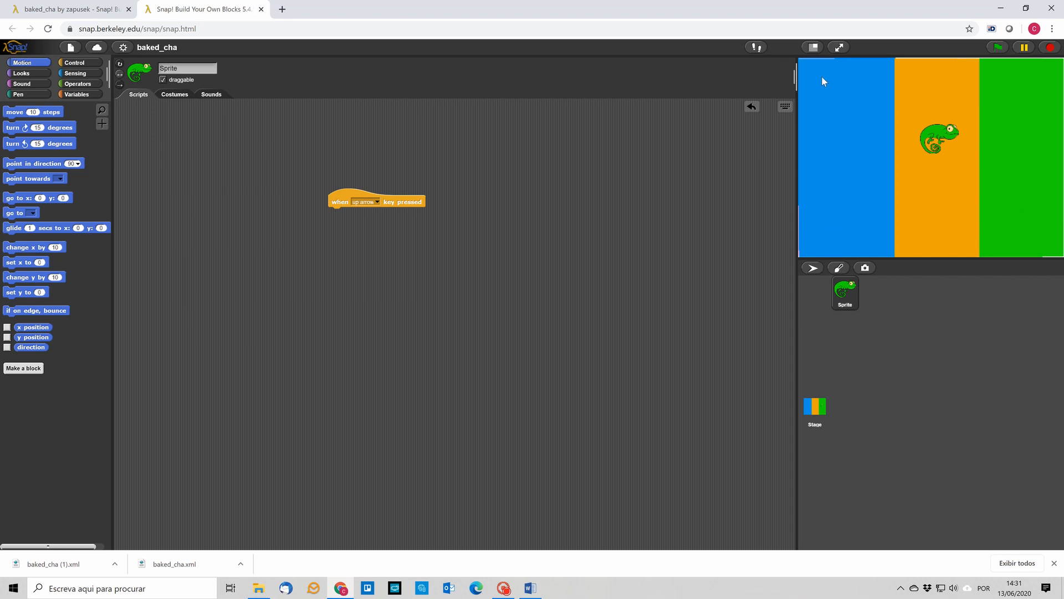
pyautogui.moveTo(821, 72)
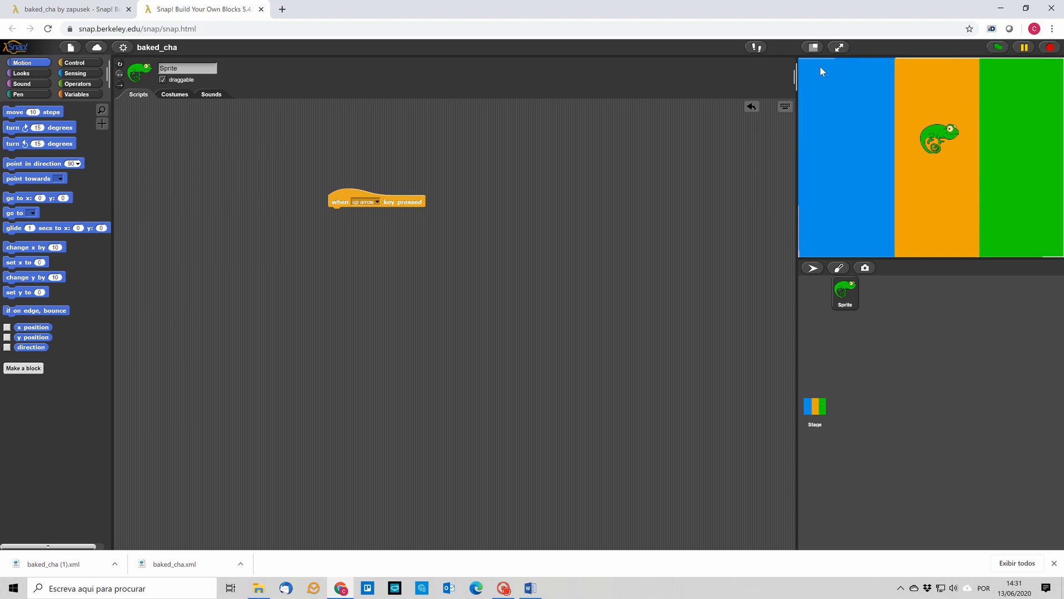
pyautogui.moveTo(799, 260)
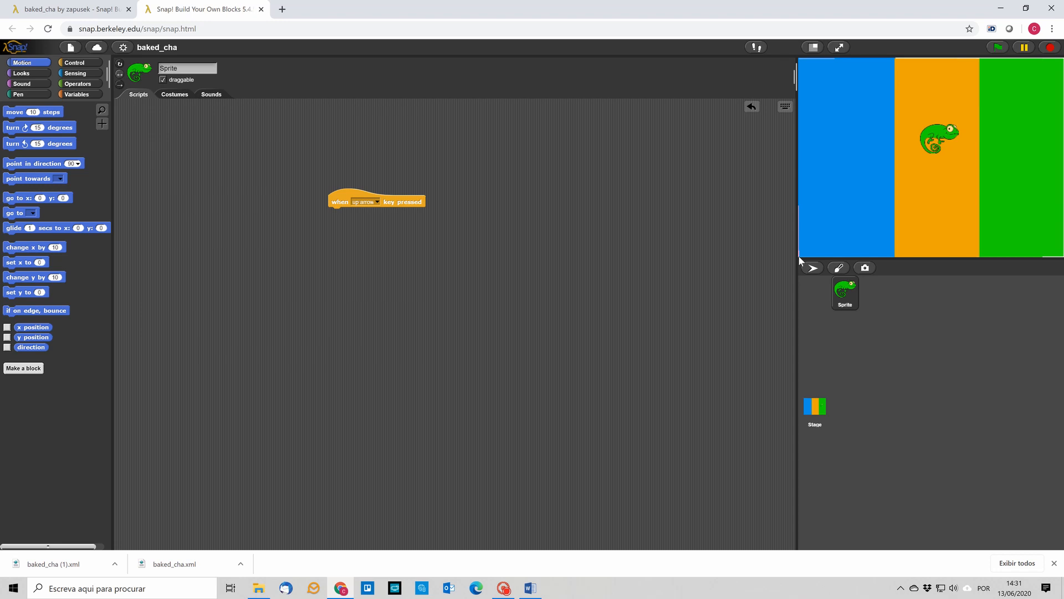
pyautogui.moveTo(951, 143)
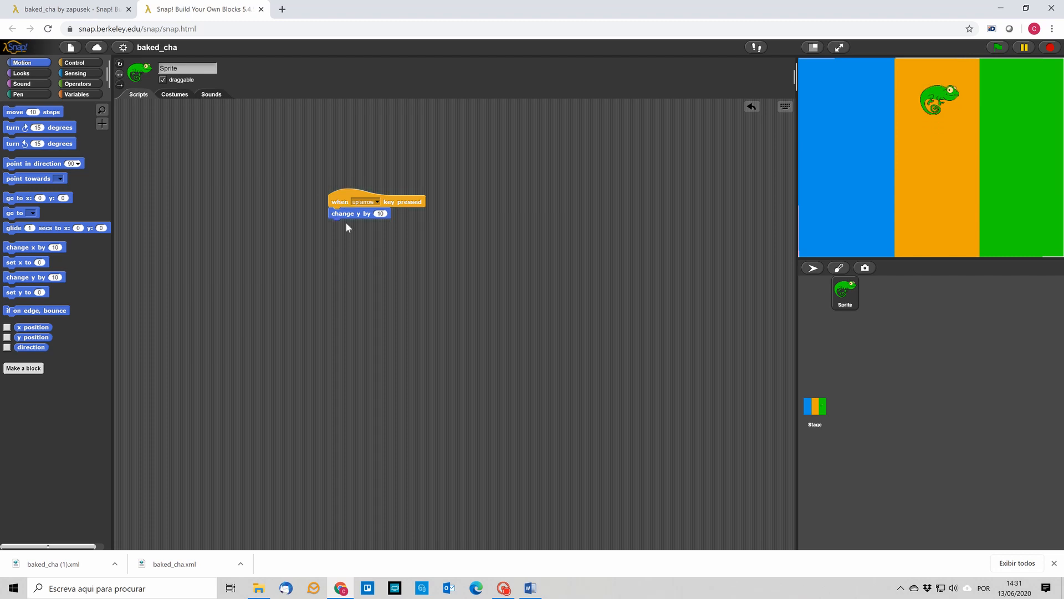
pyautogui.moveTo(389, 232)
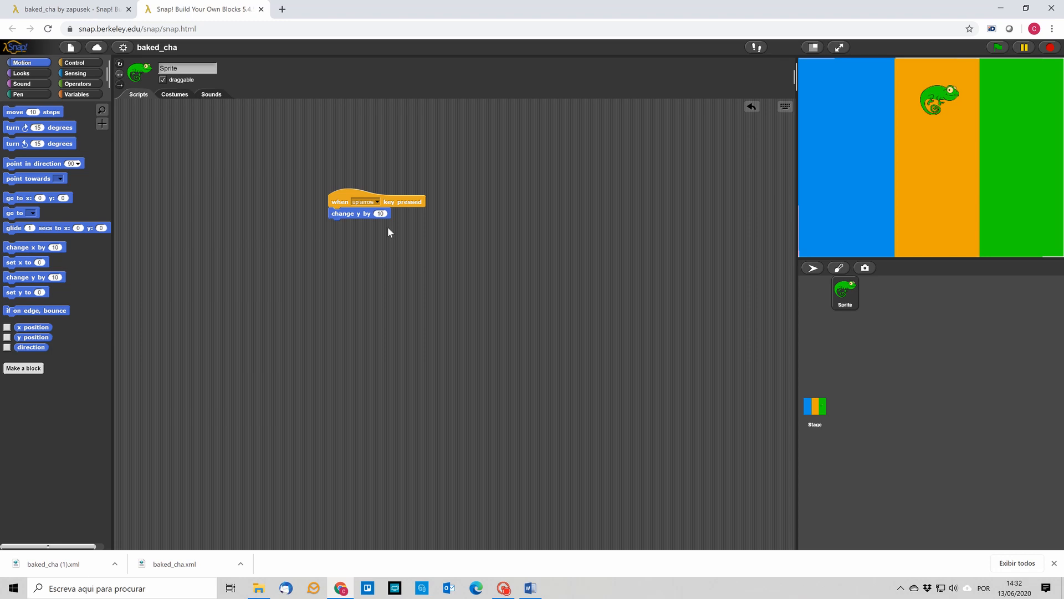
pyautogui.moveTo(455, 242)
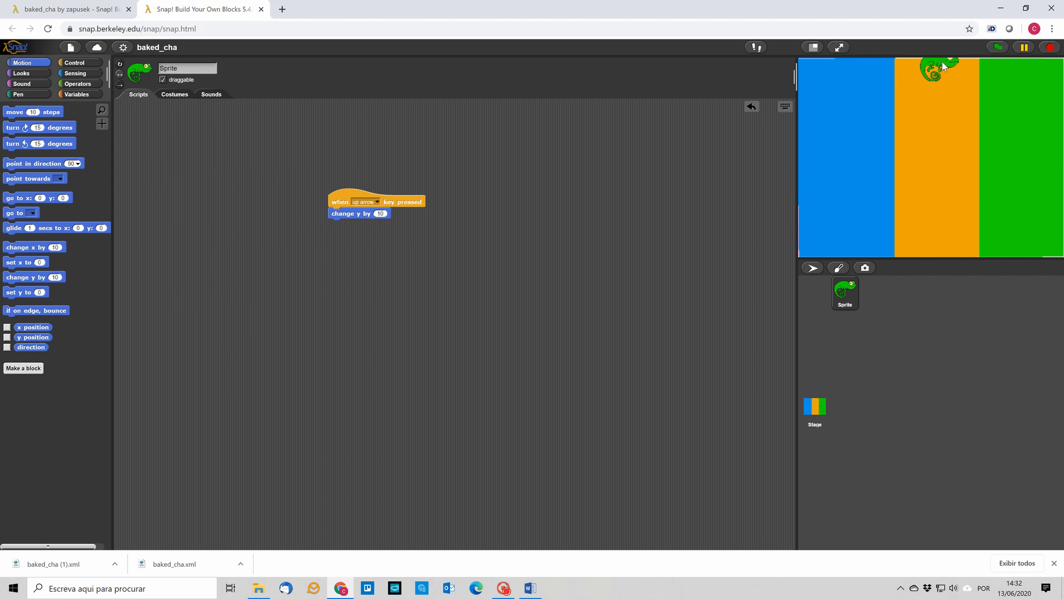
pyautogui.moveTo(611, 237)
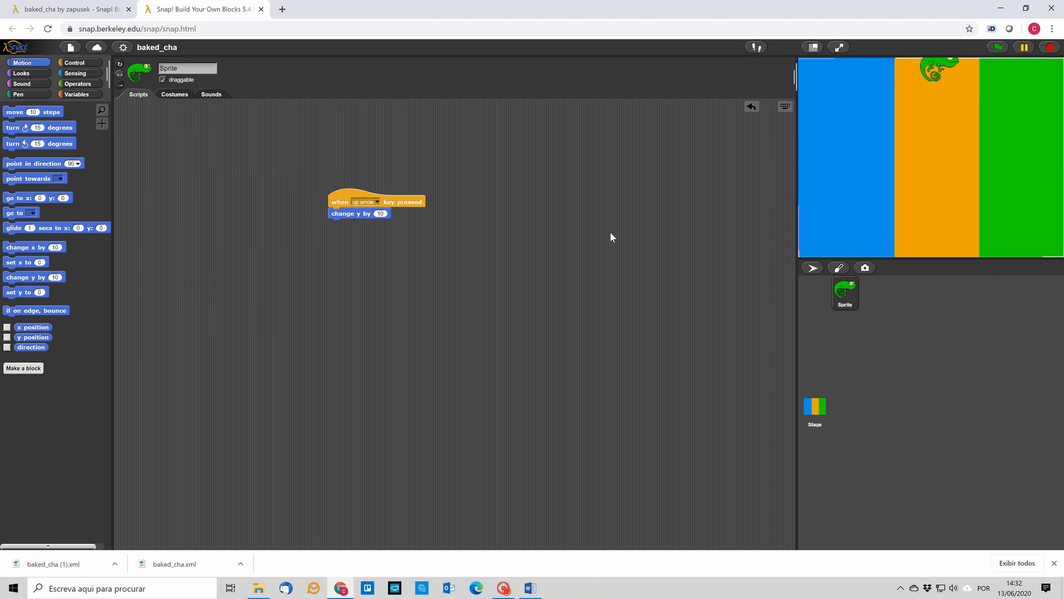
pyautogui.moveTo(535, 264)
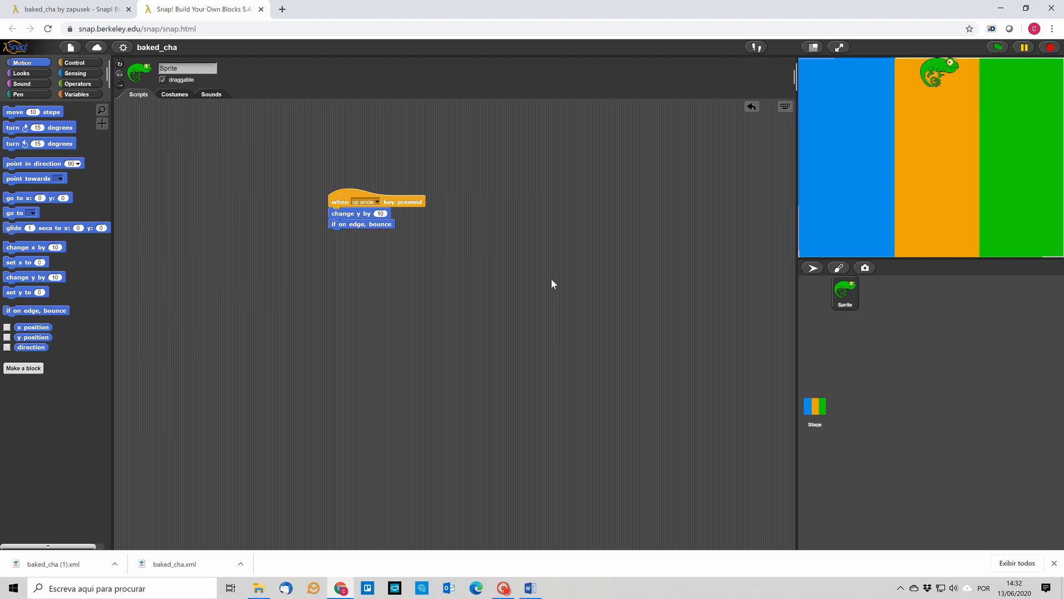
pyautogui.moveTo(465, 279)
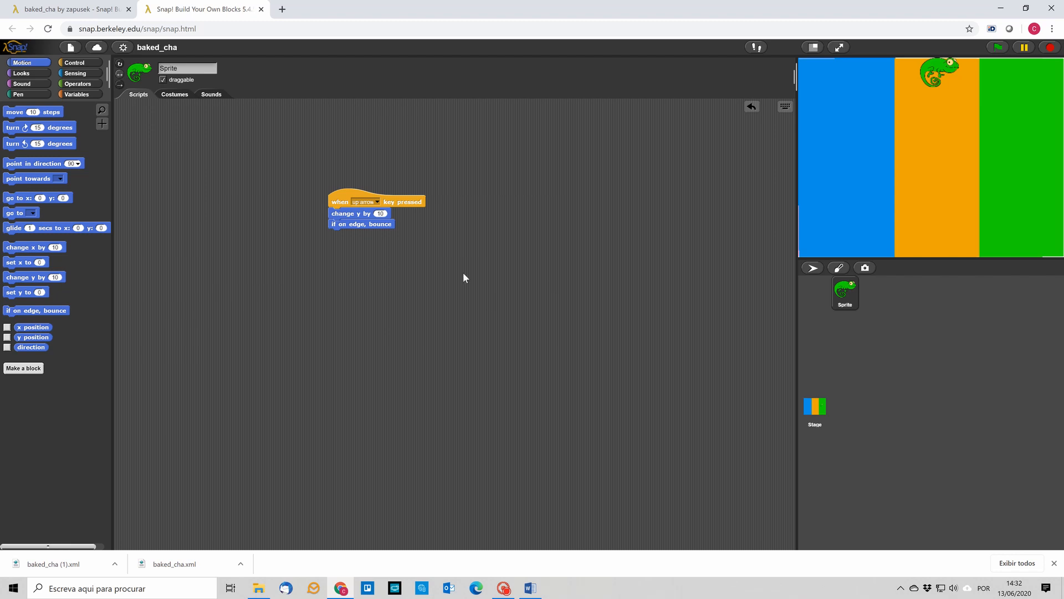
pyautogui.moveTo(339, 199)
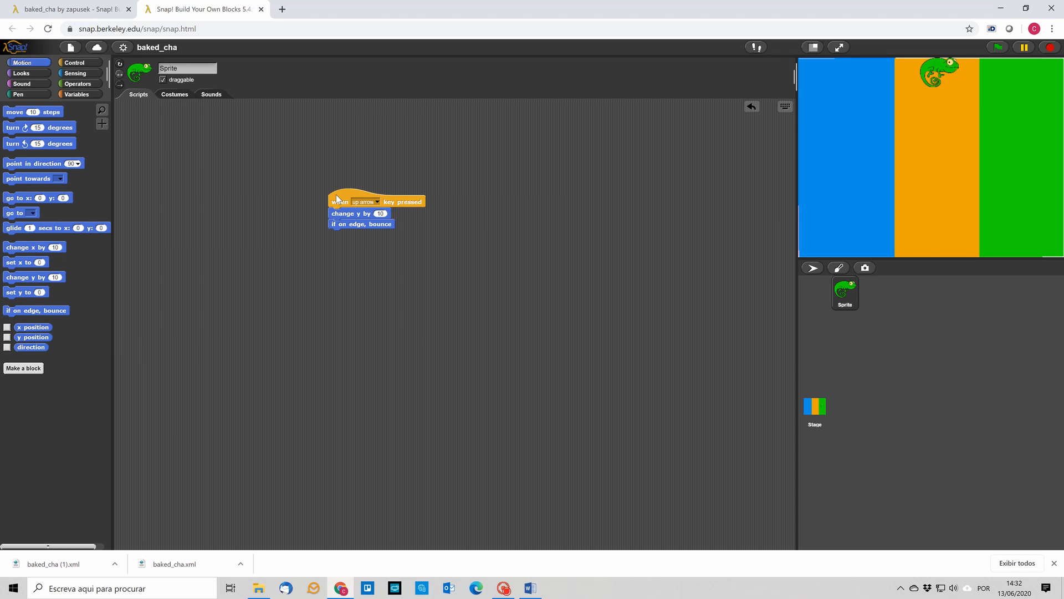
# - Duplicate the up-arrow script below and make the copy trigger on the down arrow
pyautogui.moveTo(339, 201); pyautogui.dragTo(327, 256)
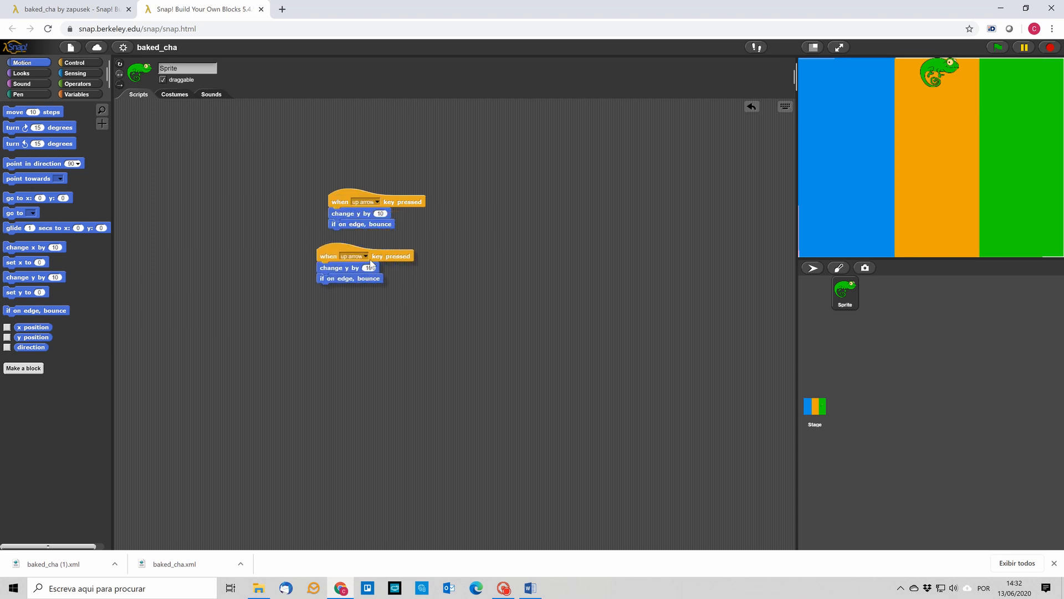
pyautogui.click(366, 256)
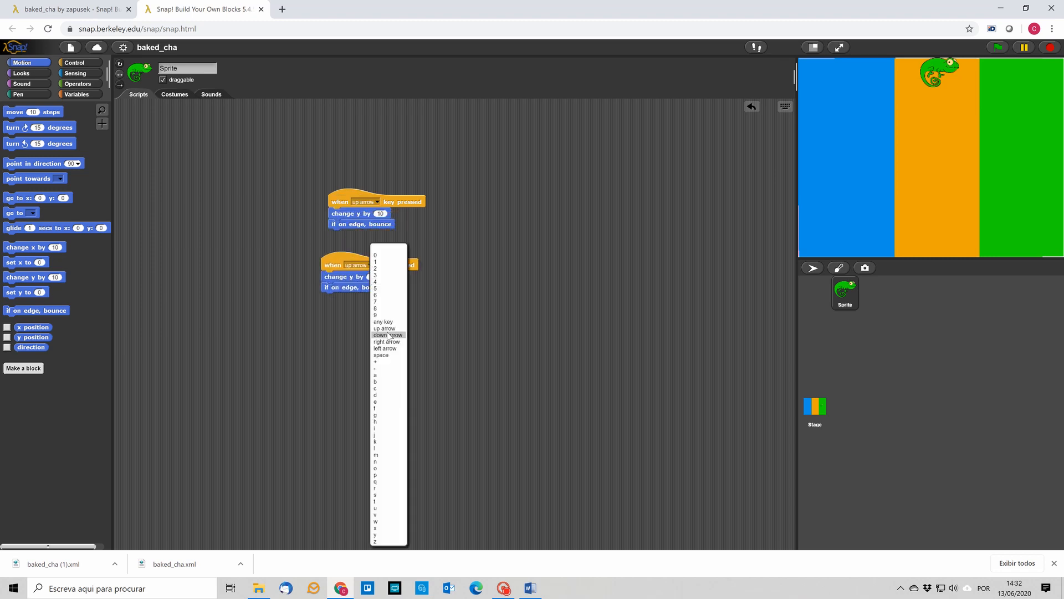
pyautogui.click(384, 334)
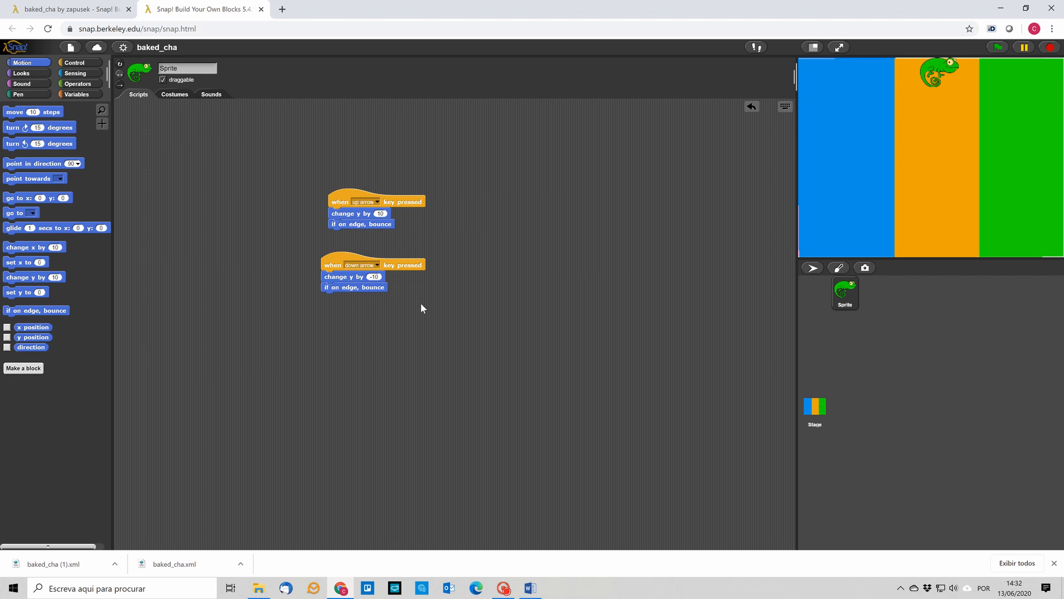
pyautogui.moveTo(457, 326)
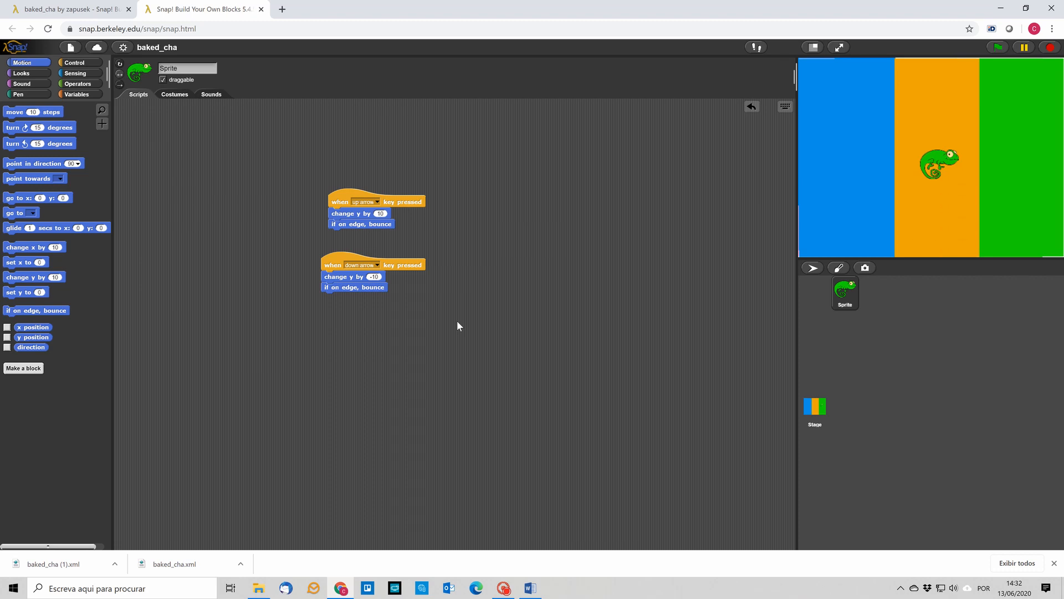
pyautogui.moveTo(885, 167)
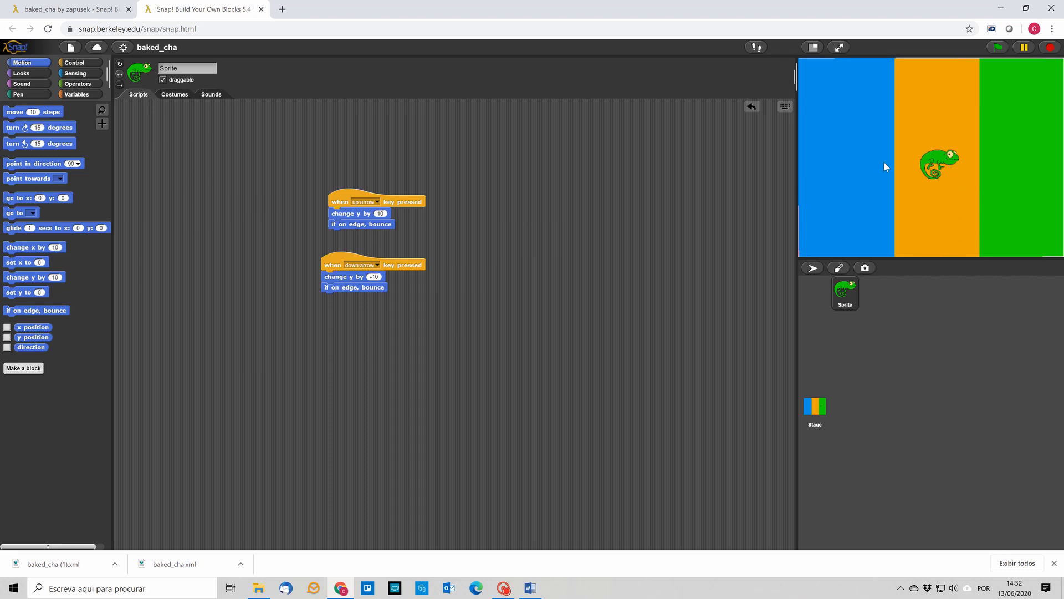
pyautogui.moveTo(888, 115)
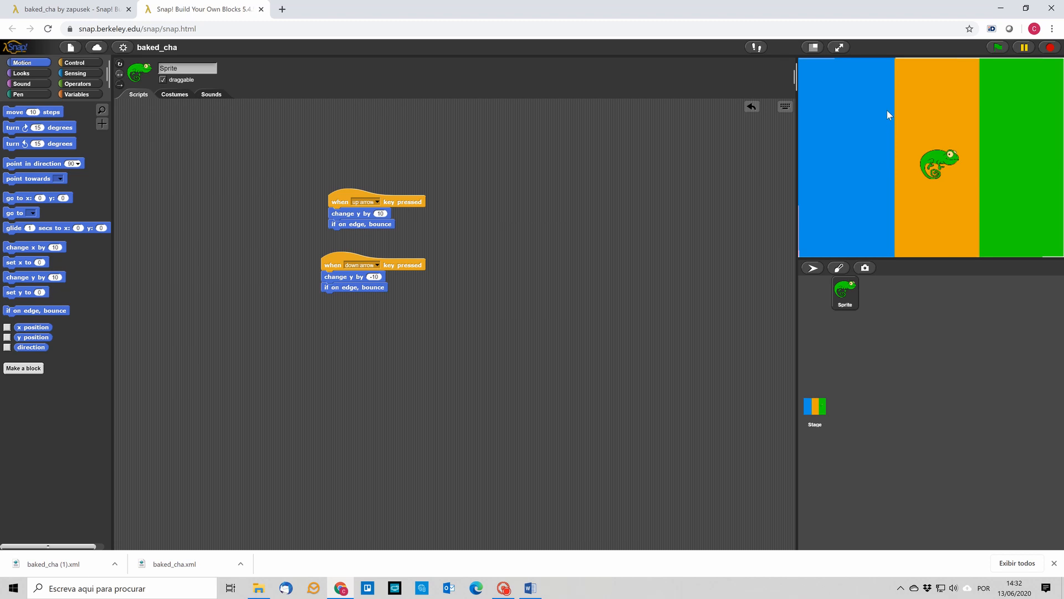
pyautogui.moveTo(895, 151)
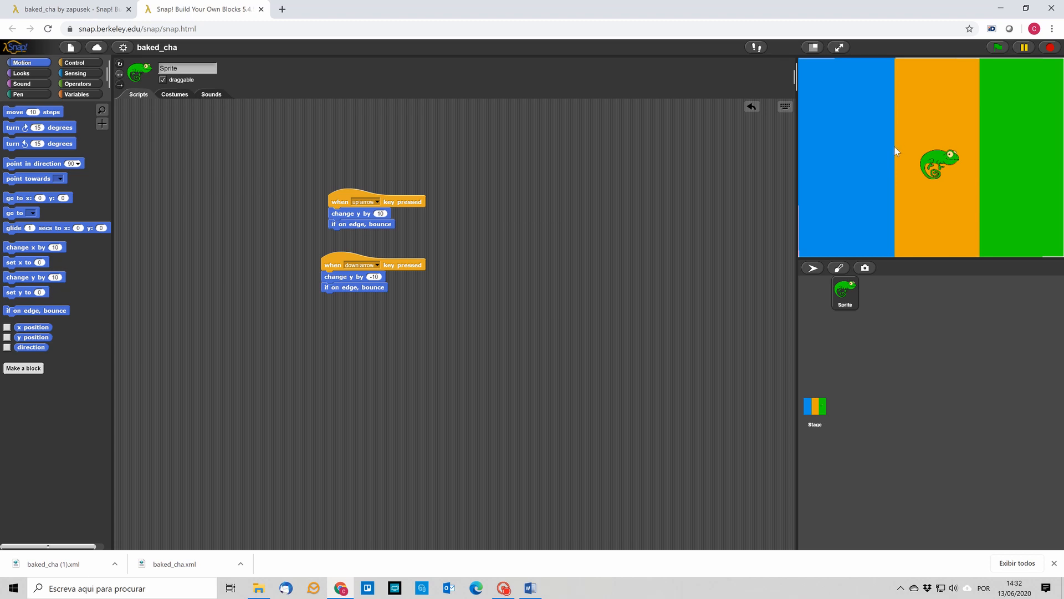
pyautogui.moveTo(895, 151)
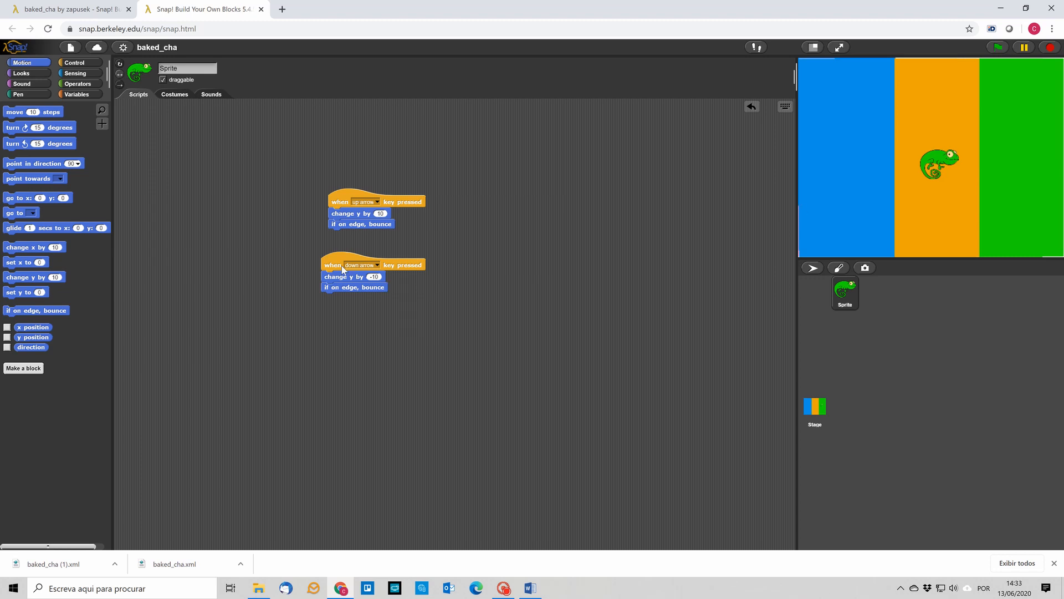
# - Copy the movement script, trigger it on the left arrow, and delete its change y block
pyautogui.moveTo(333, 265); pyautogui.dragTo(343, 326)
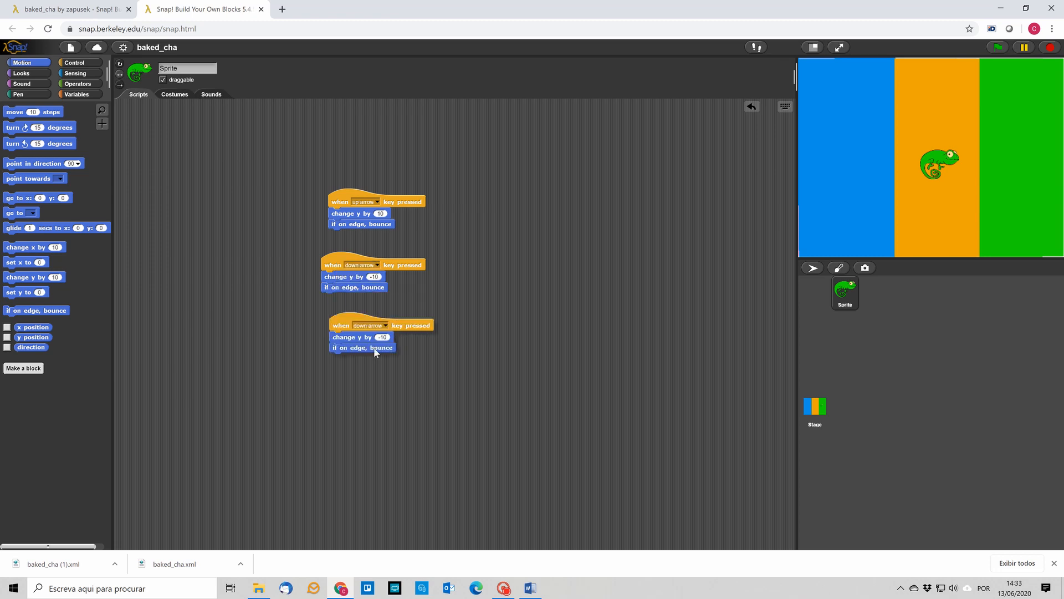
pyautogui.click(369, 264)
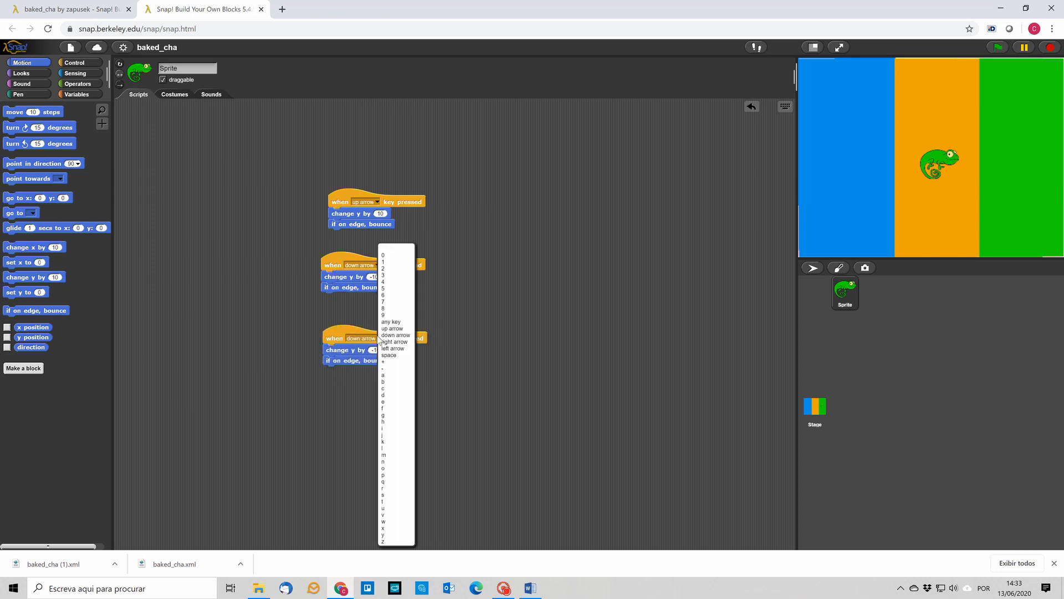
pyautogui.click(393, 348)
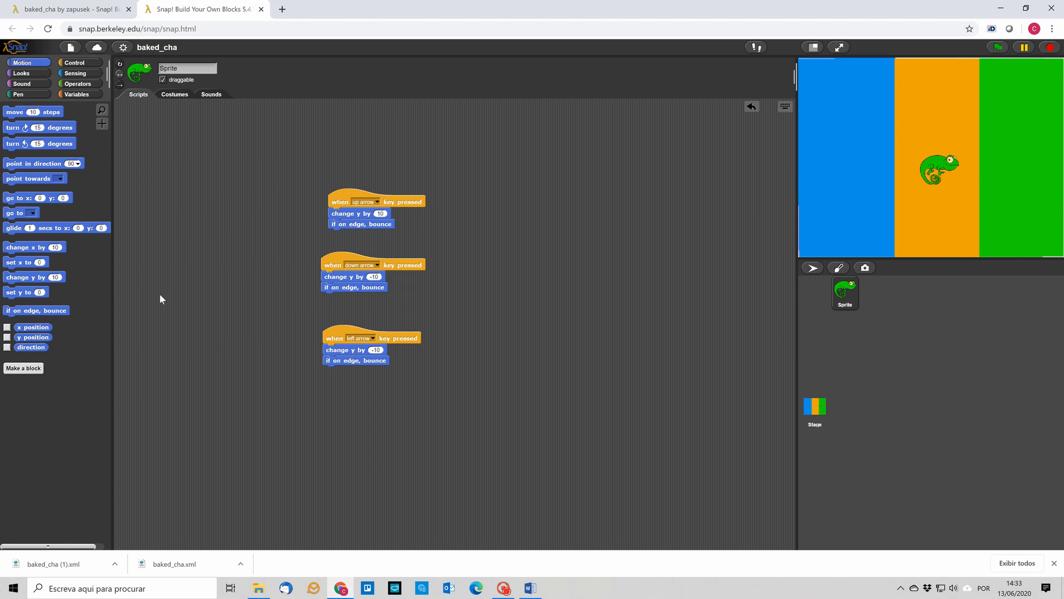
pyautogui.rightClick(346, 349)
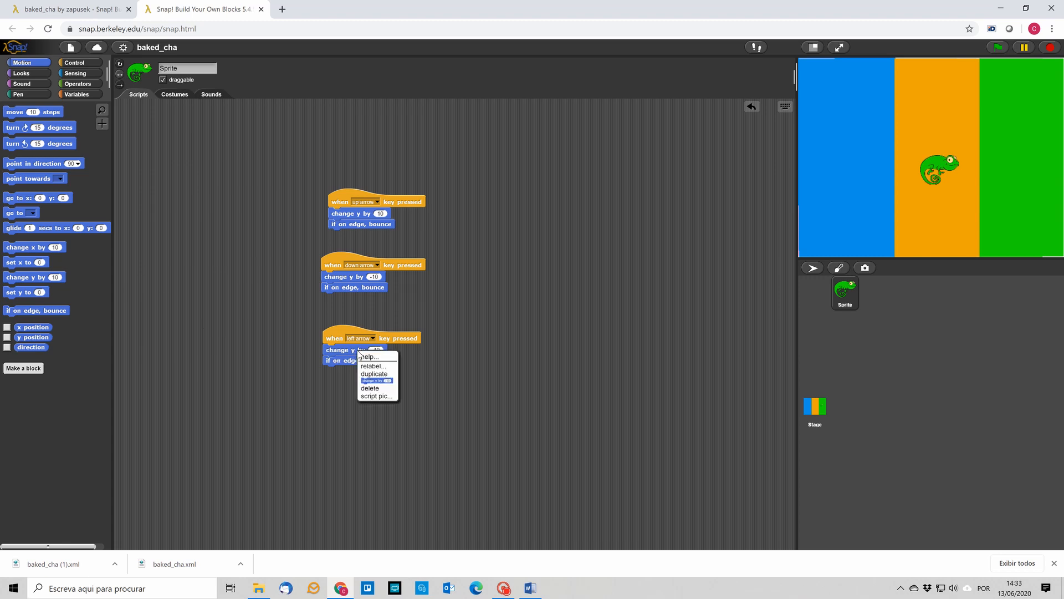
pyautogui.click(371, 388)
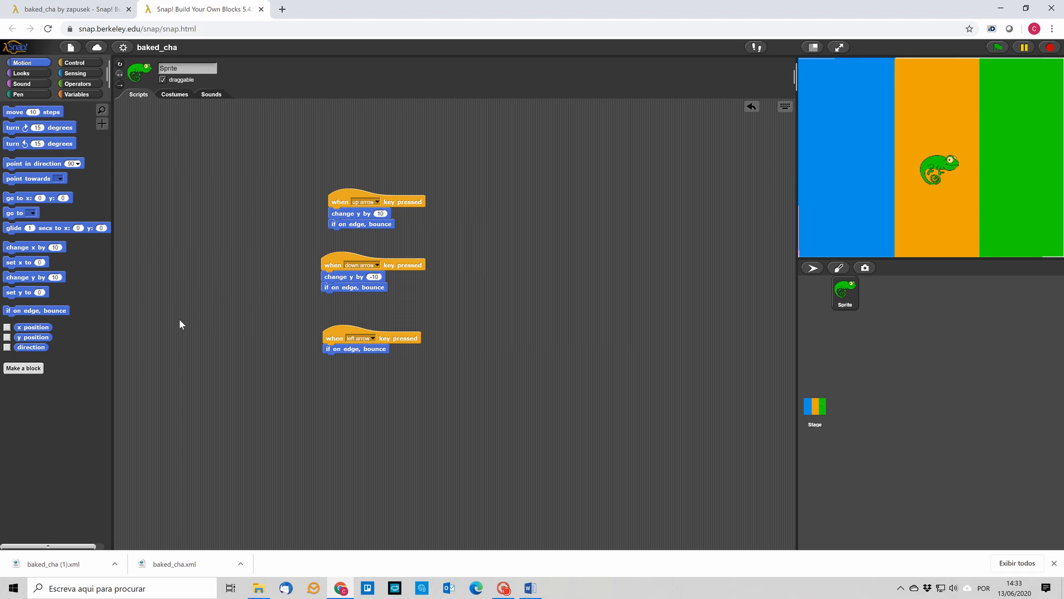
pyautogui.moveTo(288, 281)
pyautogui.write('-10')
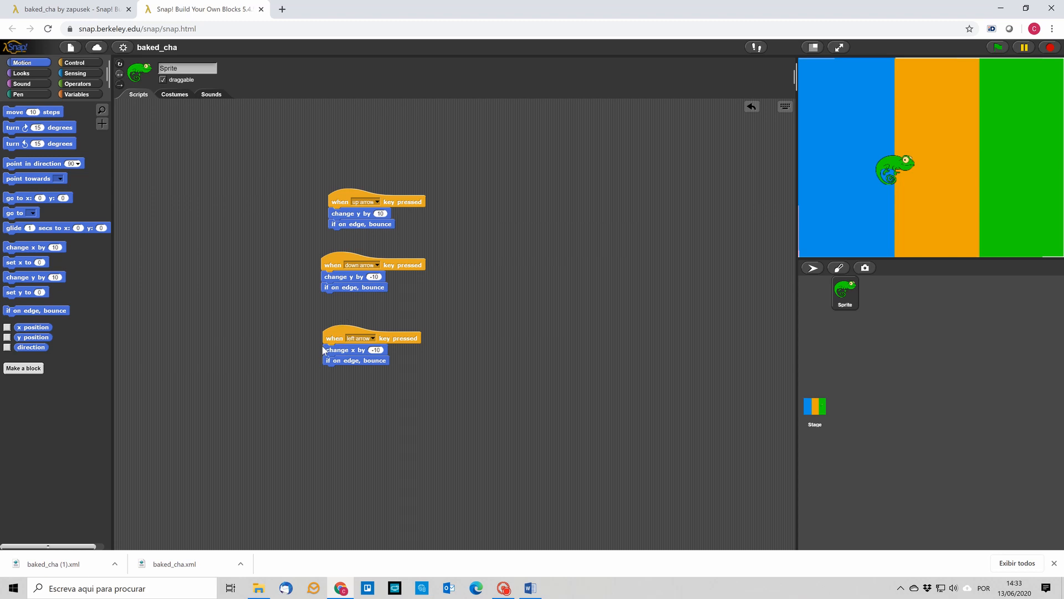
pyautogui.moveTo(326, 350)
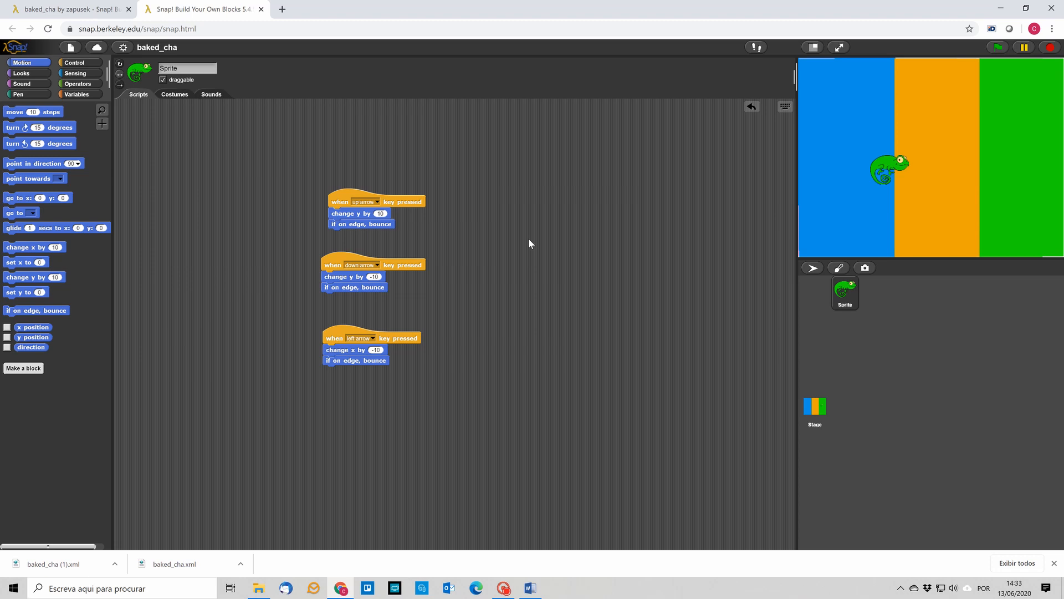
pyautogui.moveTo(257, 194)
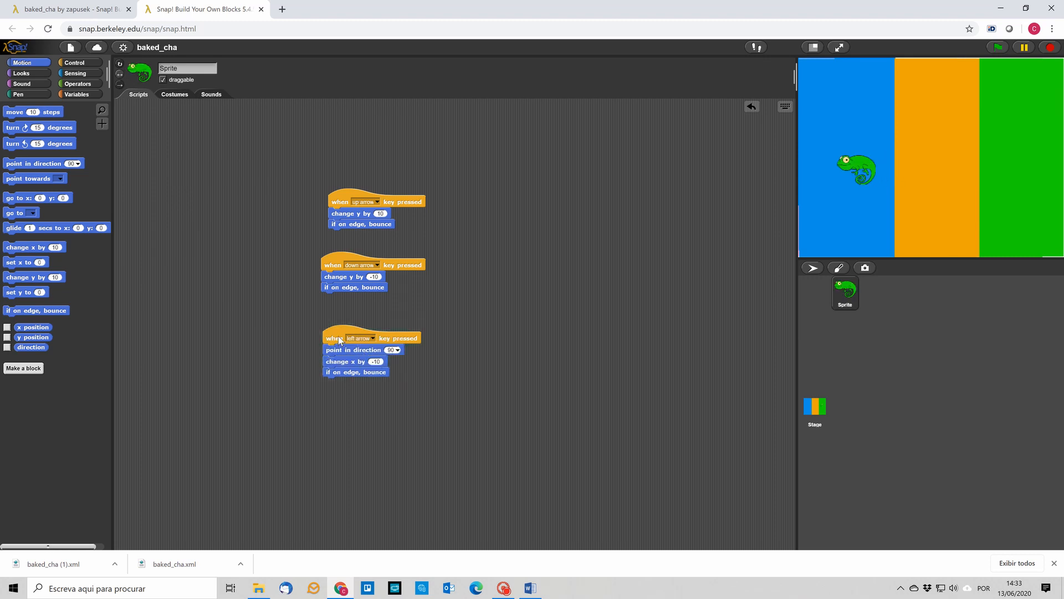
# - Duplicate the left-arrow script, switch it to the right arrow, and set direction 270
pyautogui.rightClick(349, 338)
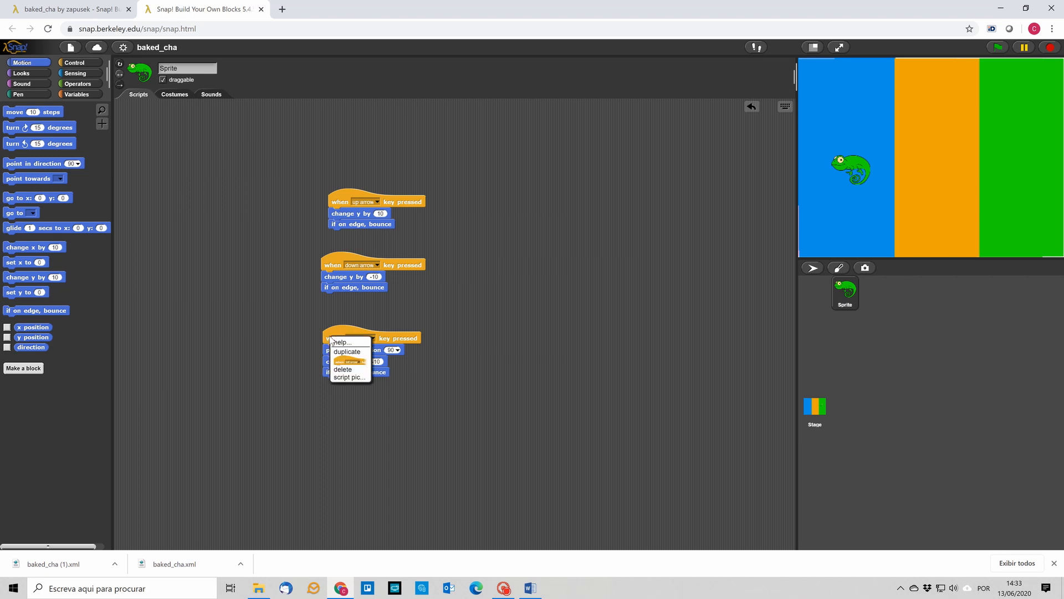
pyautogui.click(346, 351)
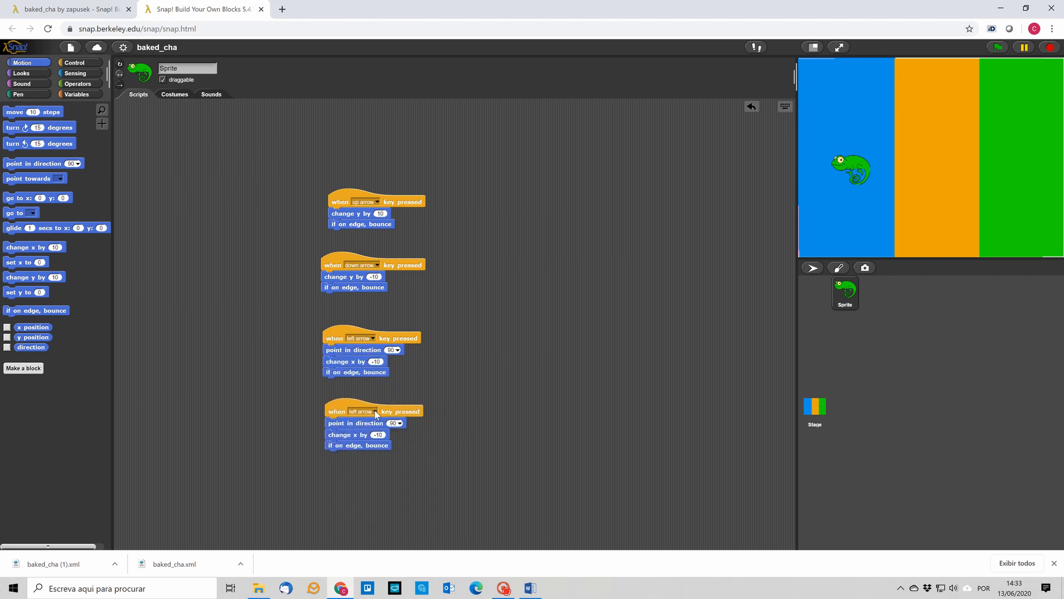
pyautogui.click(363, 410)
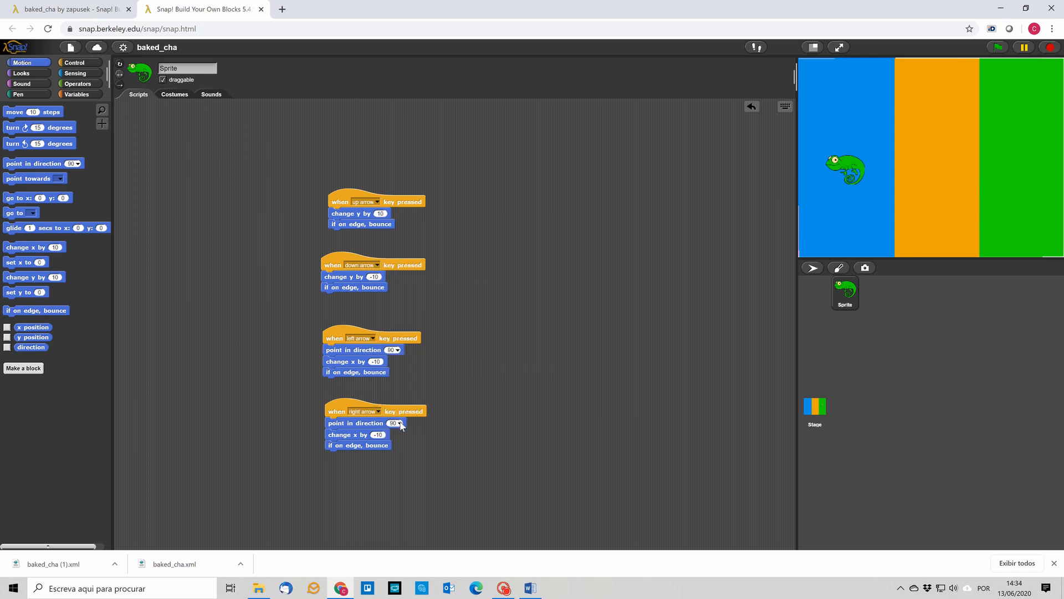
pyautogui.click(400, 423)
pyautogui.write('270')
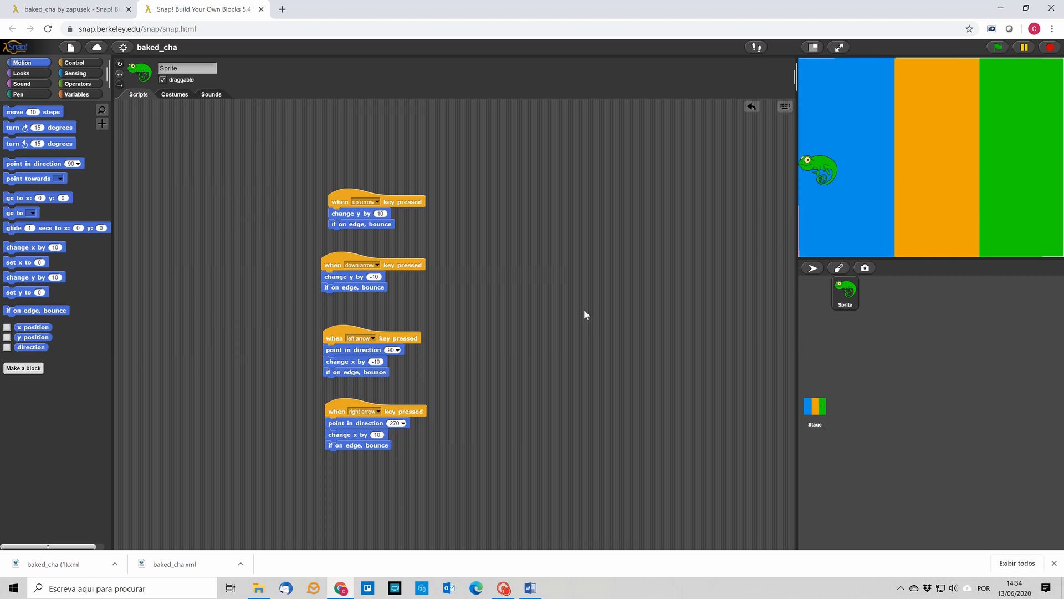
# - Test the chameleon's movement with the right and left arrow keys
pyautogui.press('right')
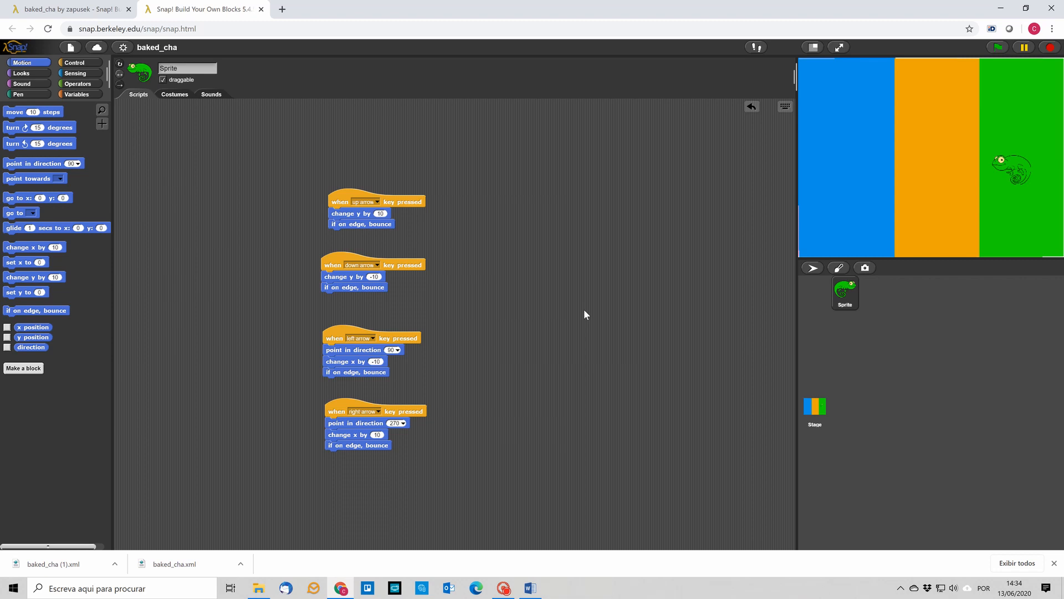
pyautogui.press('left')
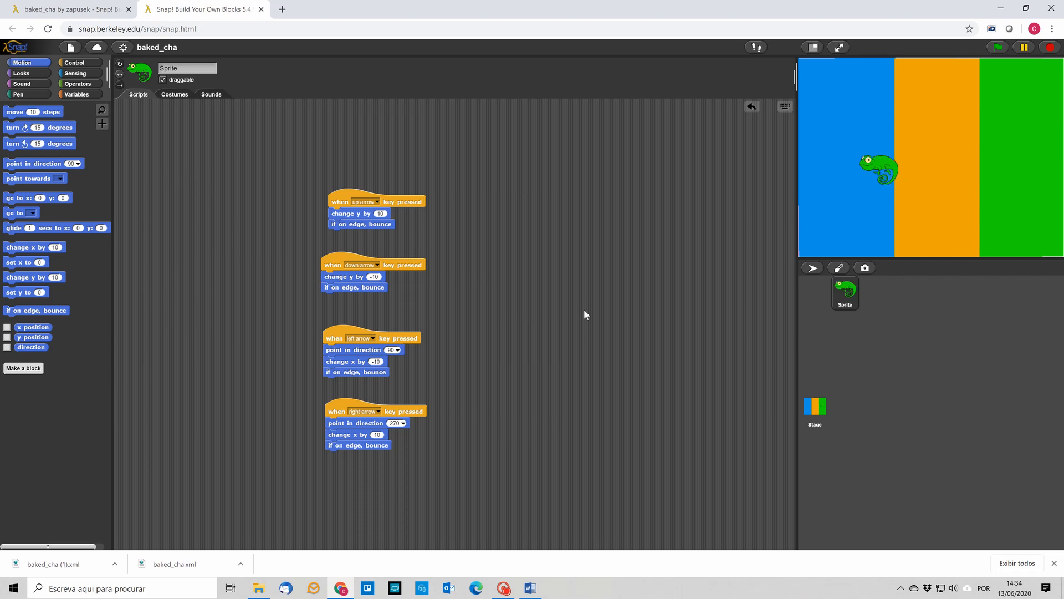
pyautogui.click(79, 63)
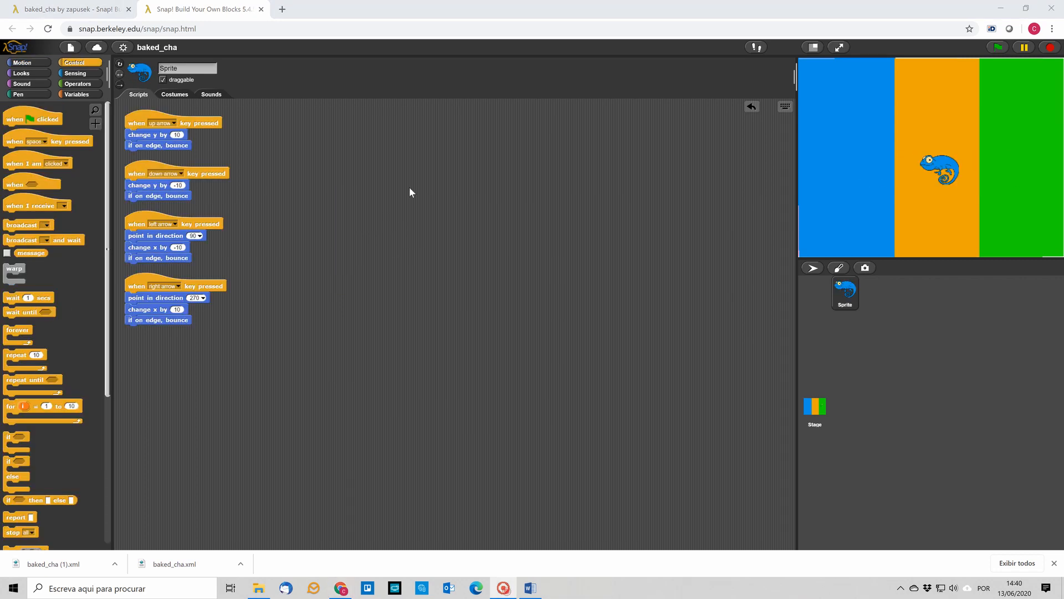
pyautogui.moveTo(457, 175)
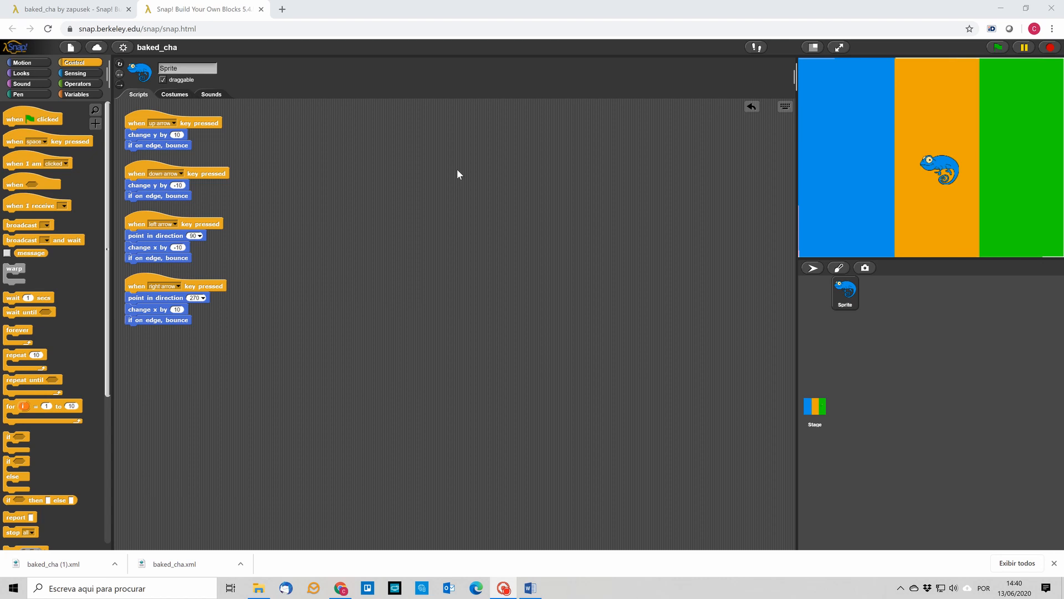
pyautogui.moveTo(446, 184)
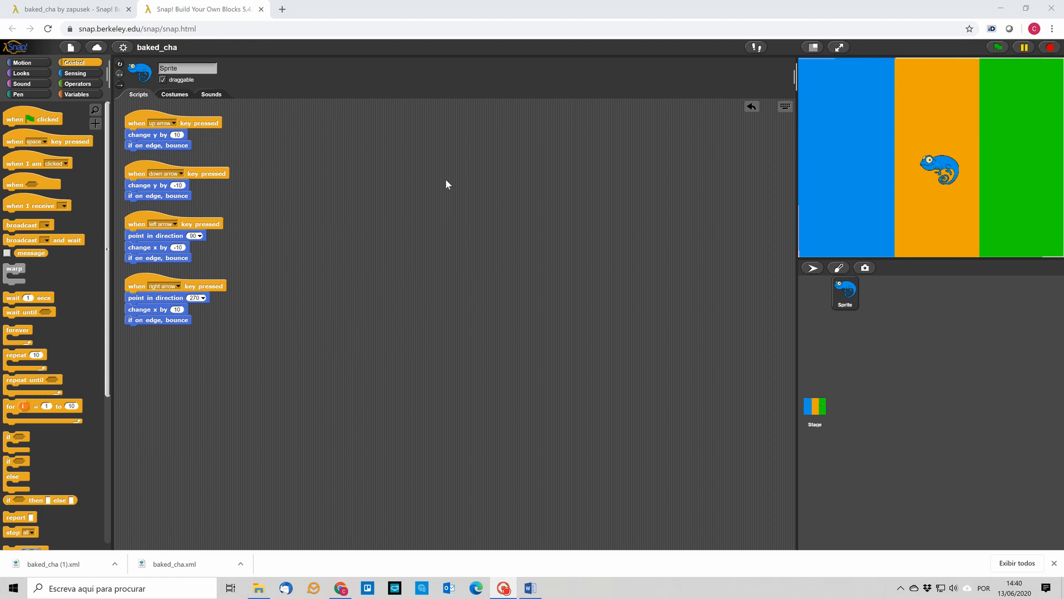
pyautogui.moveTo(927, 173)
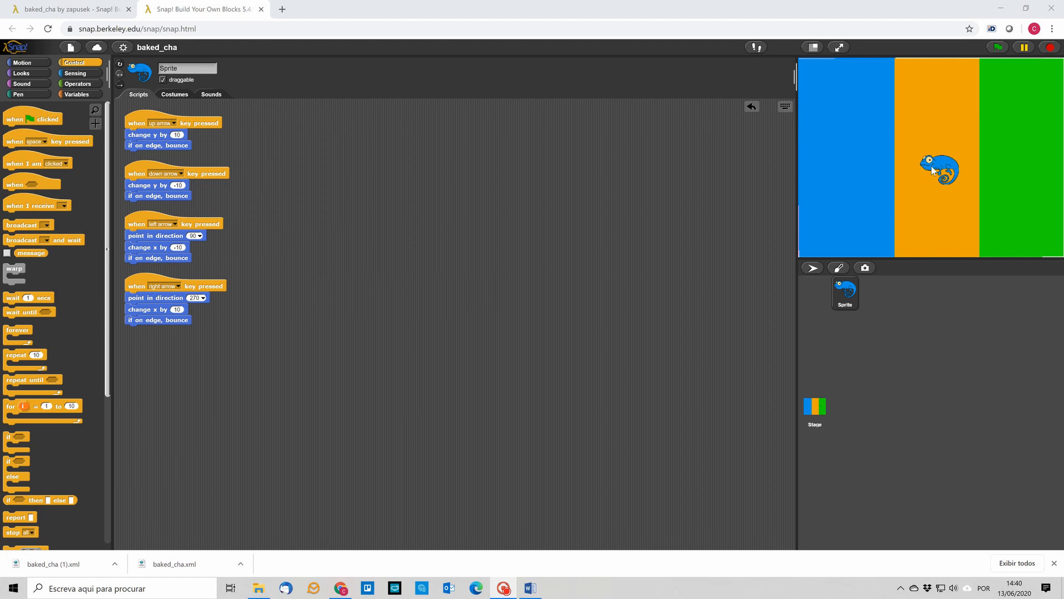
pyautogui.moveTo(920, 107)
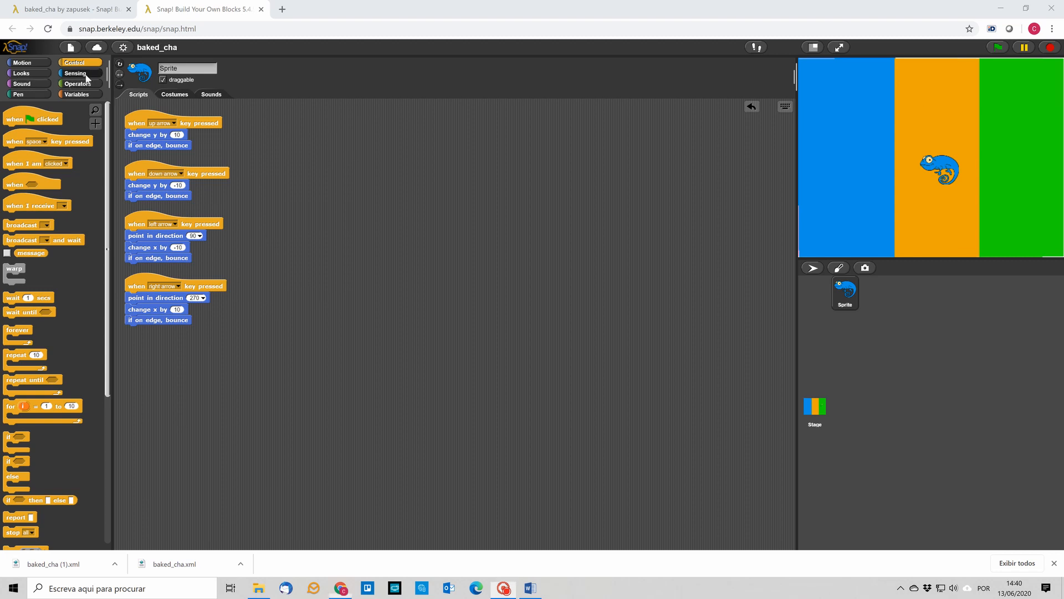
# - Set a 'touching color?' block's swatch to the stage's middle orange stripe
pyautogui.click(76, 73)
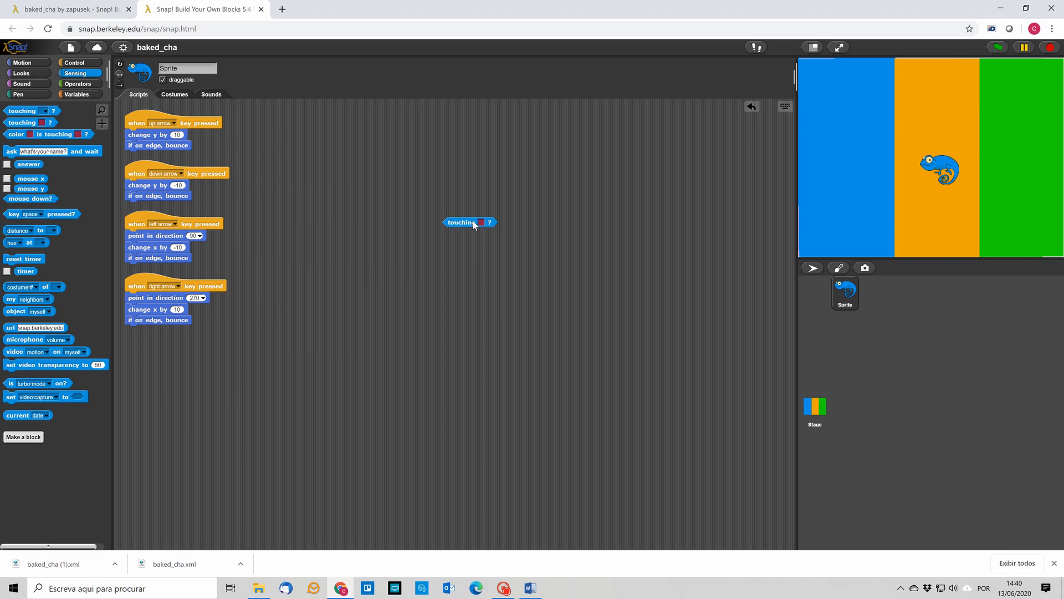
pyautogui.click(481, 222)
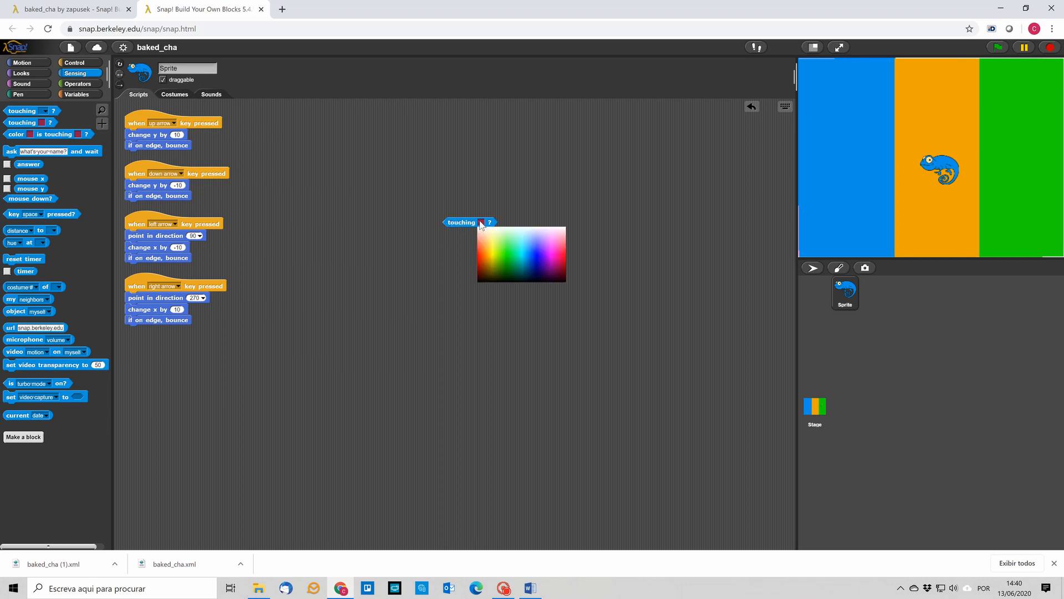
pyautogui.moveTo(968, 224)
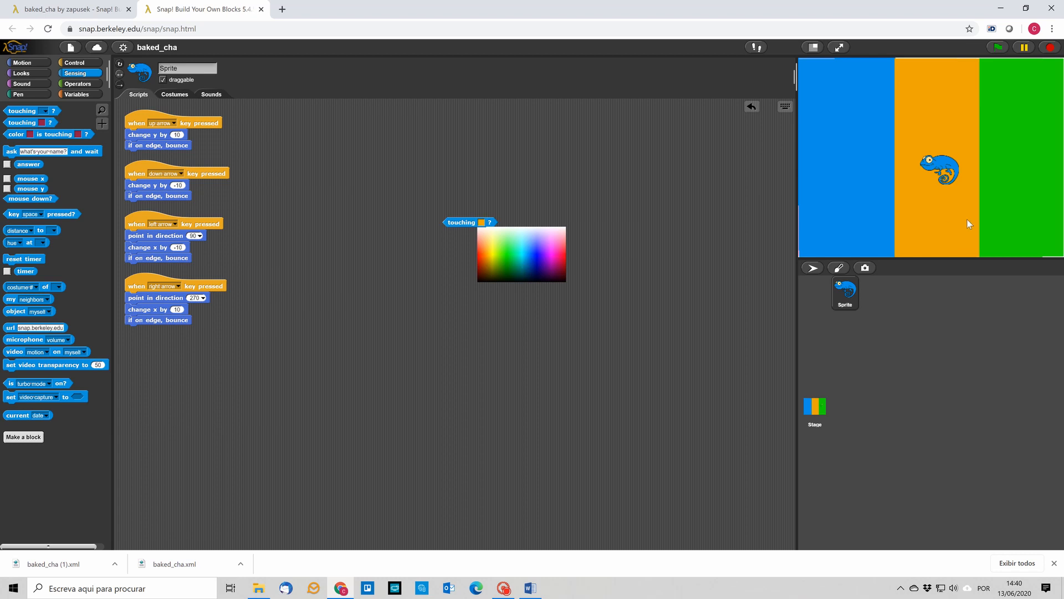
pyautogui.click(570, 318)
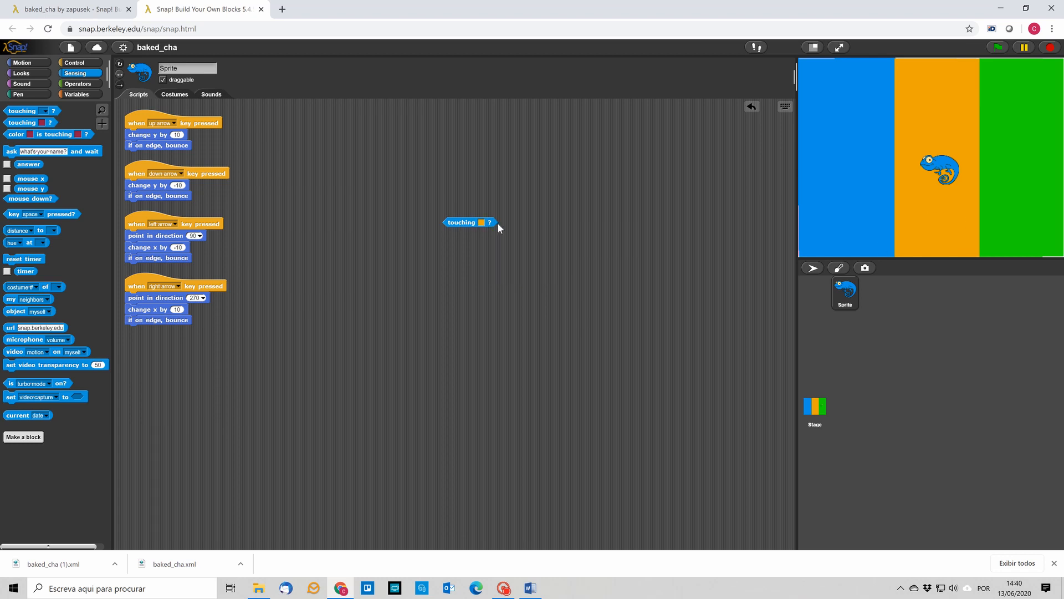
pyautogui.moveTo(462, 257)
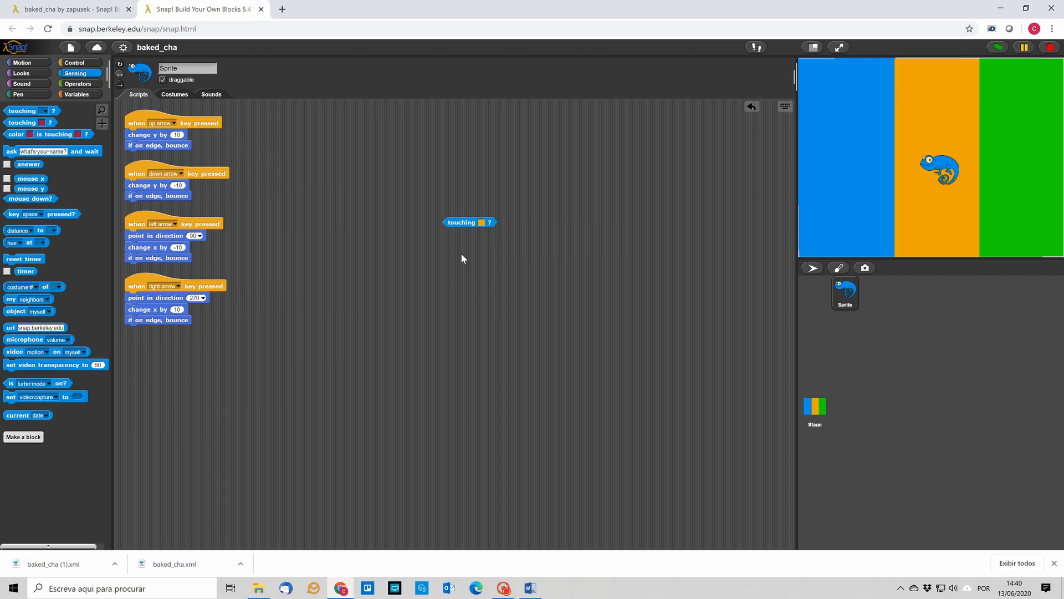
pyautogui.moveTo(160, 100)
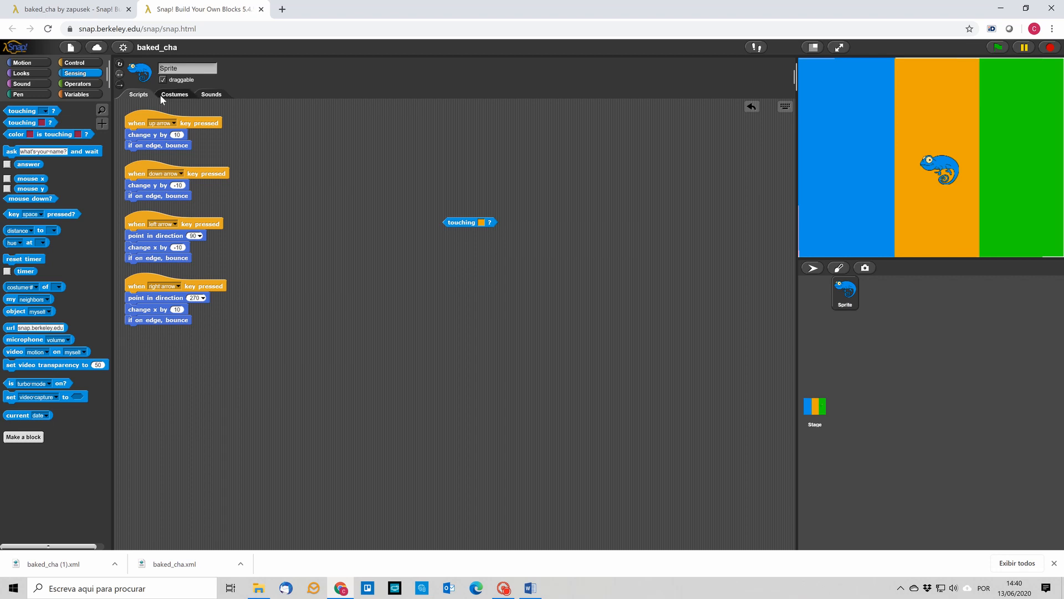
pyautogui.click(174, 94)
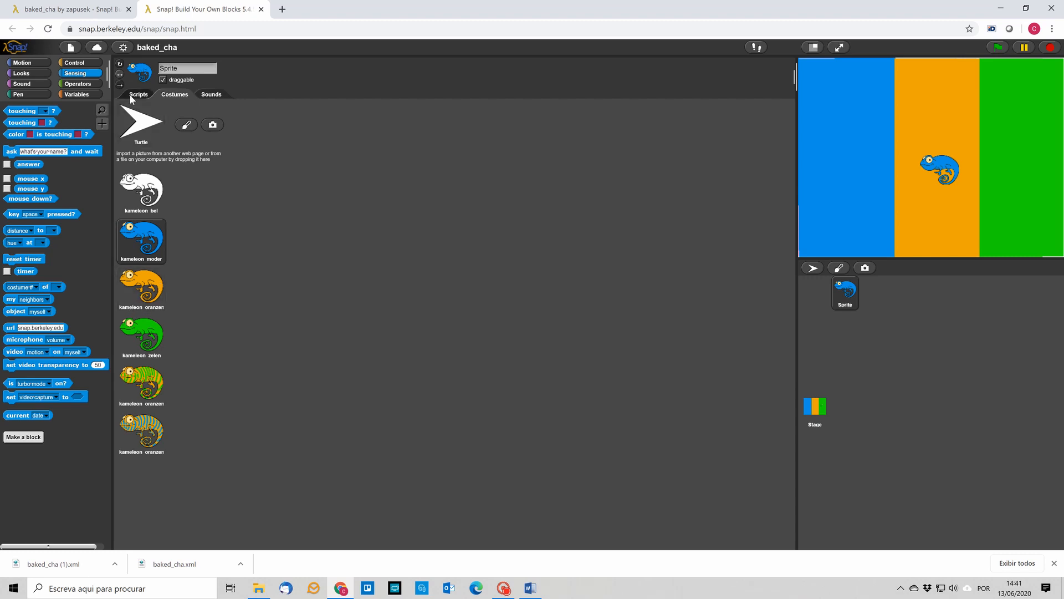
pyautogui.click(139, 94)
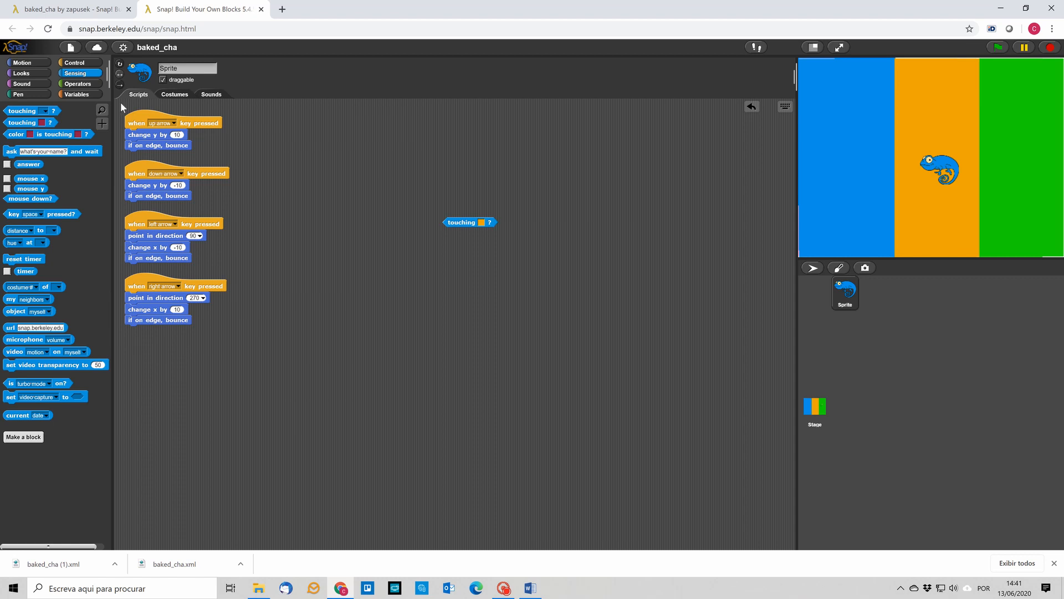
pyautogui.moveTo(393, 285)
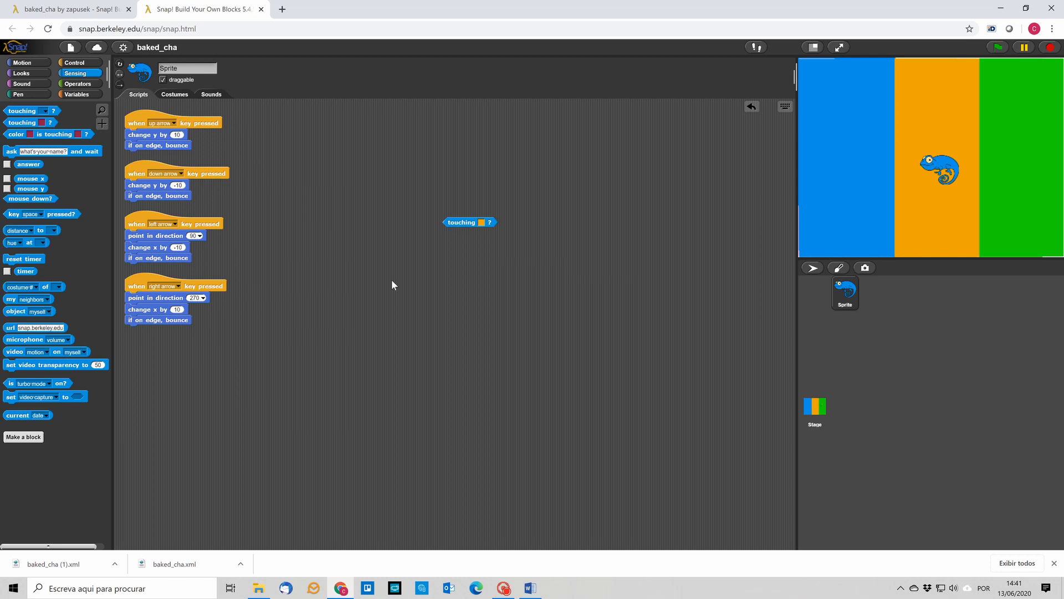
pyautogui.moveTo(355, 181)
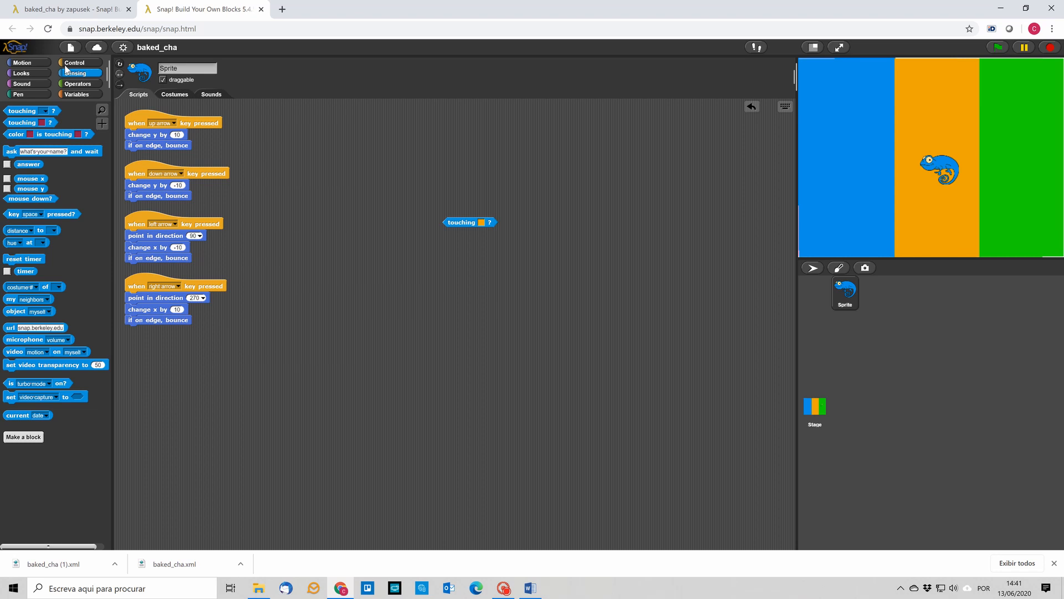
# - Build an if touching-orange block that switches to costume kameleon_oranzen
pyautogui.click(80, 62)
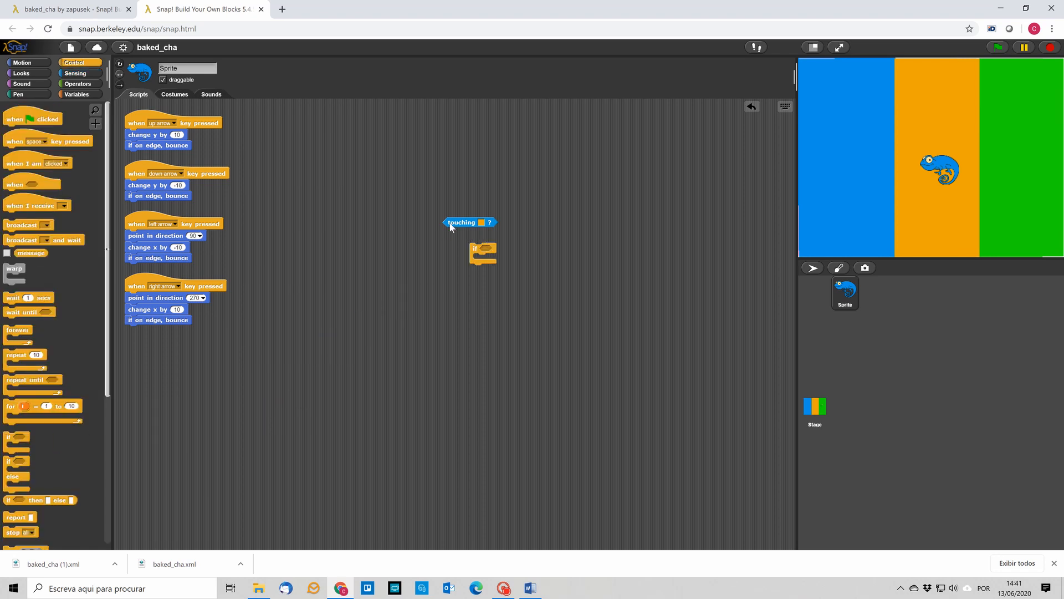
pyautogui.moveTo(468, 222); pyautogui.dragTo(498, 250)
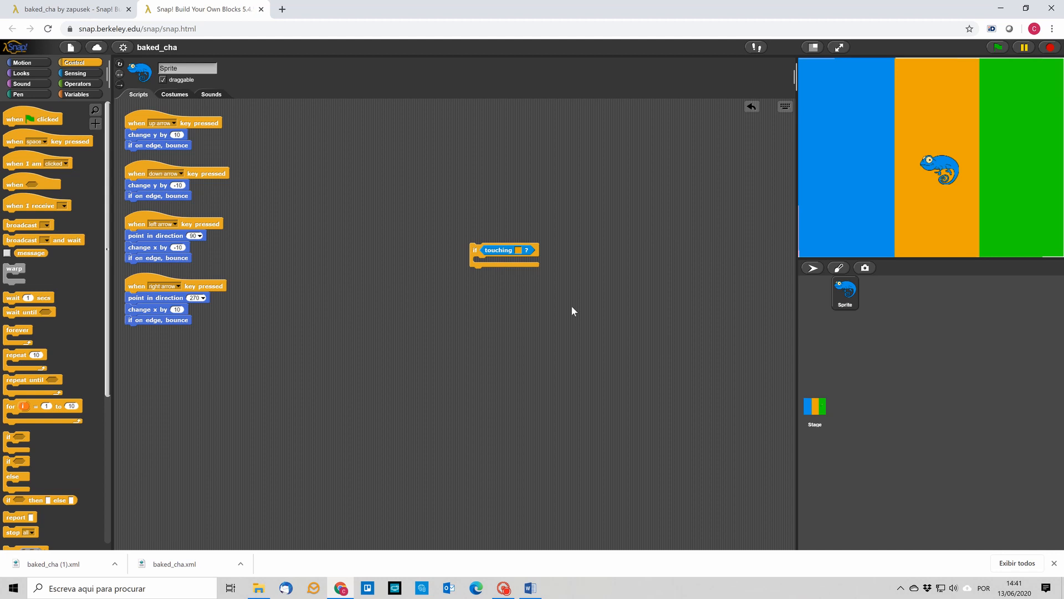
pyautogui.moveTo(535, 306)
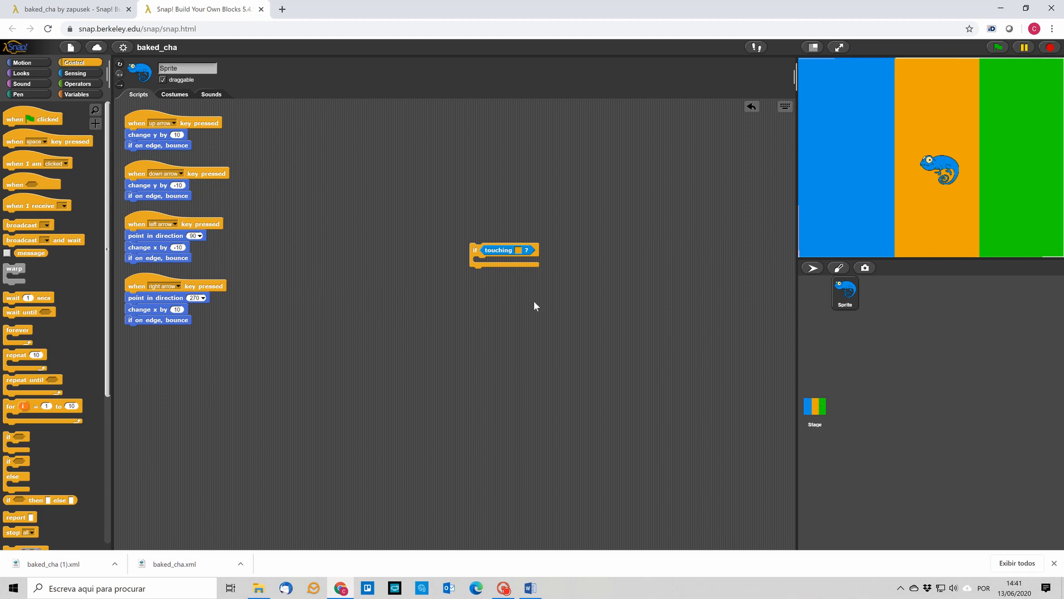
pyautogui.moveTo(317, 188)
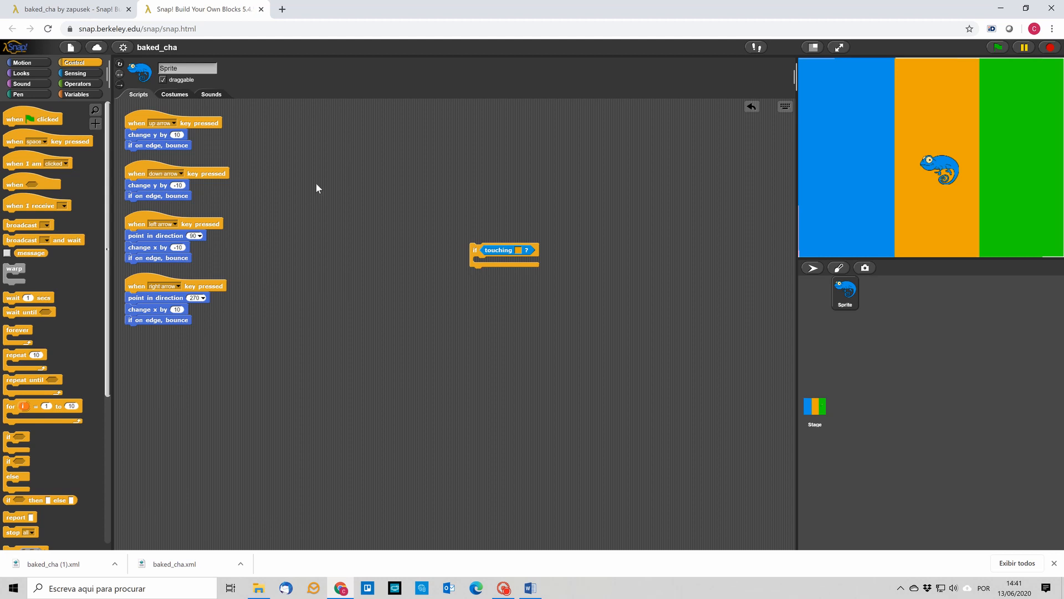
pyautogui.moveTo(124, 110)
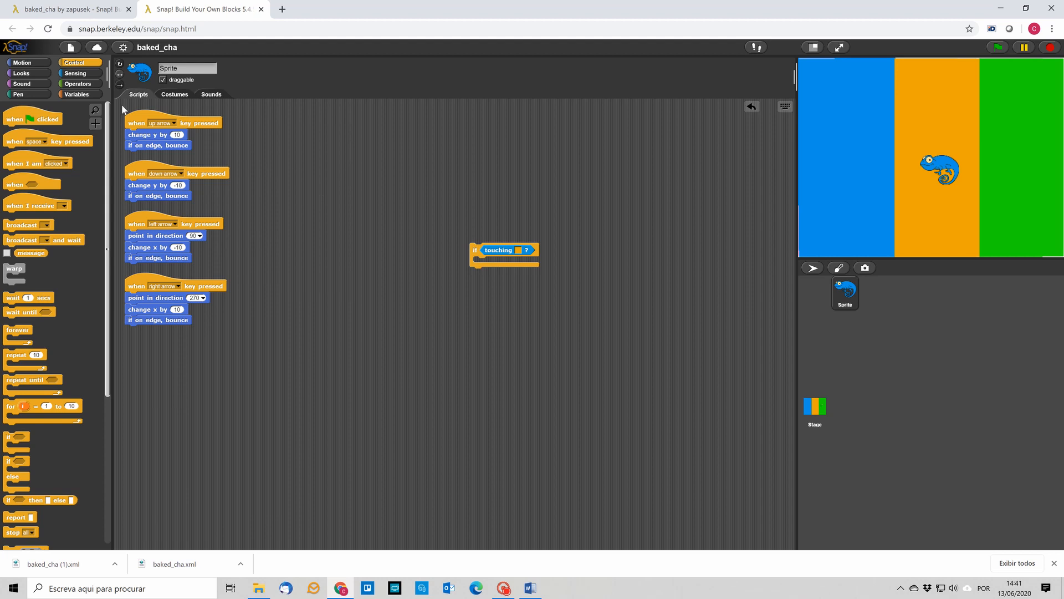
pyautogui.click(21, 73)
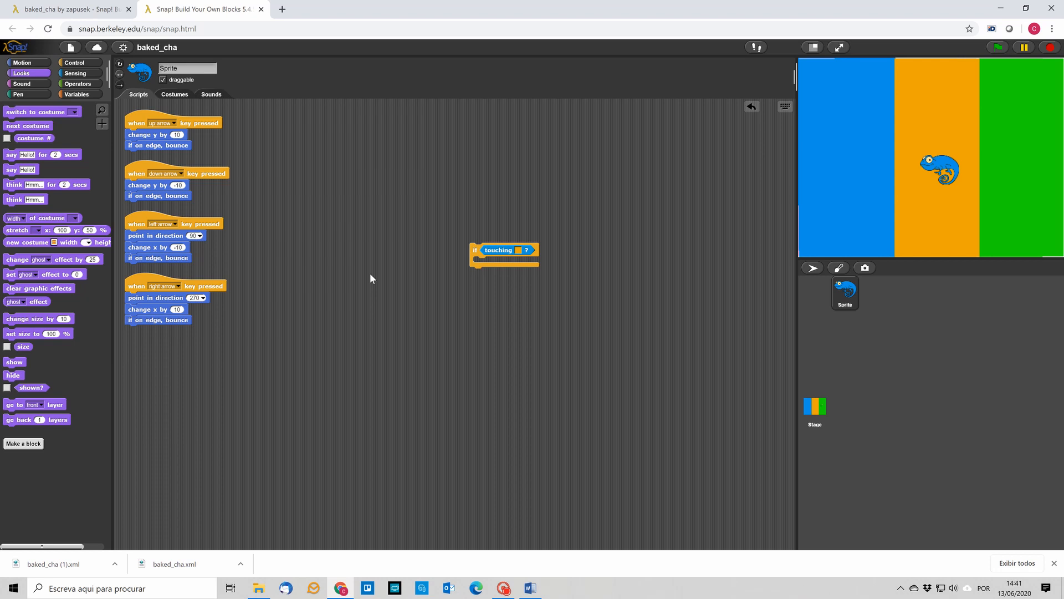
pyautogui.moveTo(96, 134)
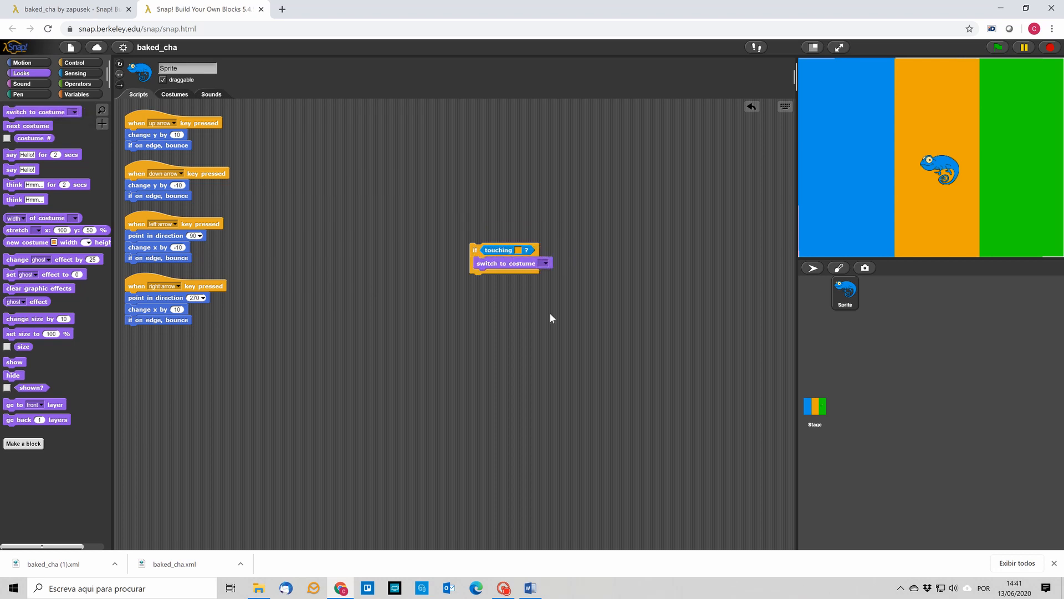
pyautogui.click(173, 94)
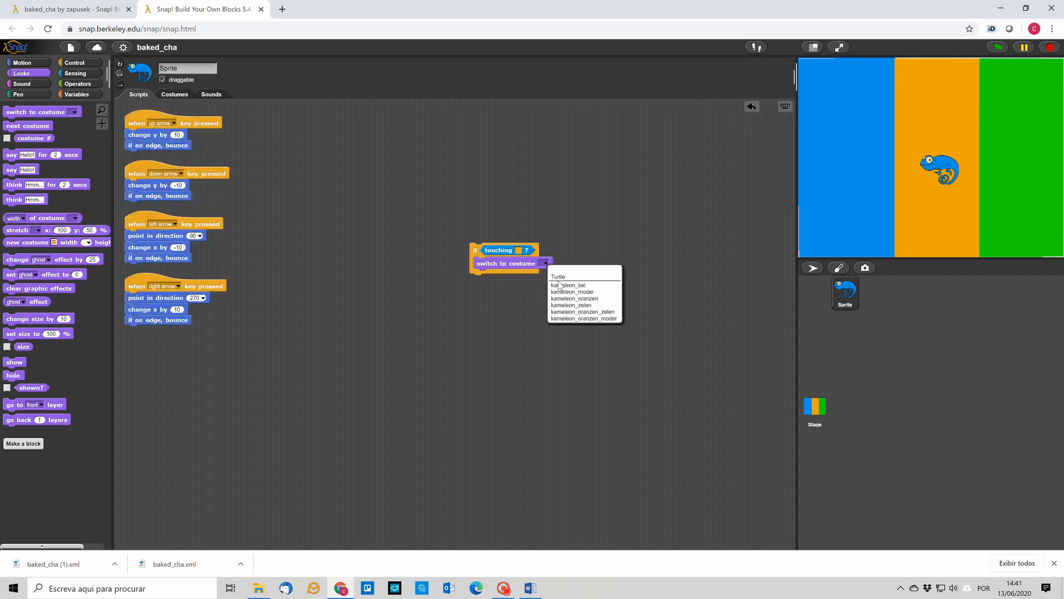
pyautogui.click(574, 298)
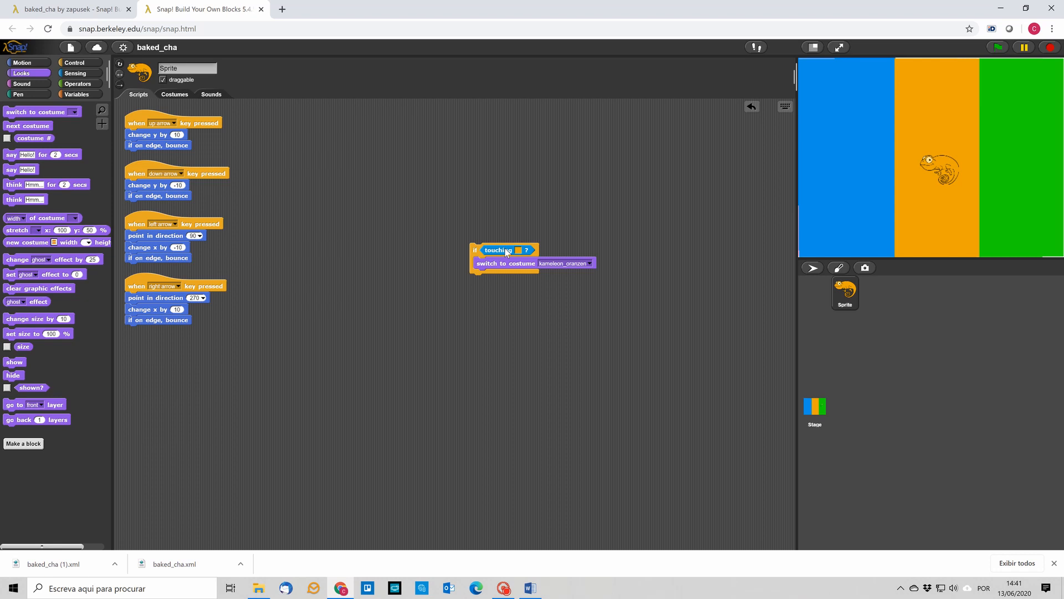
pyautogui.moveTo(600, 204)
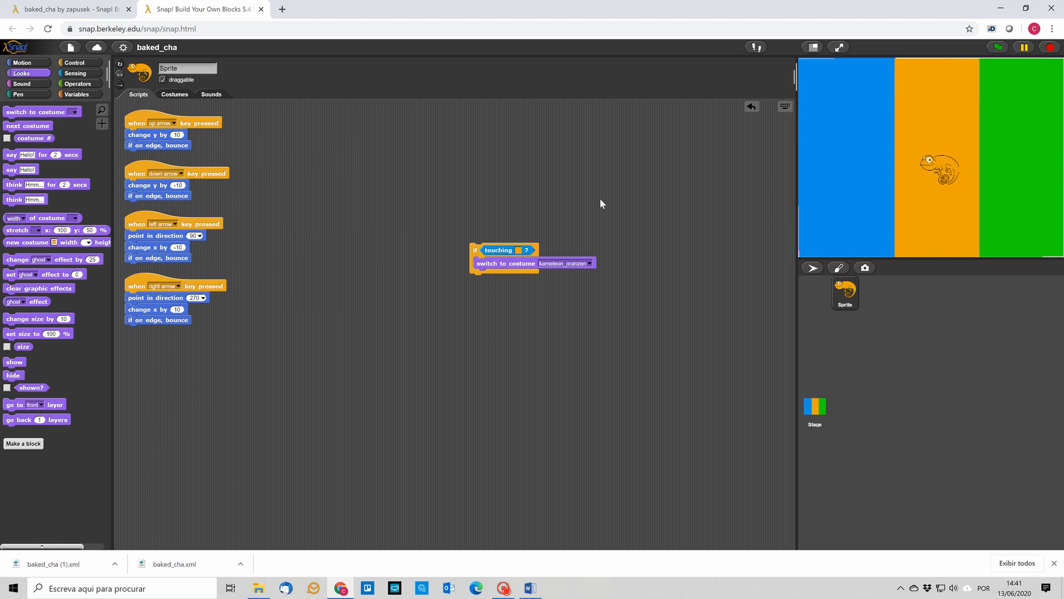
pyautogui.moveTo(607, 259)
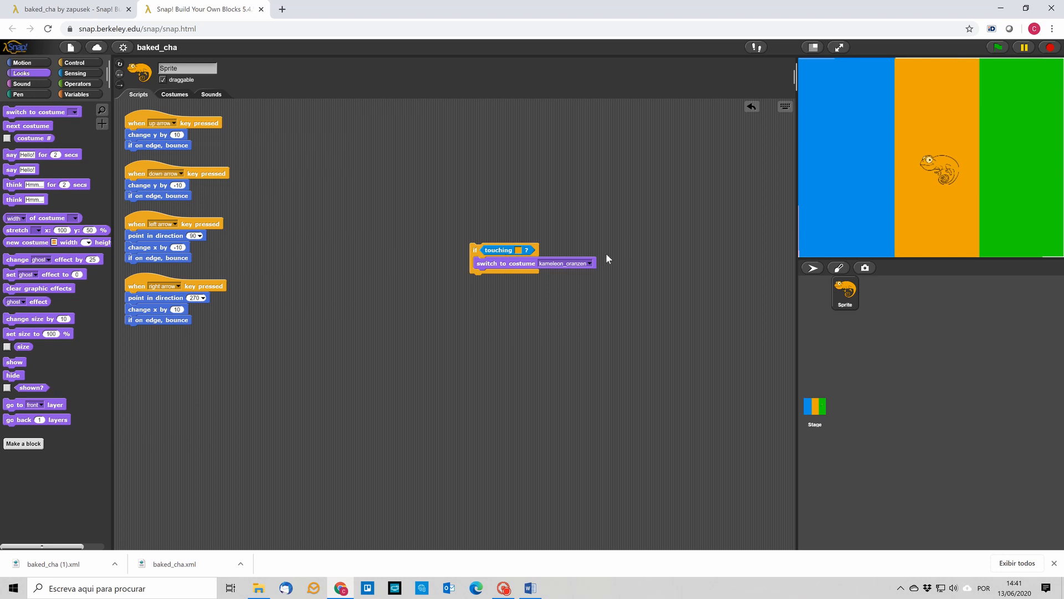
pyautogui.moveTo(440, 260)
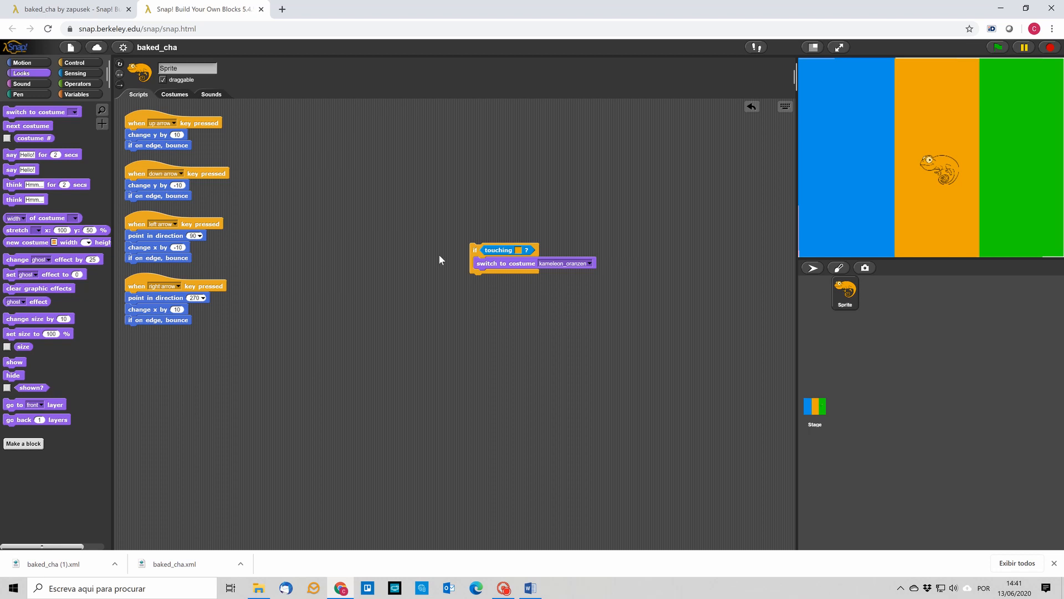
# - Duplicate the if block, attach it below, and set its costume to kameleon_moder
pyautogui.rightClick(499, 250)
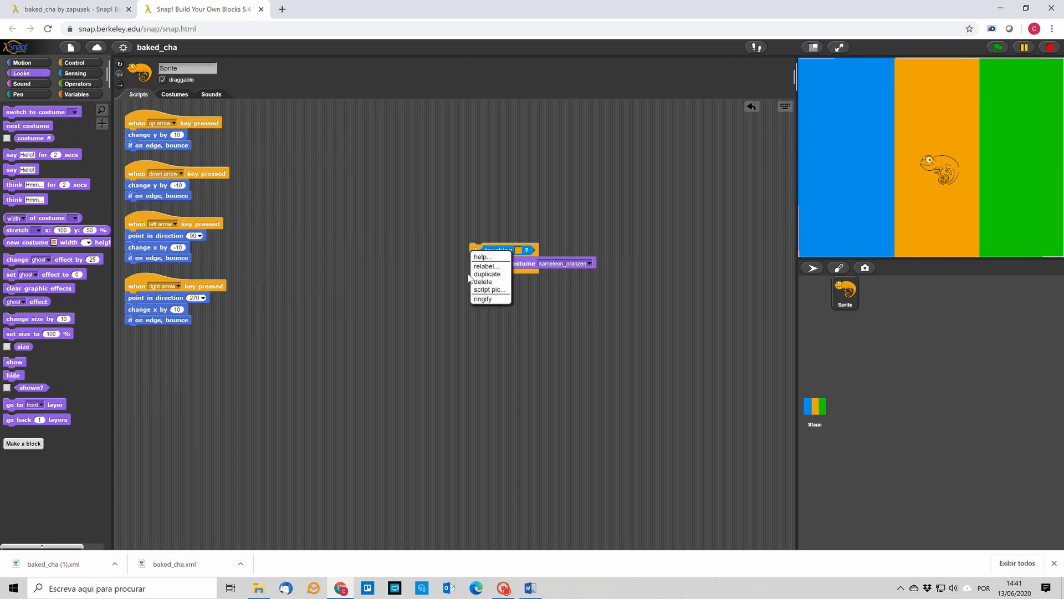
pyautogui.click(487, 273)
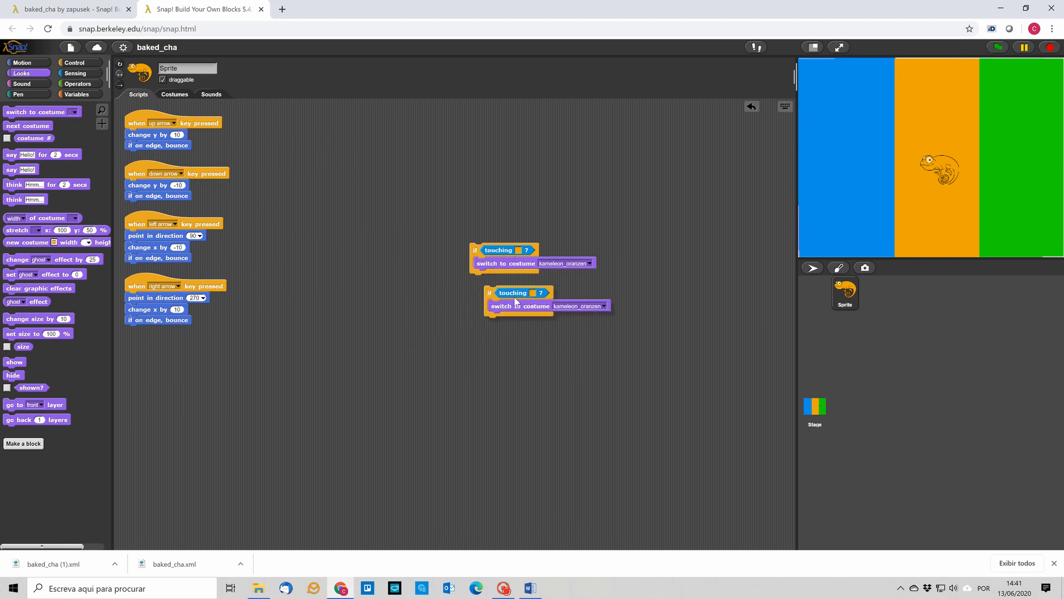
pyautogui.moveTo(490, 292); pyautogui.dragTo(475, 278)
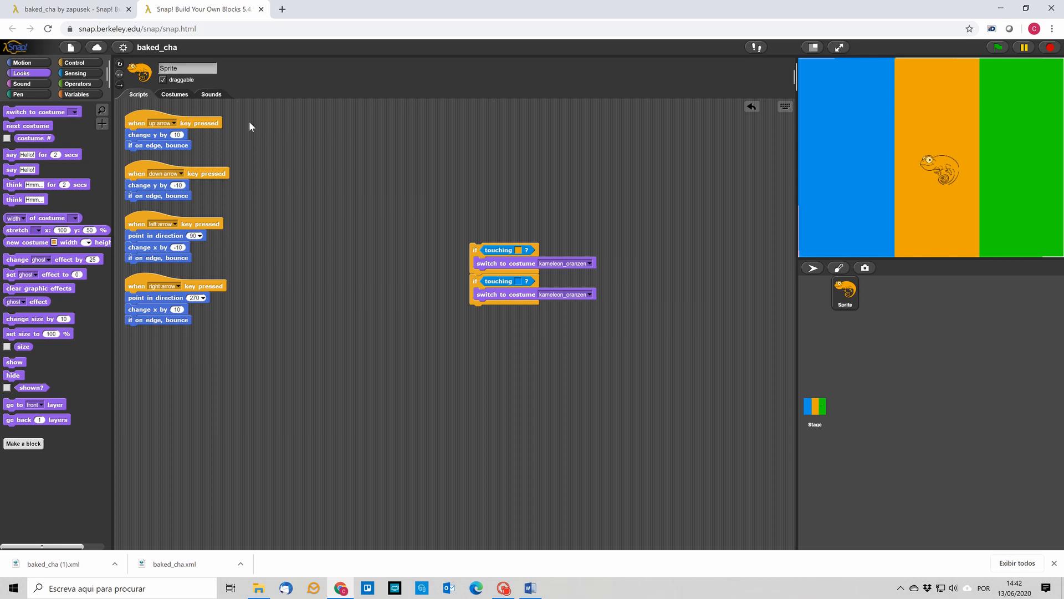
pyautogui.click(174, 94)
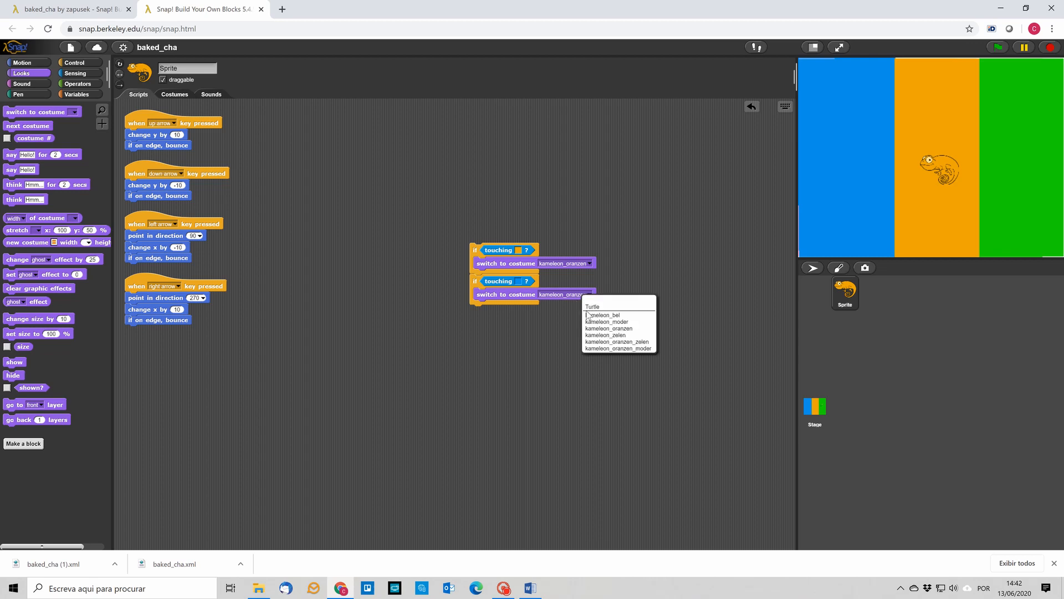
pyautogui.click(605, 321)
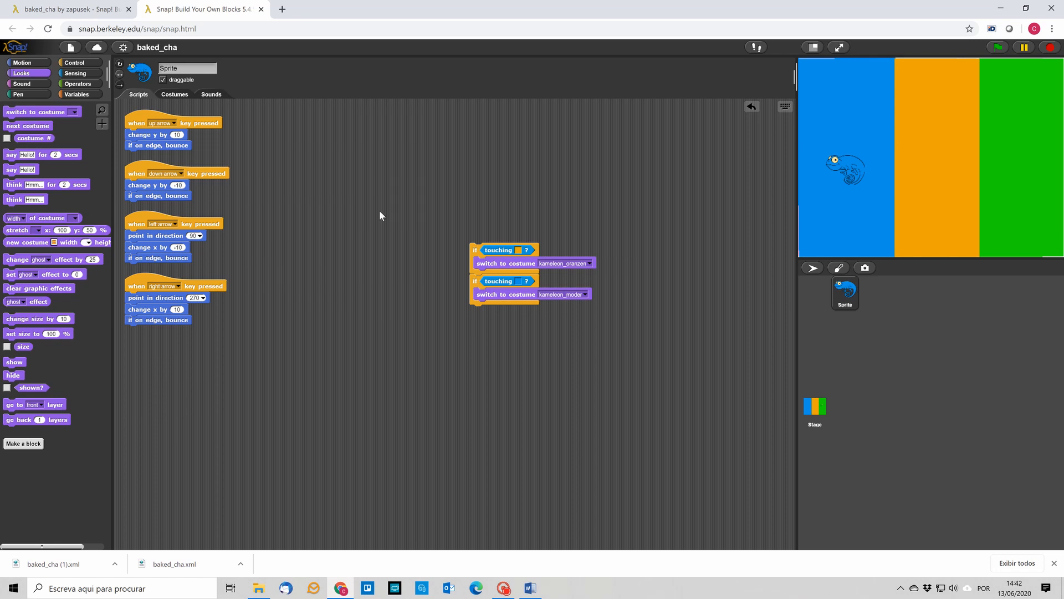
pyautogui.moveTo(362, 209)
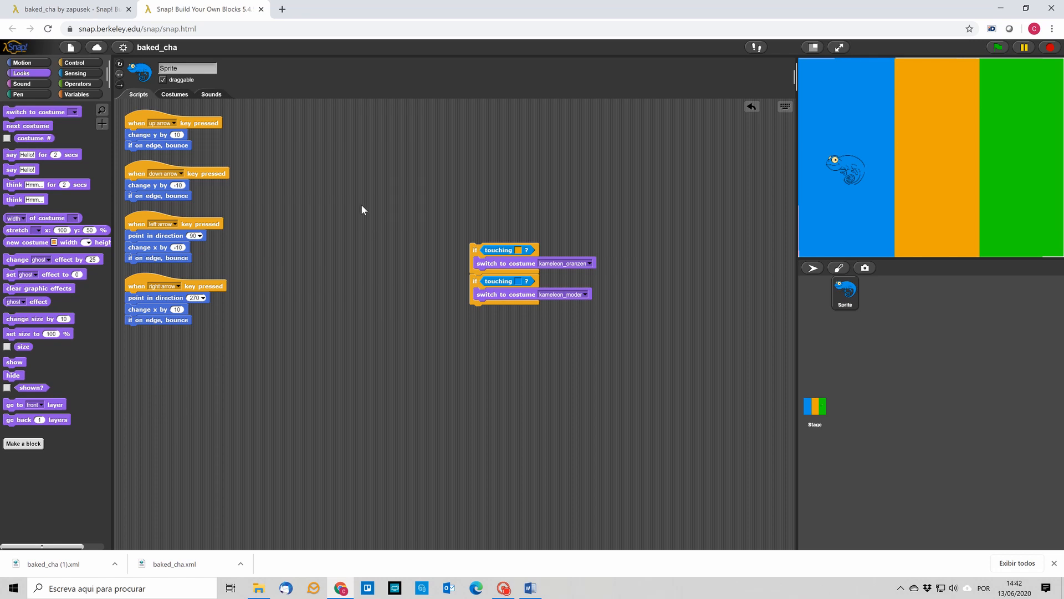
# - Duplicate the second if block beneath it and set its costume to kameleon_zelen
pyautogui.rightClick(532, 294)
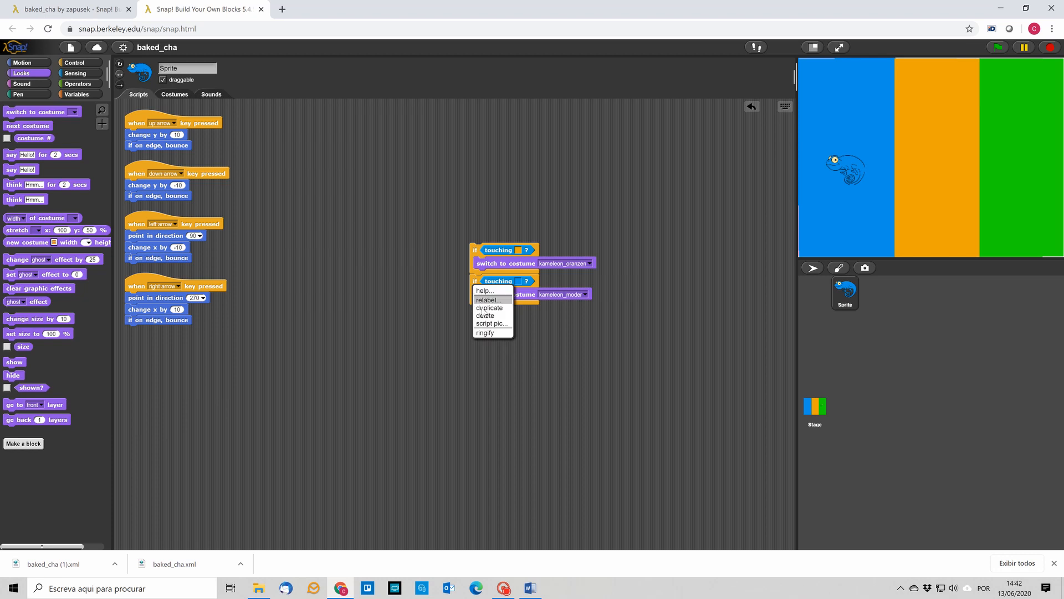
pyautogui.click(489, 308)
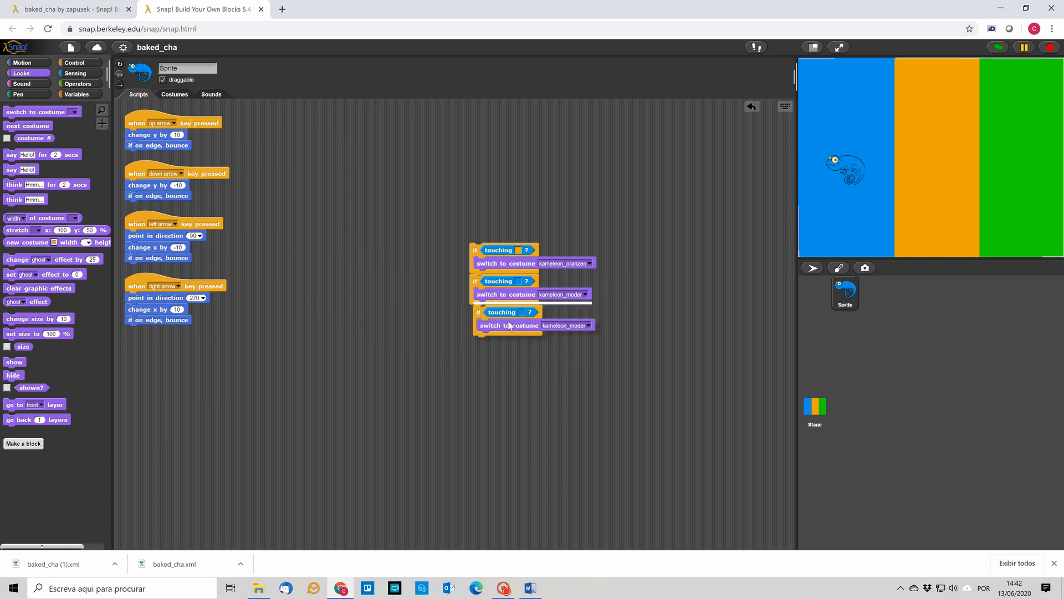
pyautogui.click(520, 311)
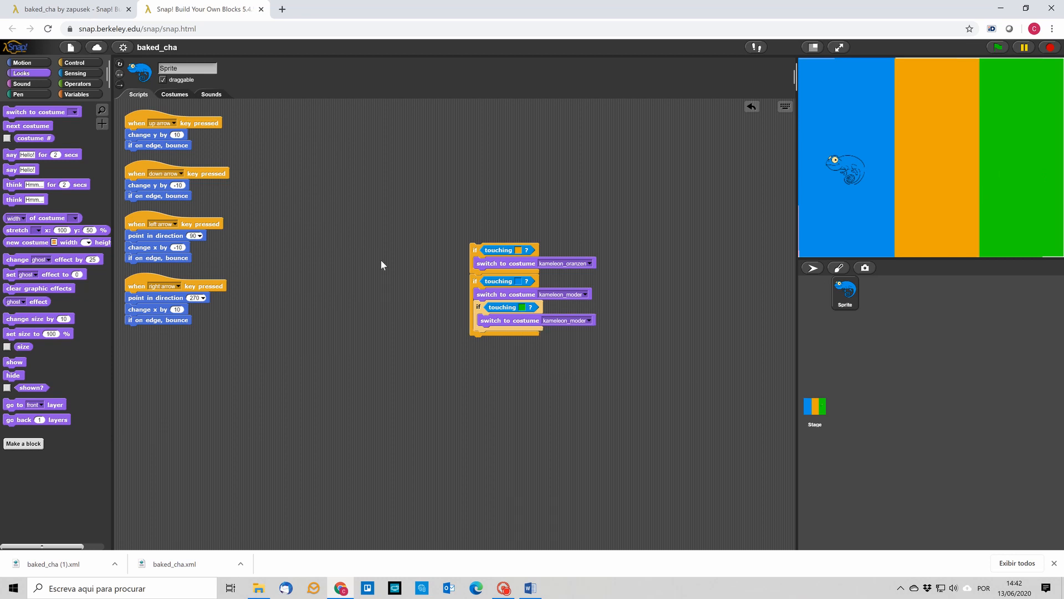
pyautogui.click(174, 95)
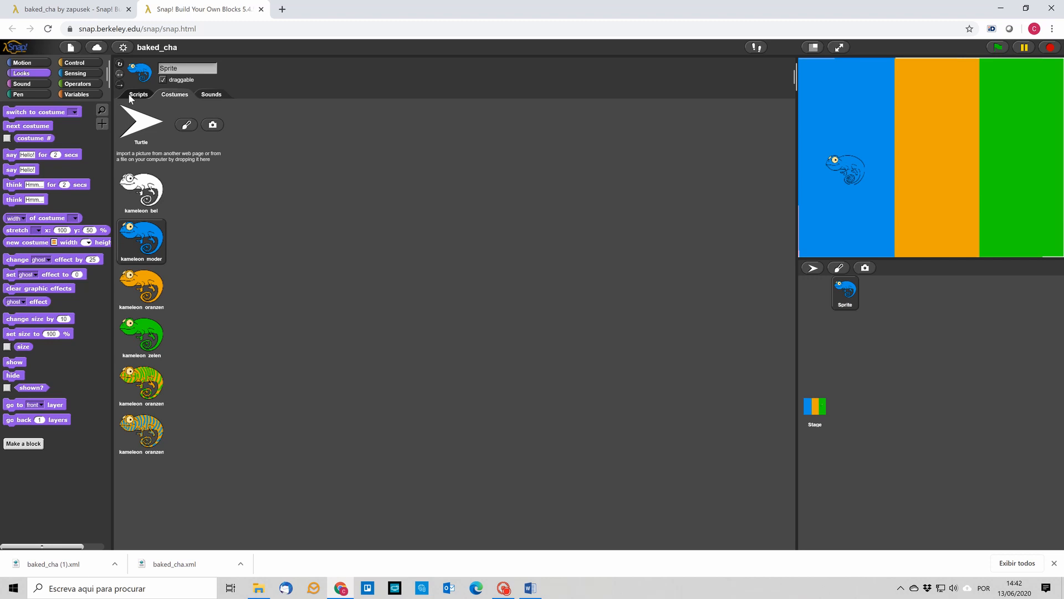
pyautogui.click(138, 94)
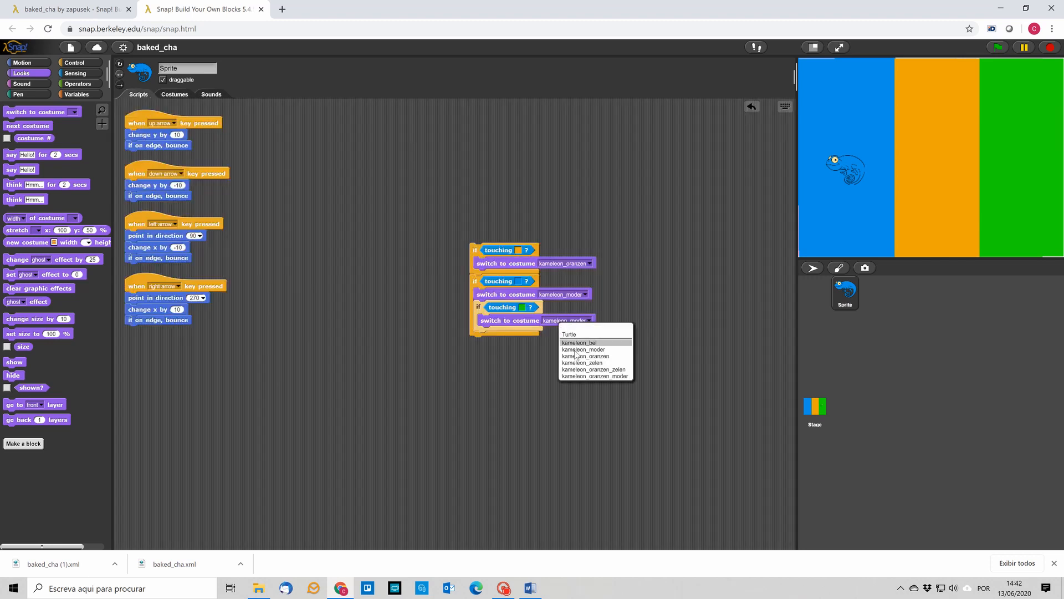
pyautogui.click(582, 363)
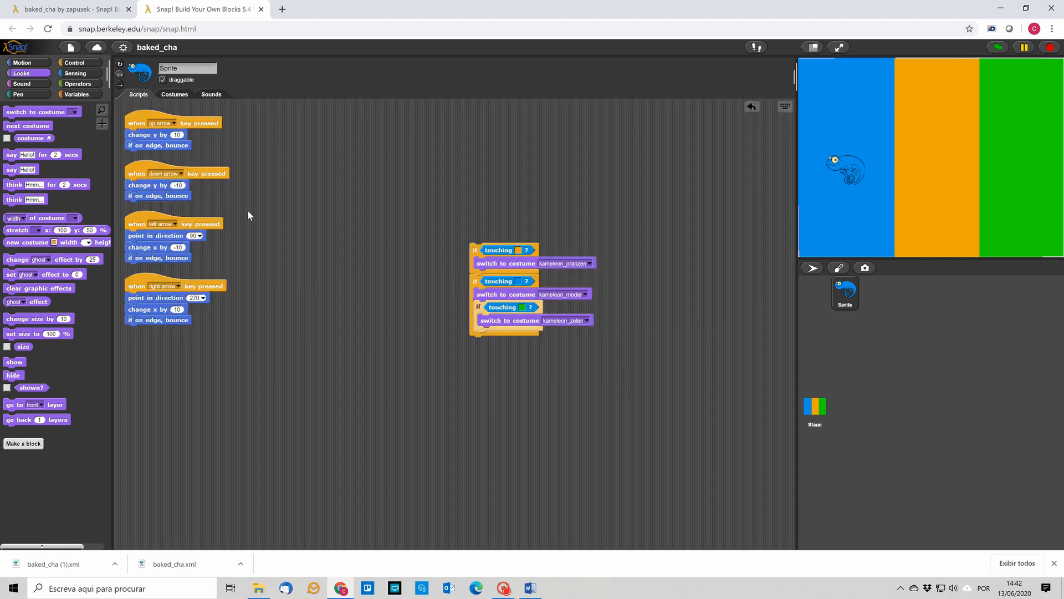
pyautogui.click(73, 62)
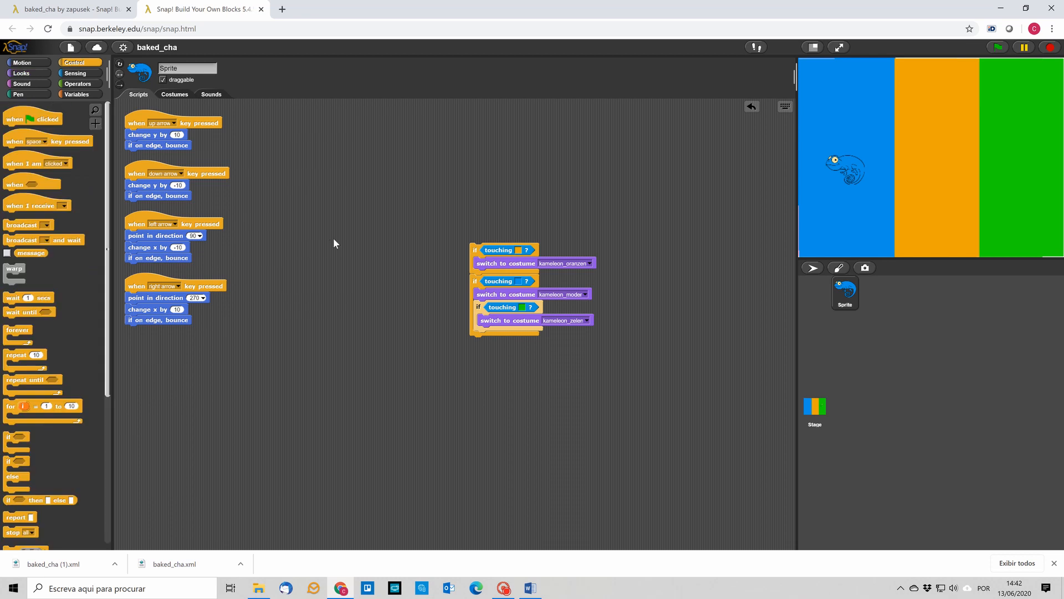
pyautogui.moveTo(101, 224)
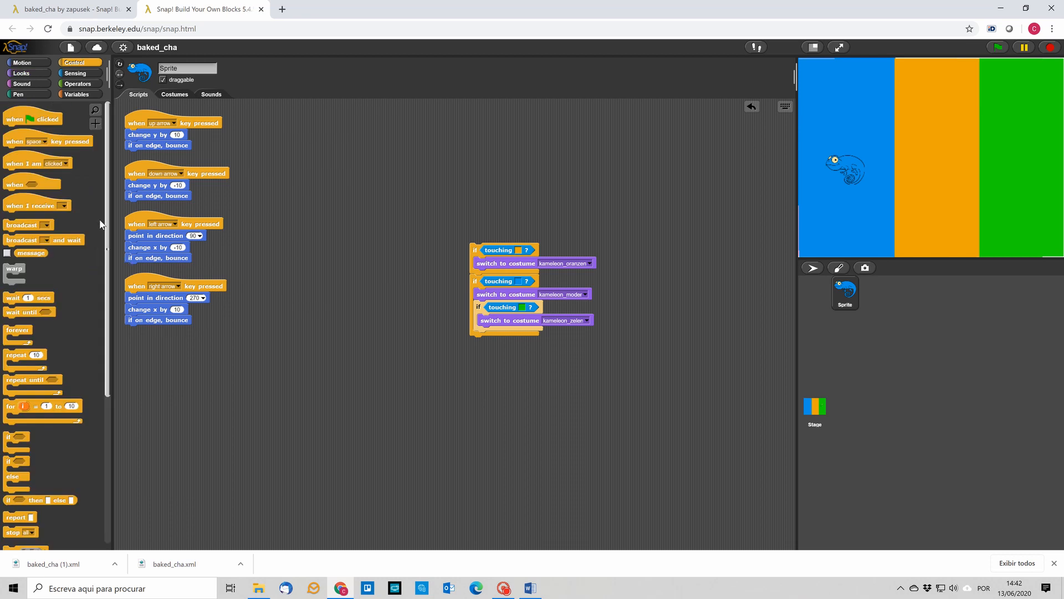
pyautogui.moveTo(77, 374)
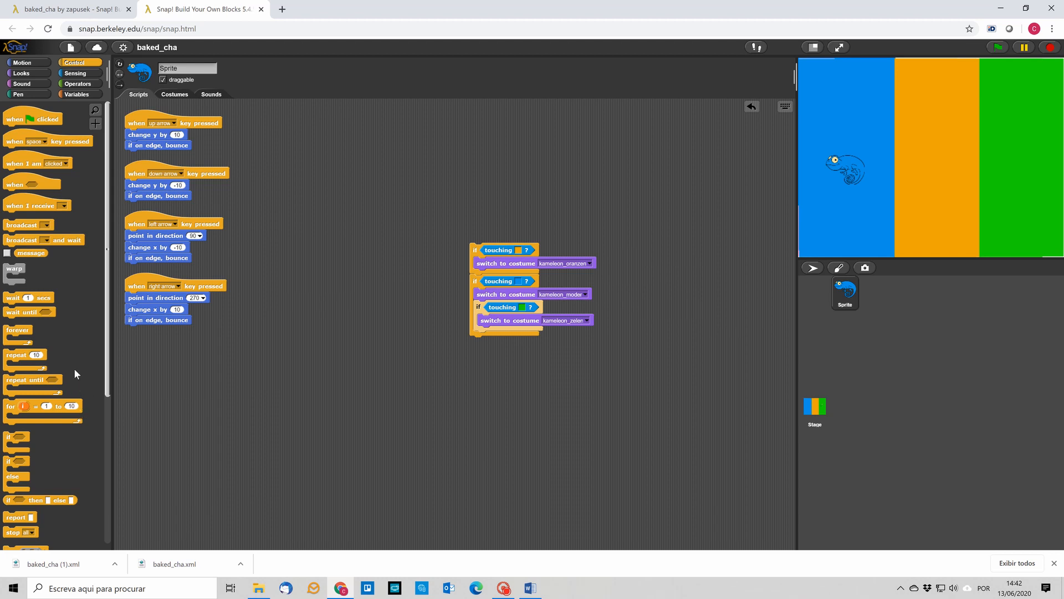
pyautogui.moveTo(1, 335)
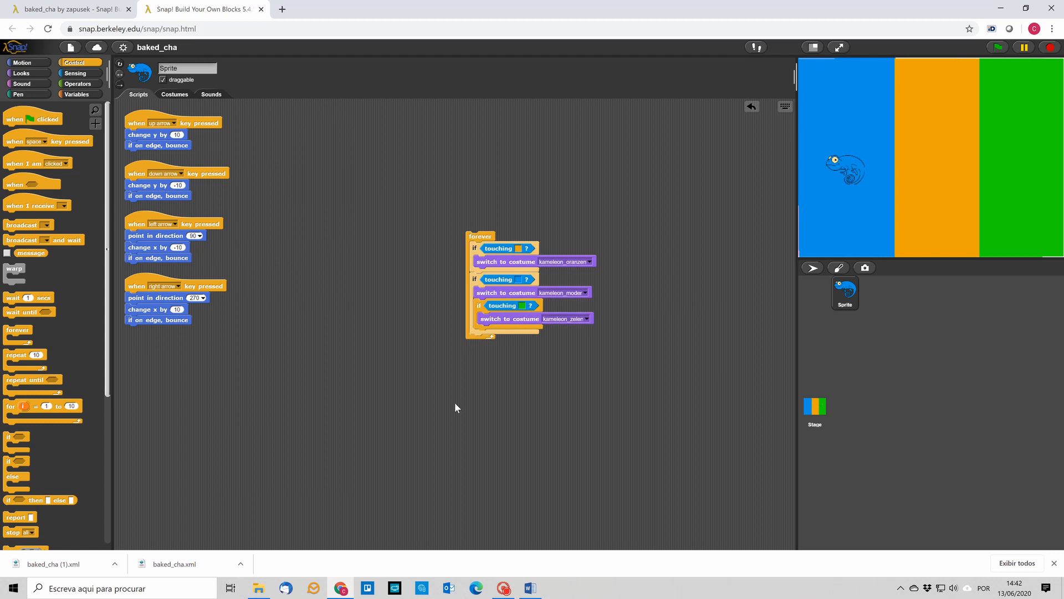
pyautogui.moveTo(21, 117)
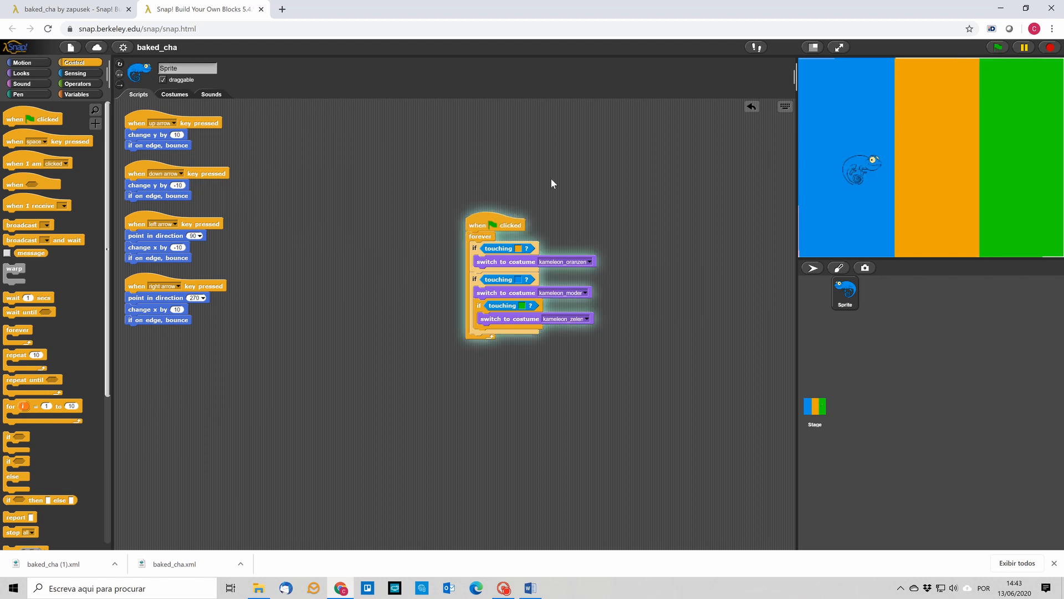
# - Show the Sensing blocks and check the chameleon's costume list before returning to Scripts
pyautogui.click(75, 73)
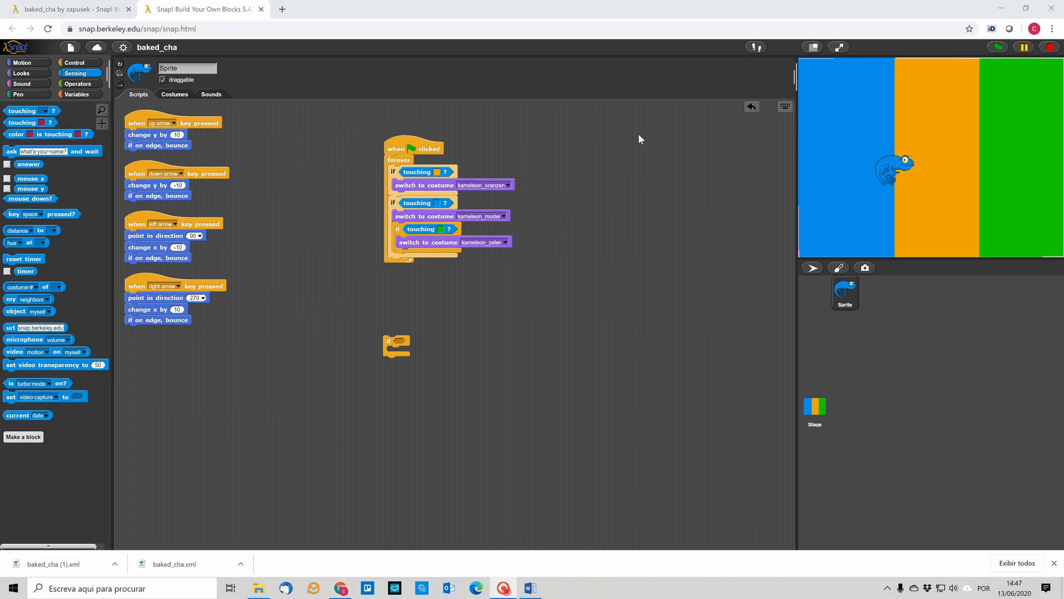
pyautogui.moveTo(897, 171)
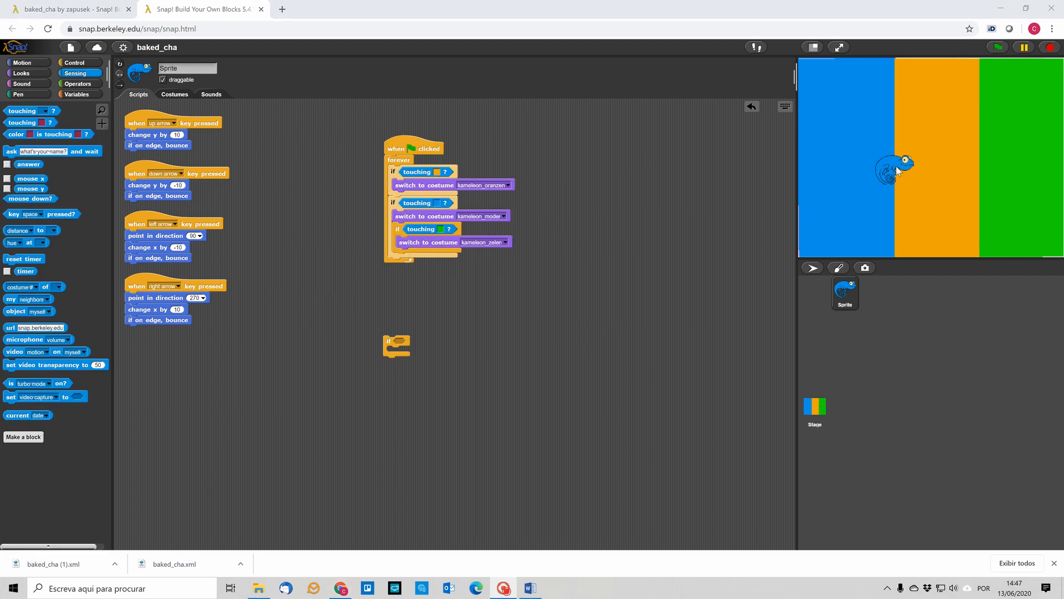
pyautogui.moveTo(889, 180)
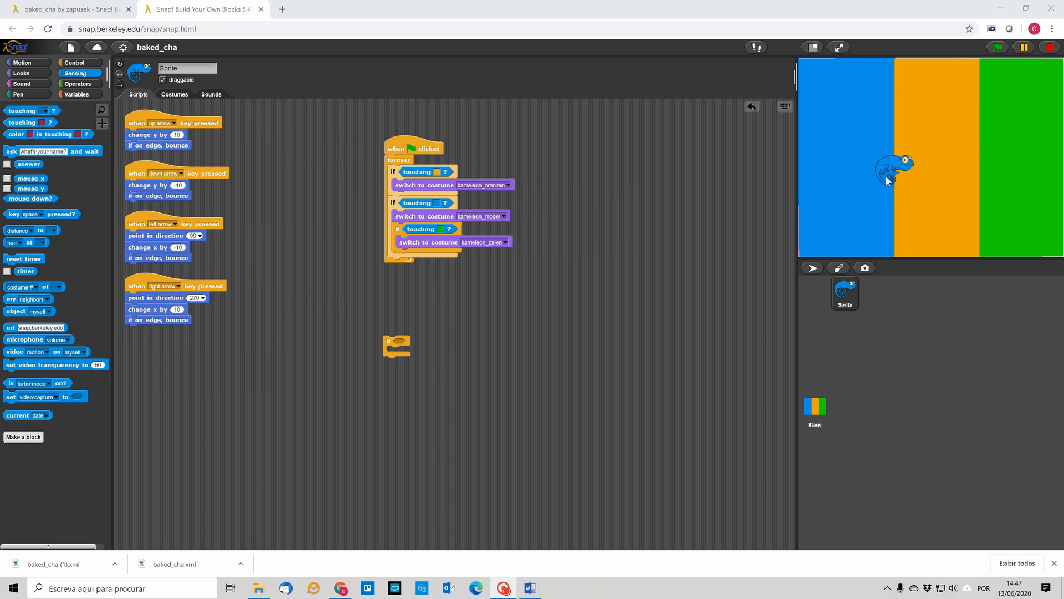
pyautogui.moveTo(871, 121)
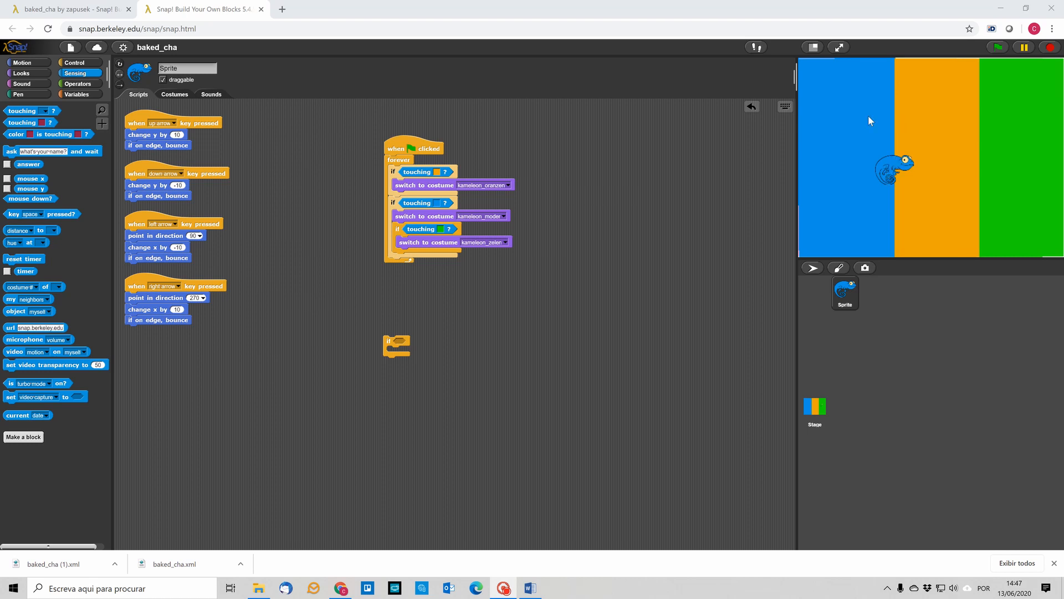
pyautogui.moveTo(922, 124)
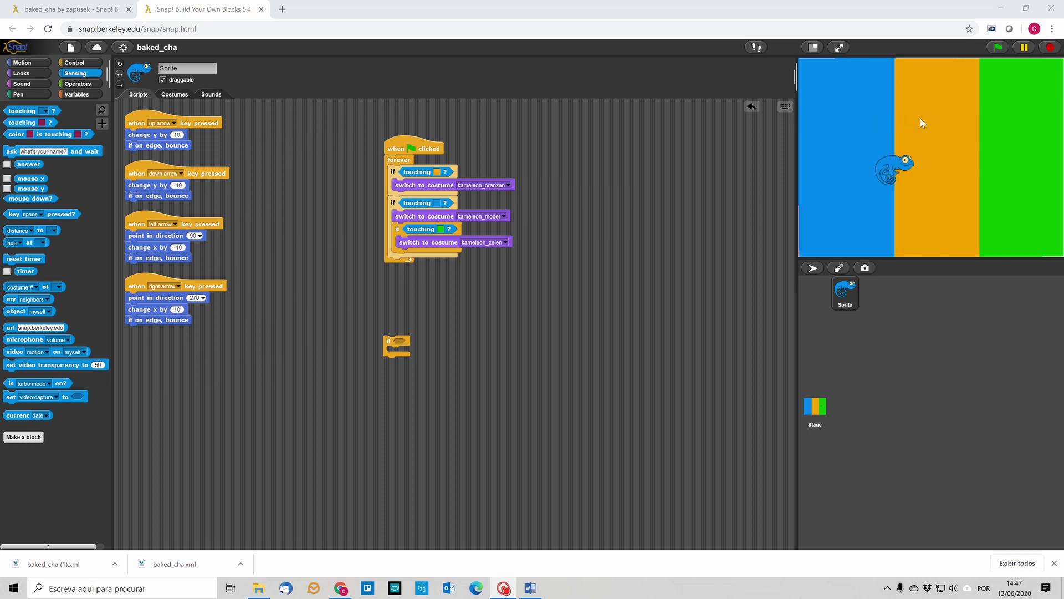
pyautogui.moveTo(882, 123)
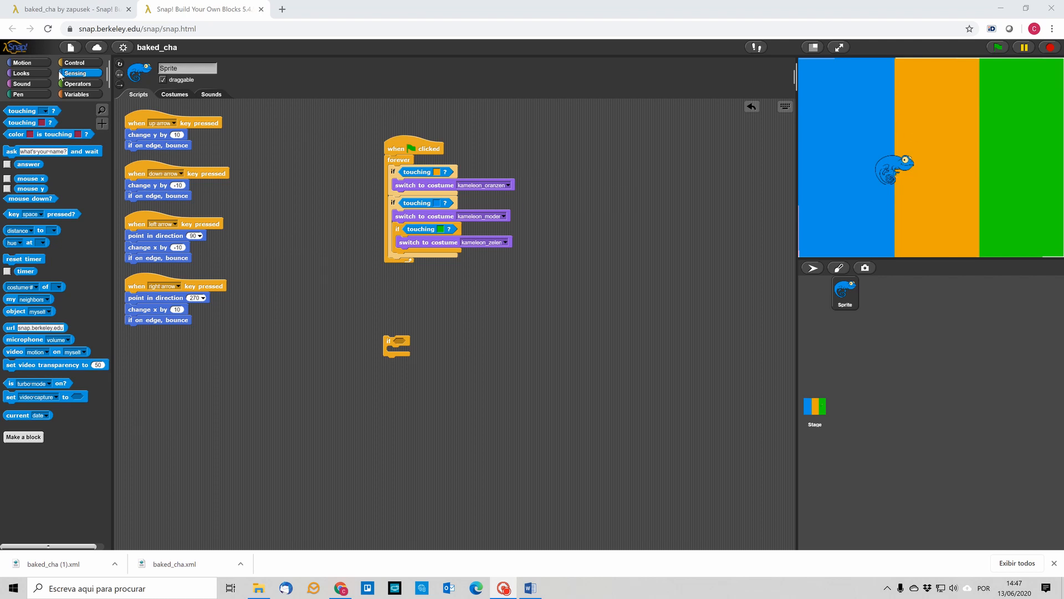
pyautogui.click(174, 94)
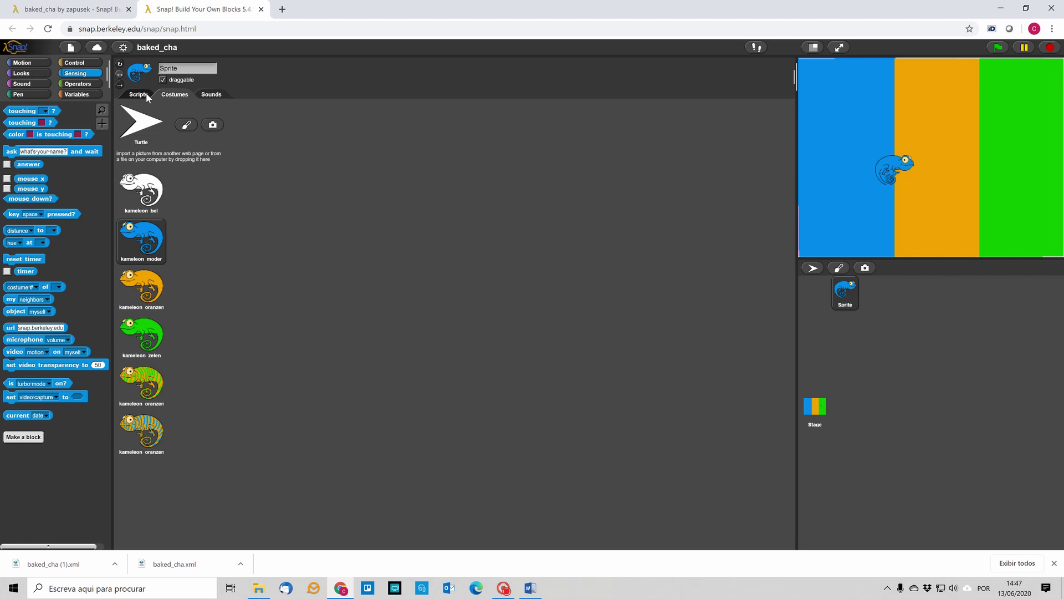
pyautogui.click(138, 94)
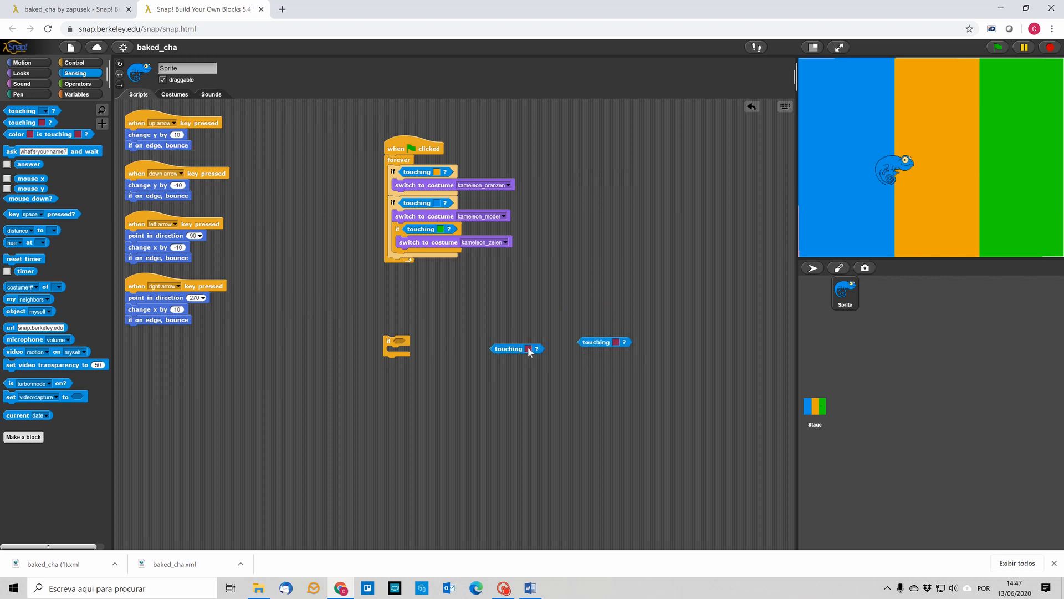
pyautogui.moveTo(598, 374)
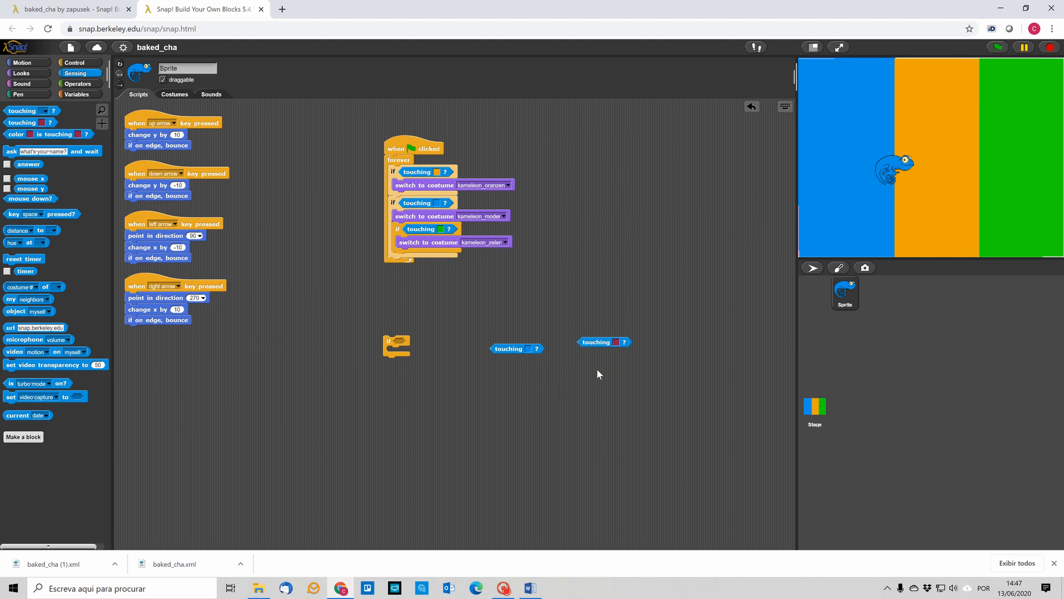
# - Set the second touching-color test to orange, then show the Operators blocks
pyautogui.click(616, 342)
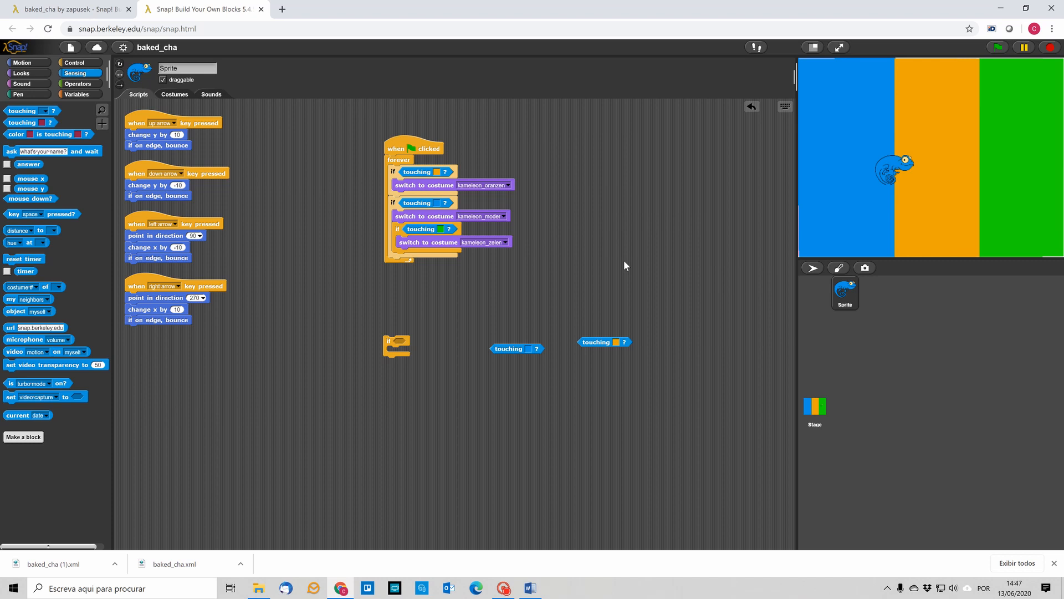
pyautogui.moveTo(276, 161)
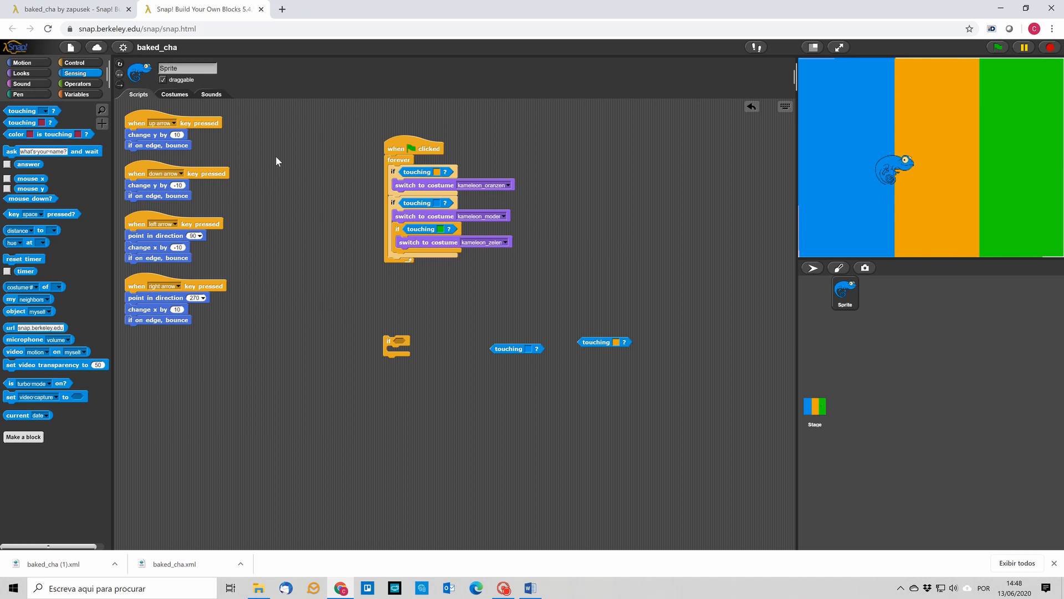
pyautogui.click(78, 84)
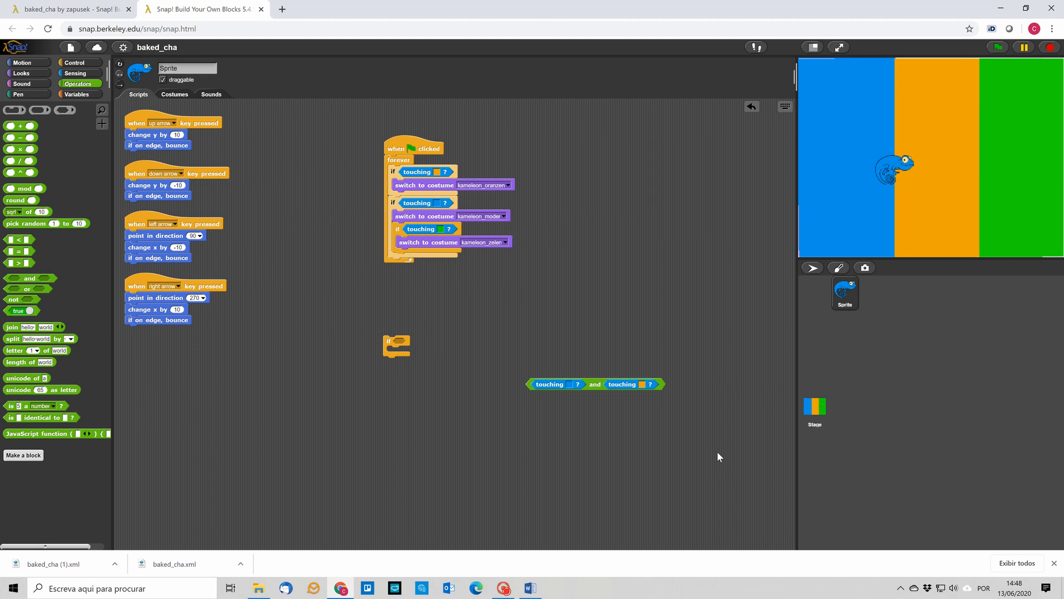
pyautogui.moveTo(739, 360)
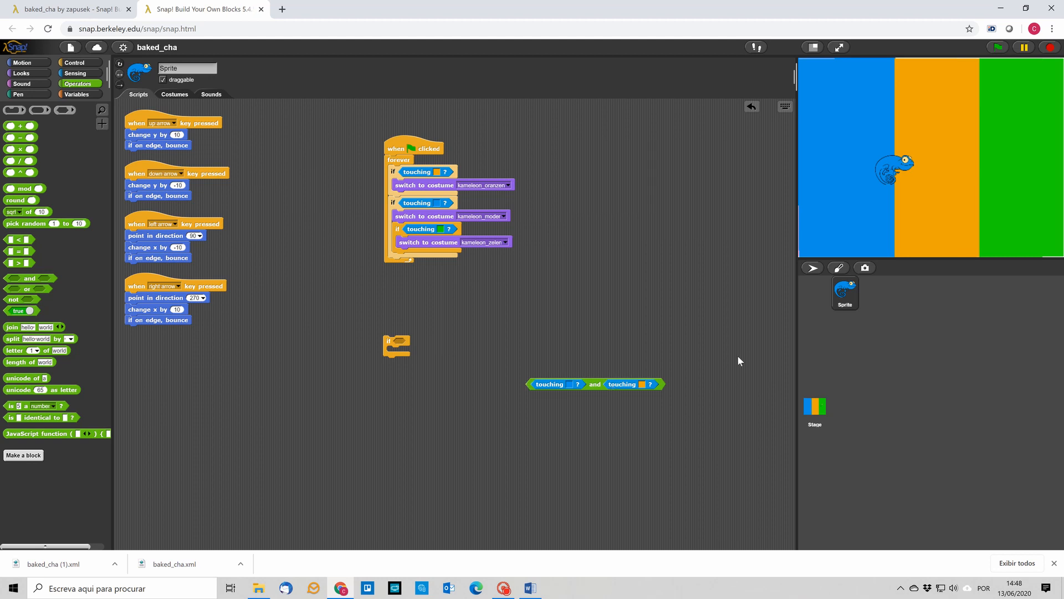
pyautogui.moveTo(556, 384)
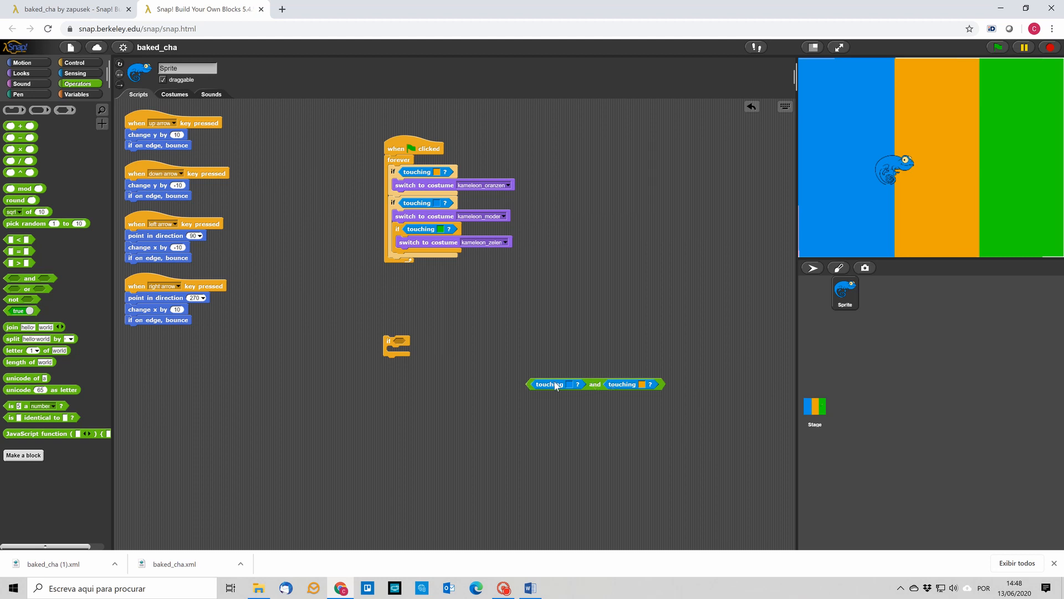
pyautogui.moveTo(619, 430)
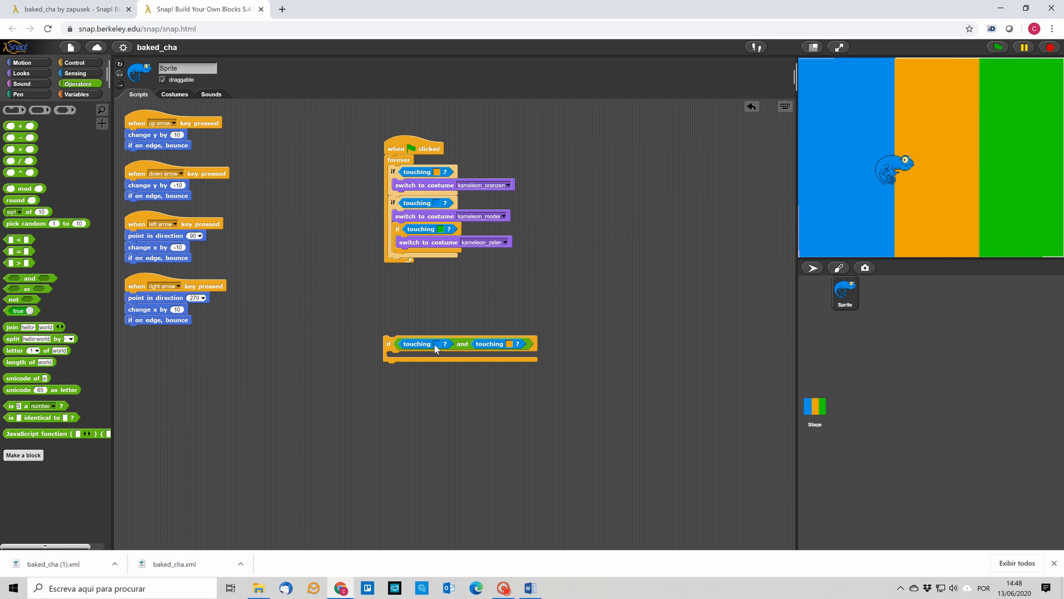
pyautogui.moveTo(506, 296)
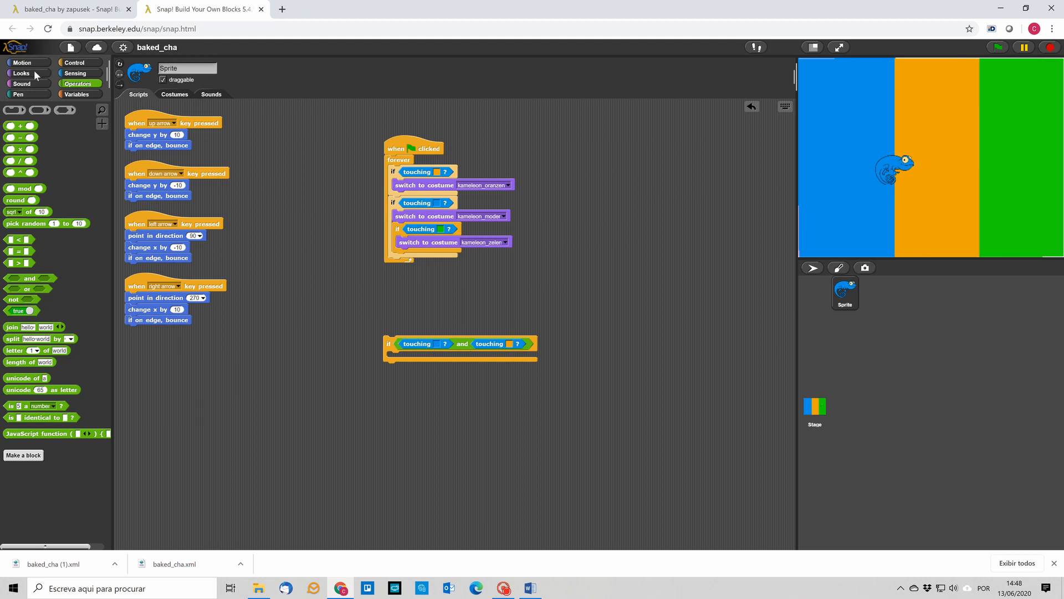
# - Show the Looks blocks palette to get the costume-switch block
pyautogui.click(22, 72)
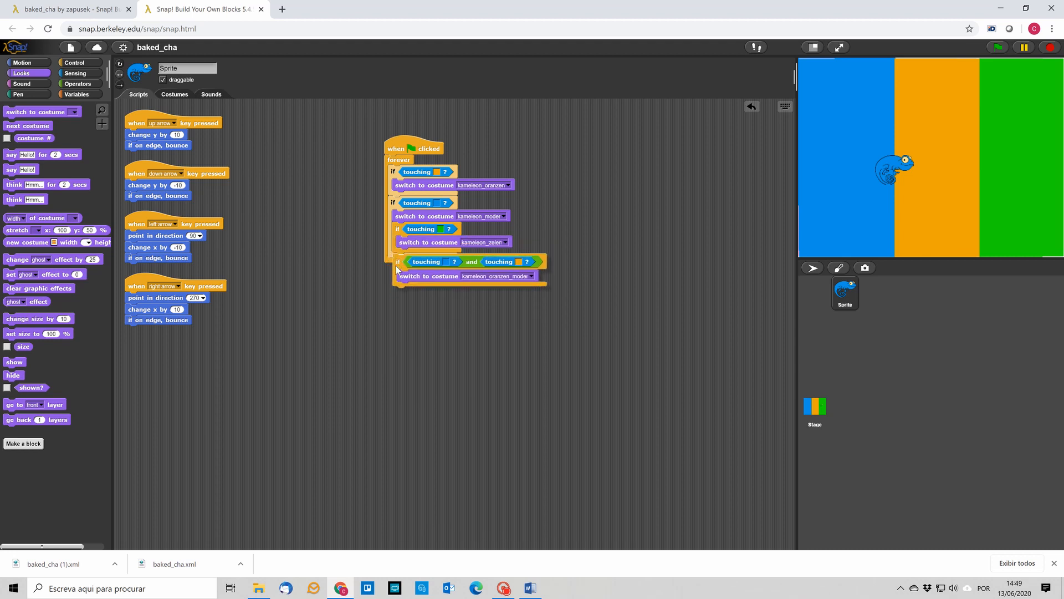
# - Start the green-flag script to test the kameleon_oranzen_moder costume change
pyautogui.click(413, 148)
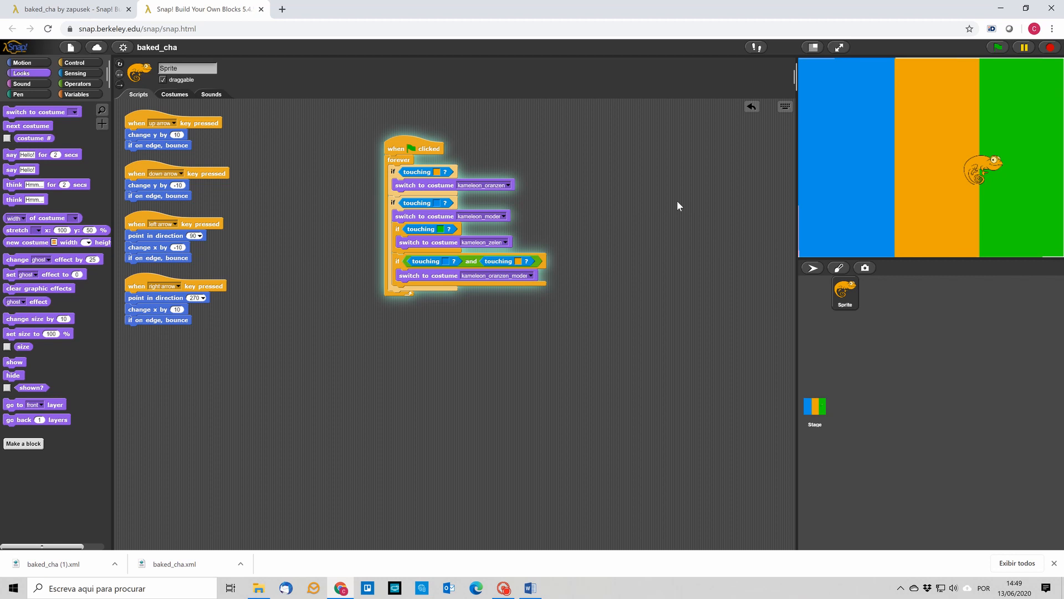
pyautogui.moveTo(661, 173)
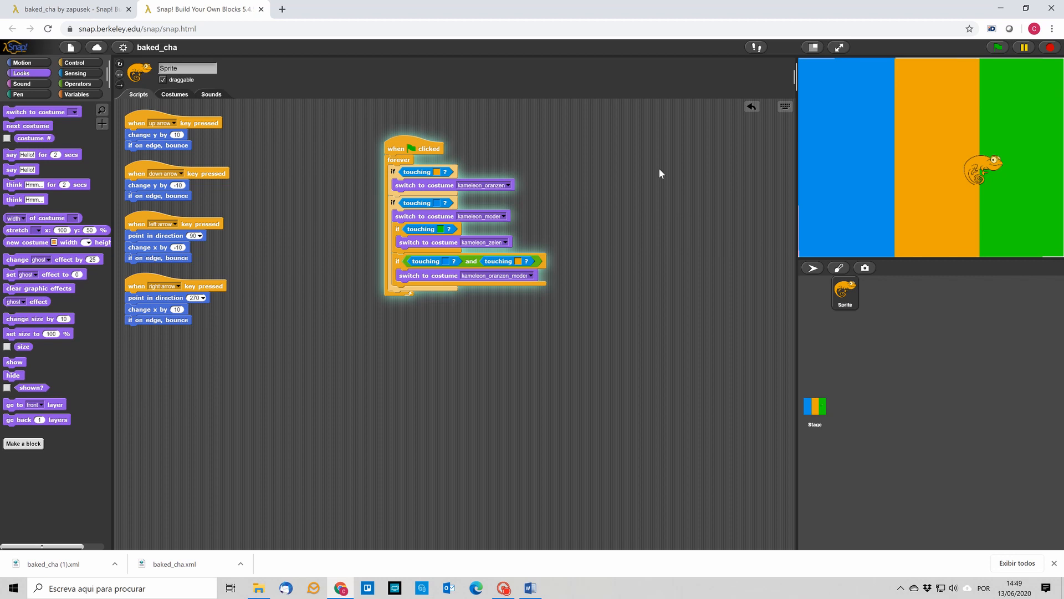
pyautogui.moveTo(616, 213)
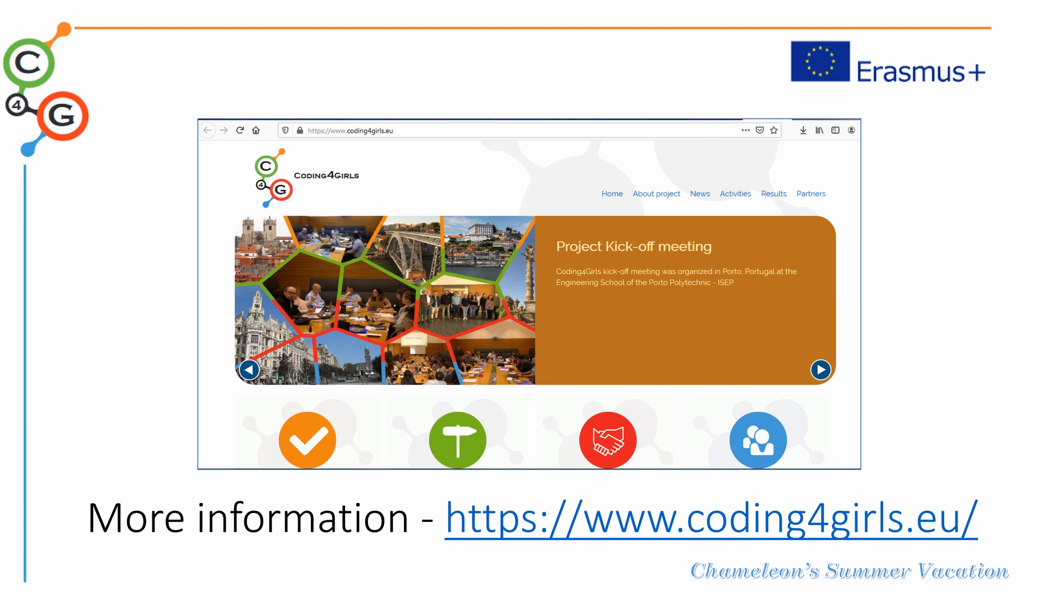
# - Advance the presentation to the Resources slide with the activity links
pyautogui.press('Right')
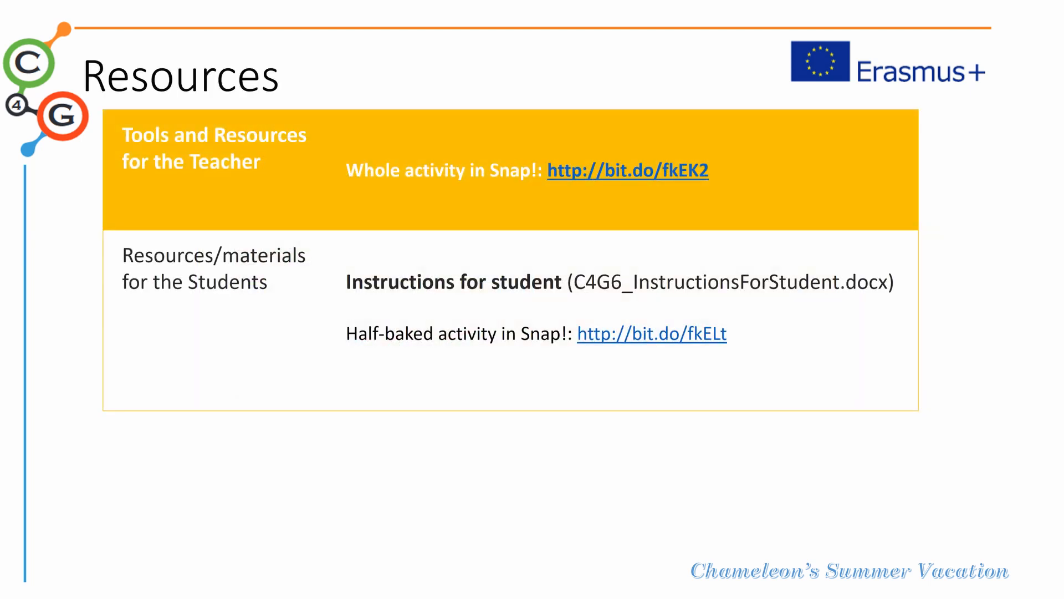